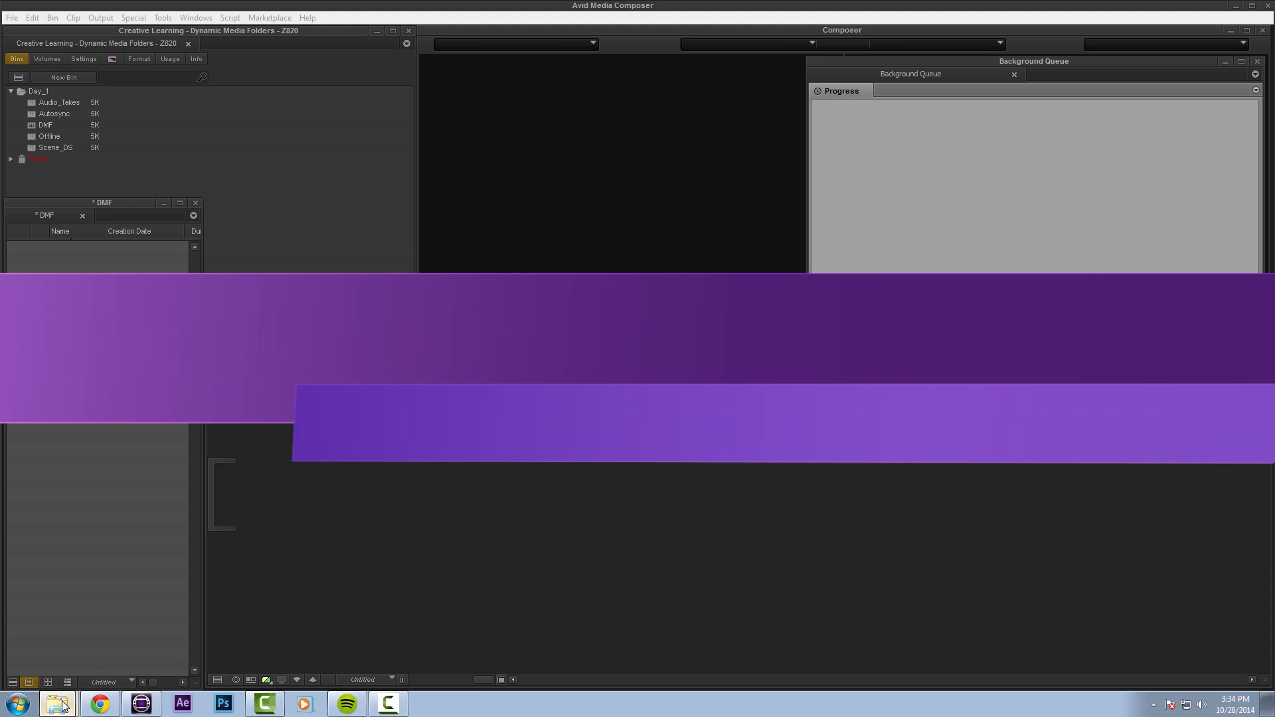
Bring the Explorer windows for Media and ISIS Pics into view
click(57, 704)
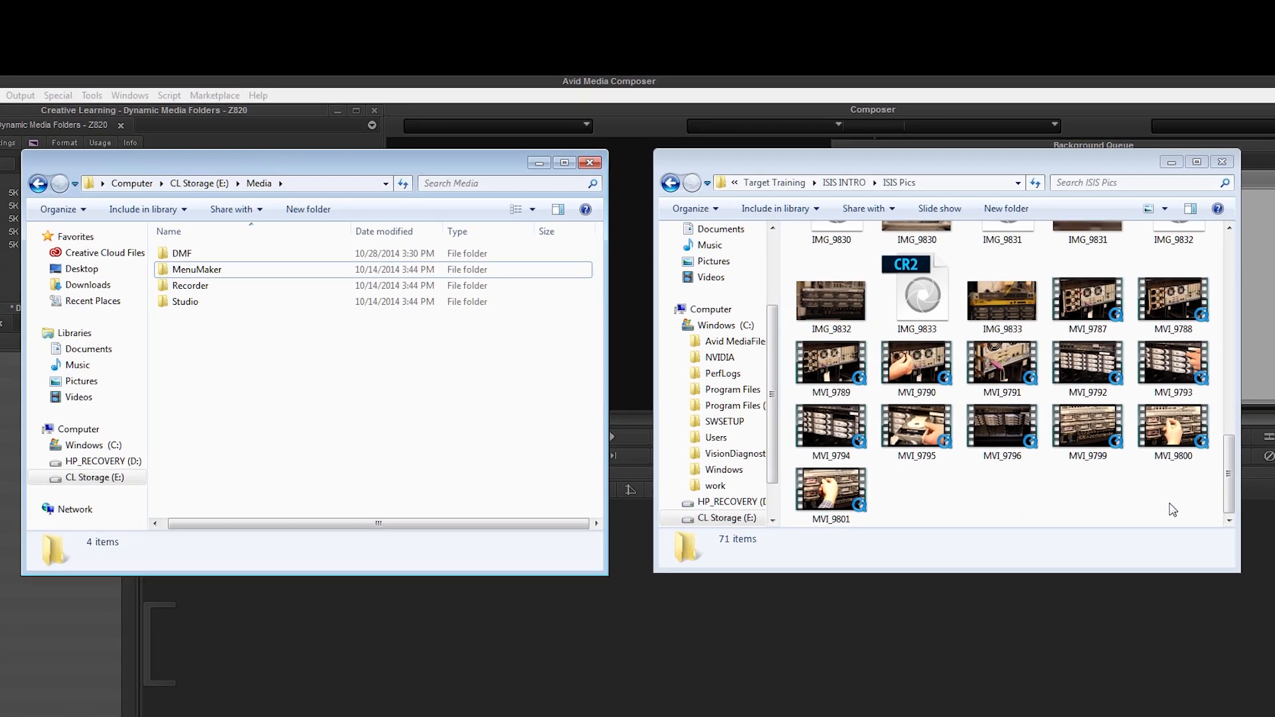
mouse_move(1190, 512)
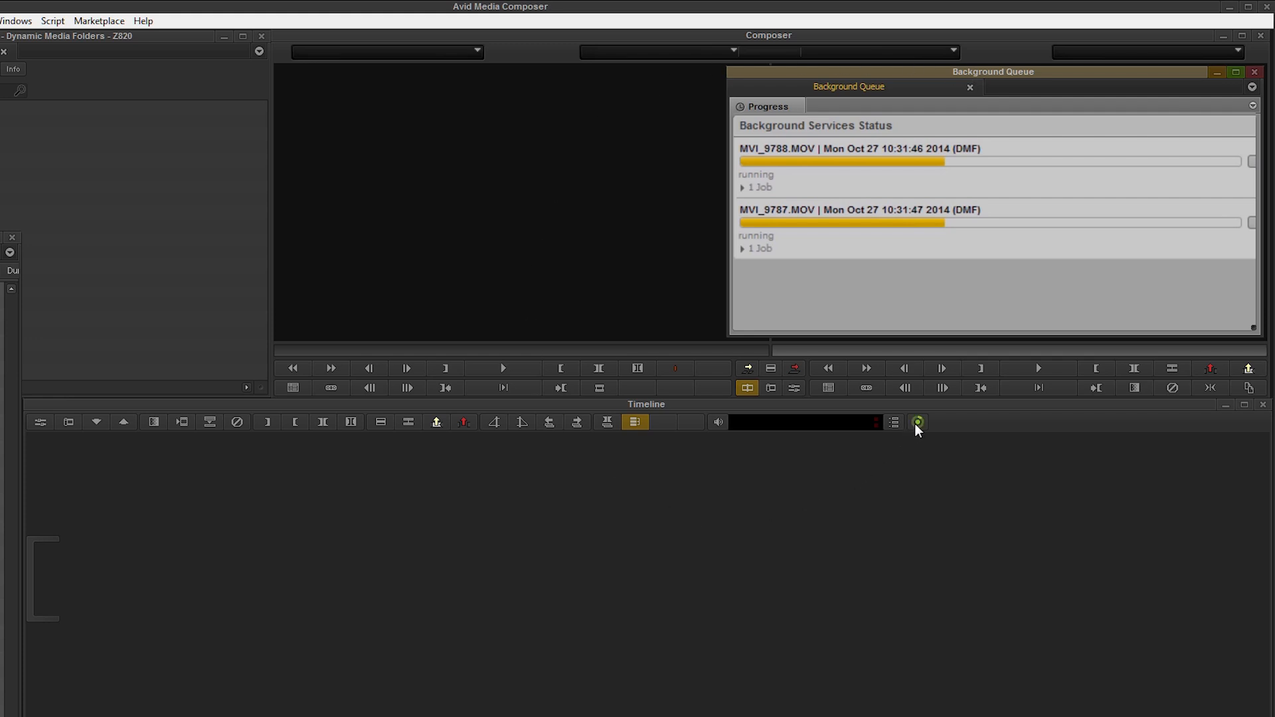
mouse_move(917, 422)
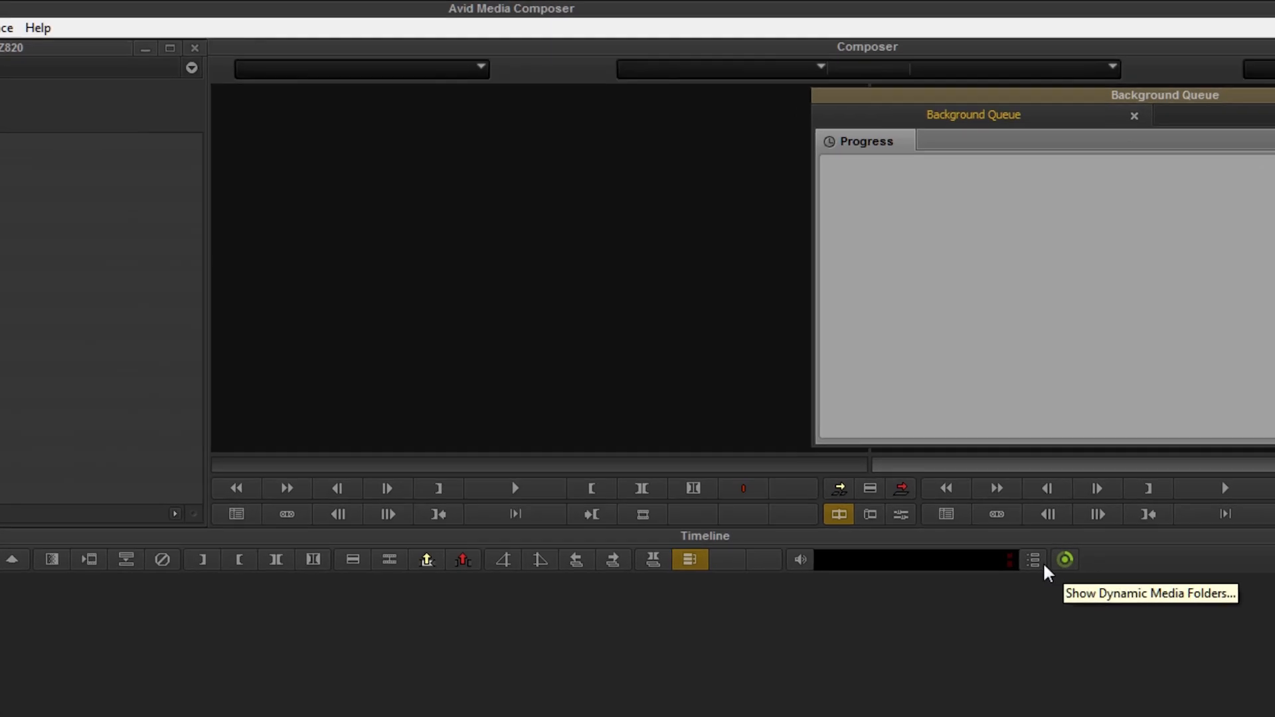
Acquire the waiting media from the DMF watch folder so the DMF bin fills with MVI clips
click(1064, 559)
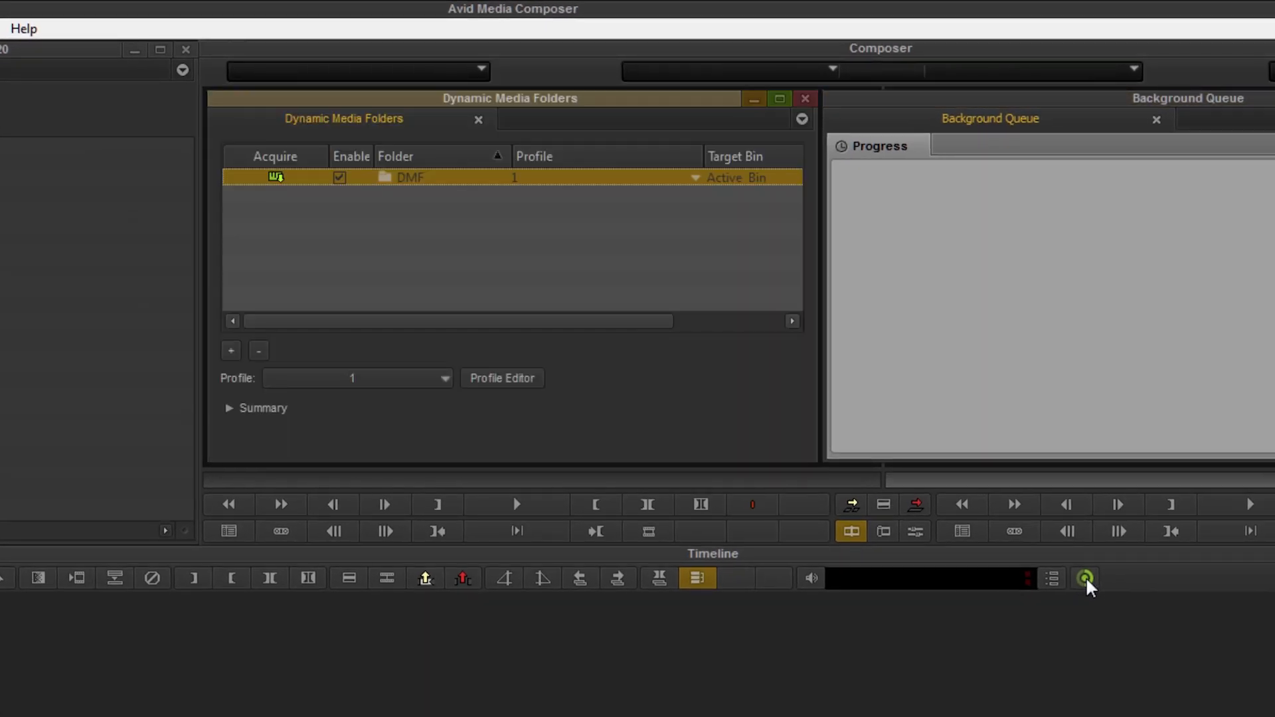
mouse_move(763, 447)
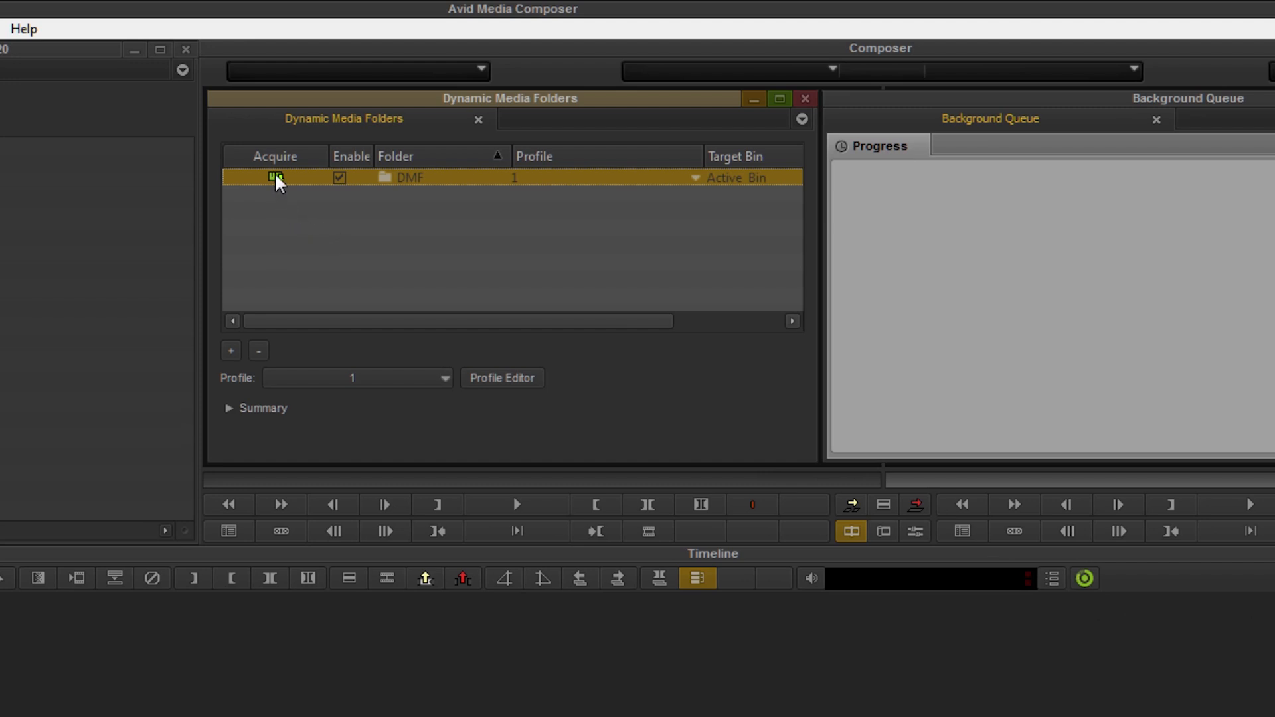
click(276, 177)
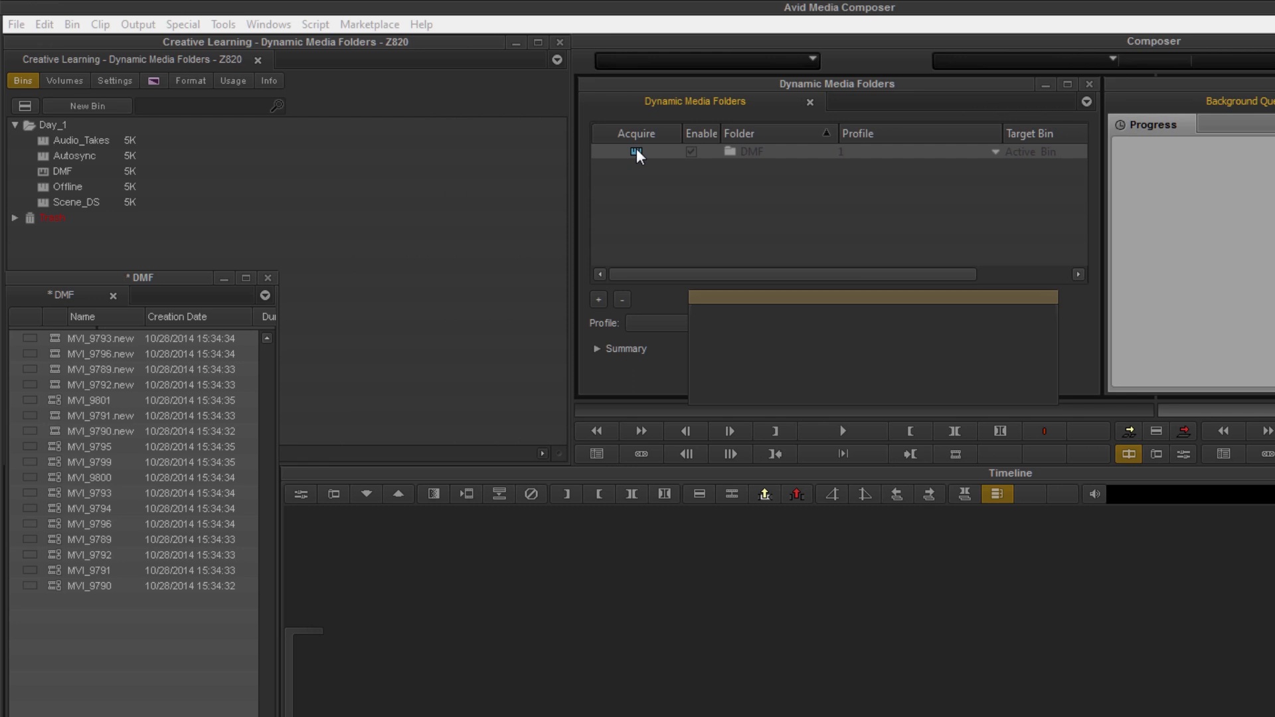
click(637, 153)
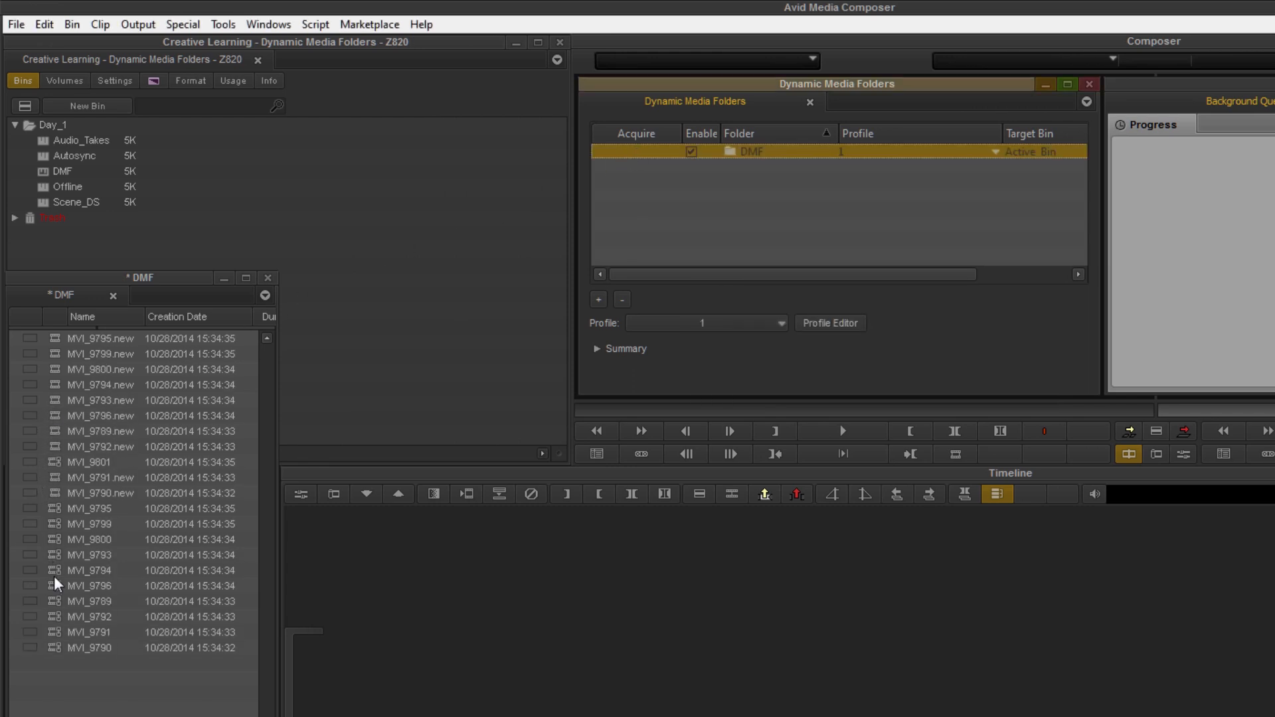
mouse_move(66, 441)
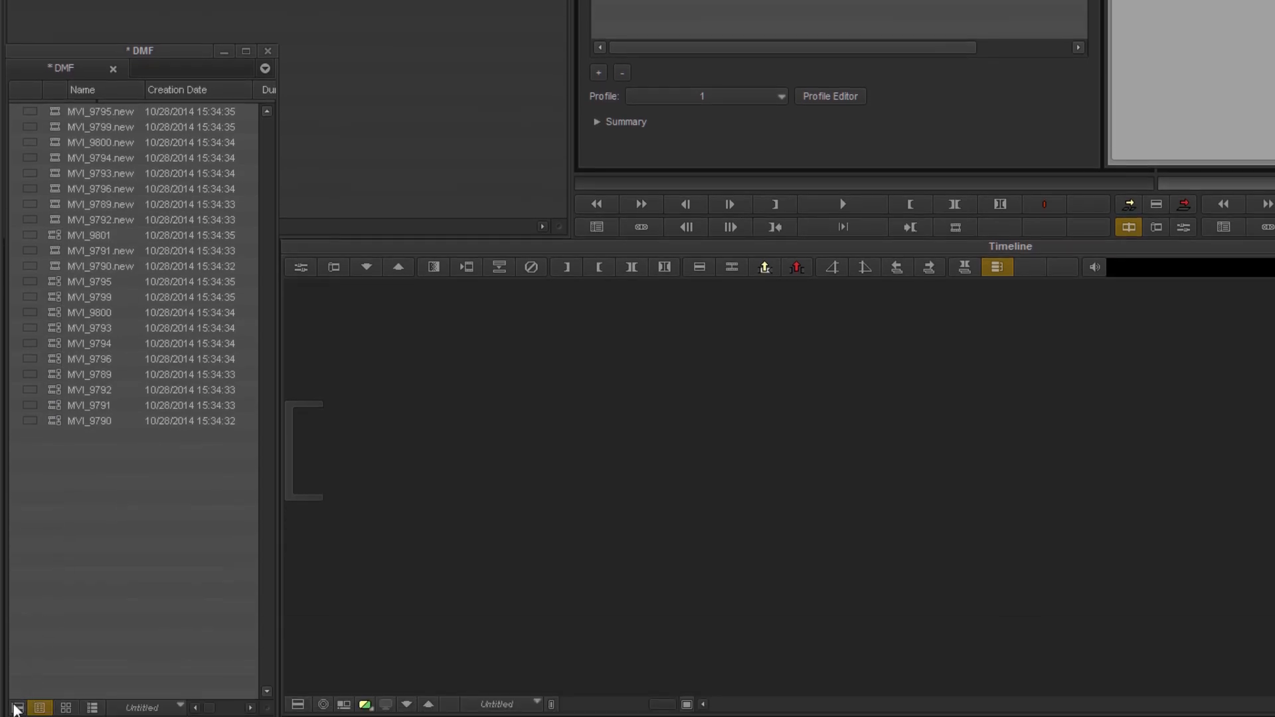
Choose Set Bin Display from the DMF bin's Fast Menu
click(16, 708)
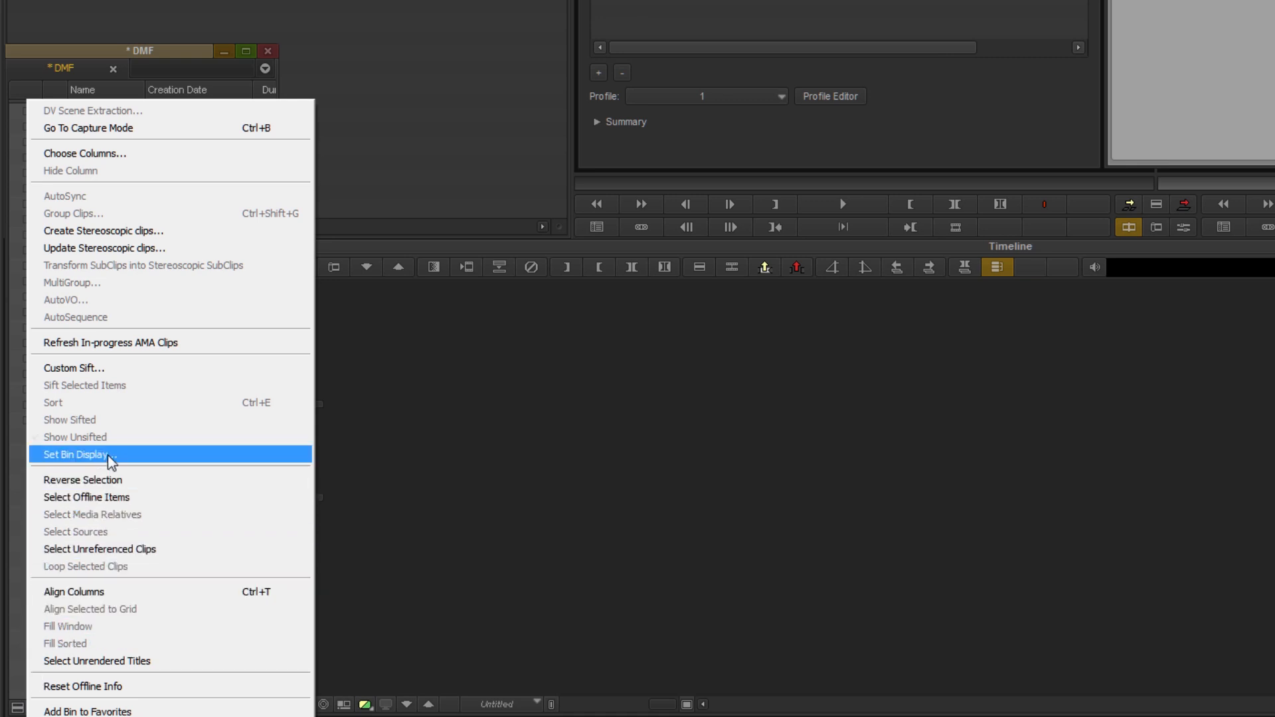
click(73, 454)
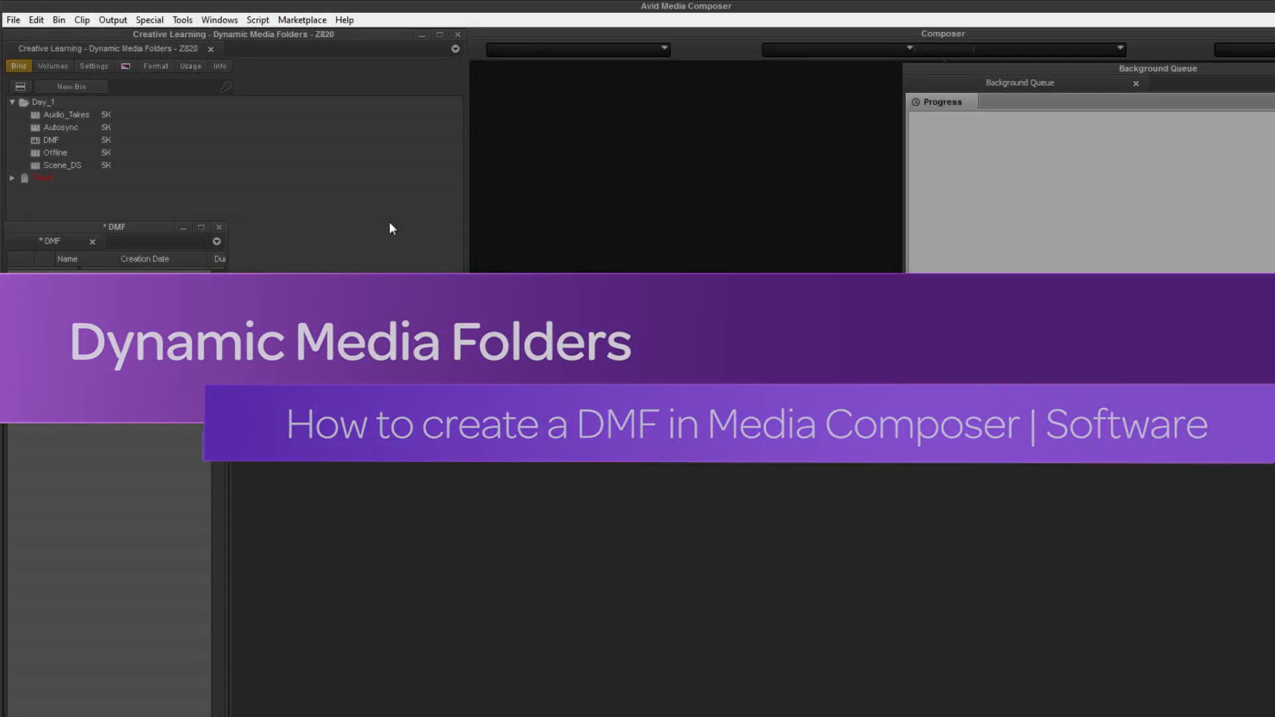
Bring up the empty Dynamic Media Folders window from the Tools menu and reveal the hidden tray icons
click(204, 22)
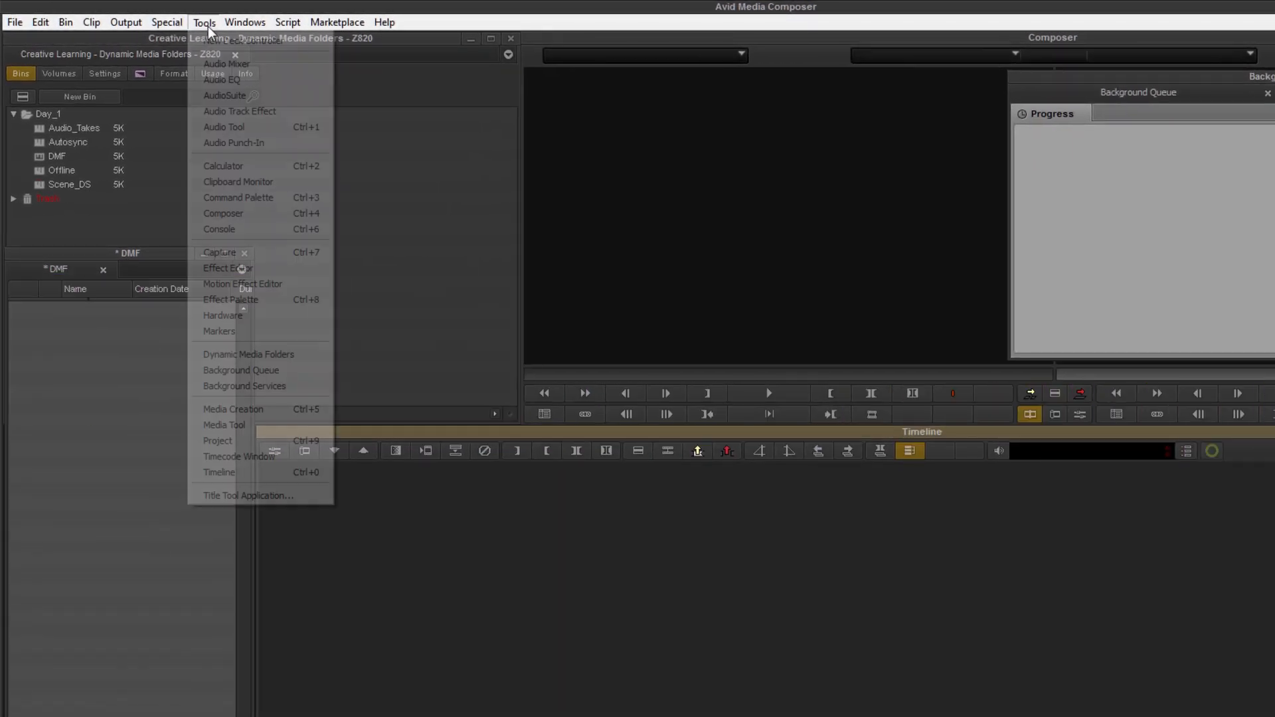
mouse_move(261, 353)
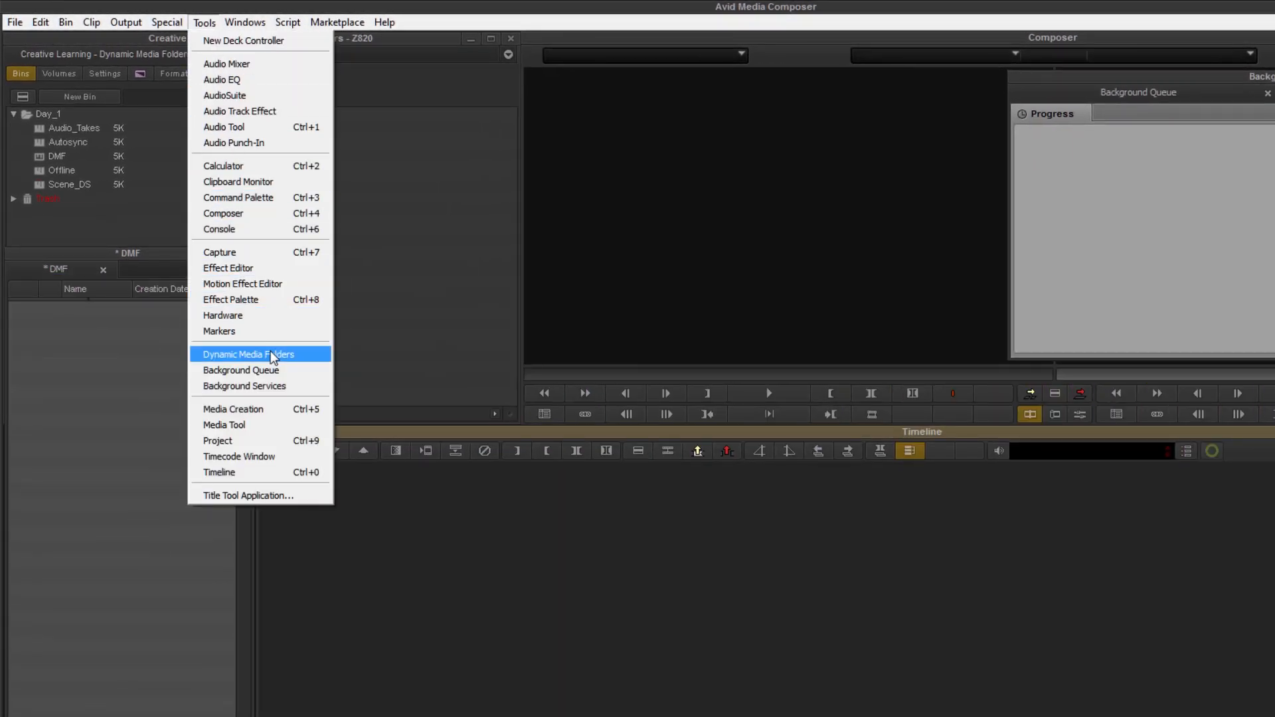
click(248, 353)
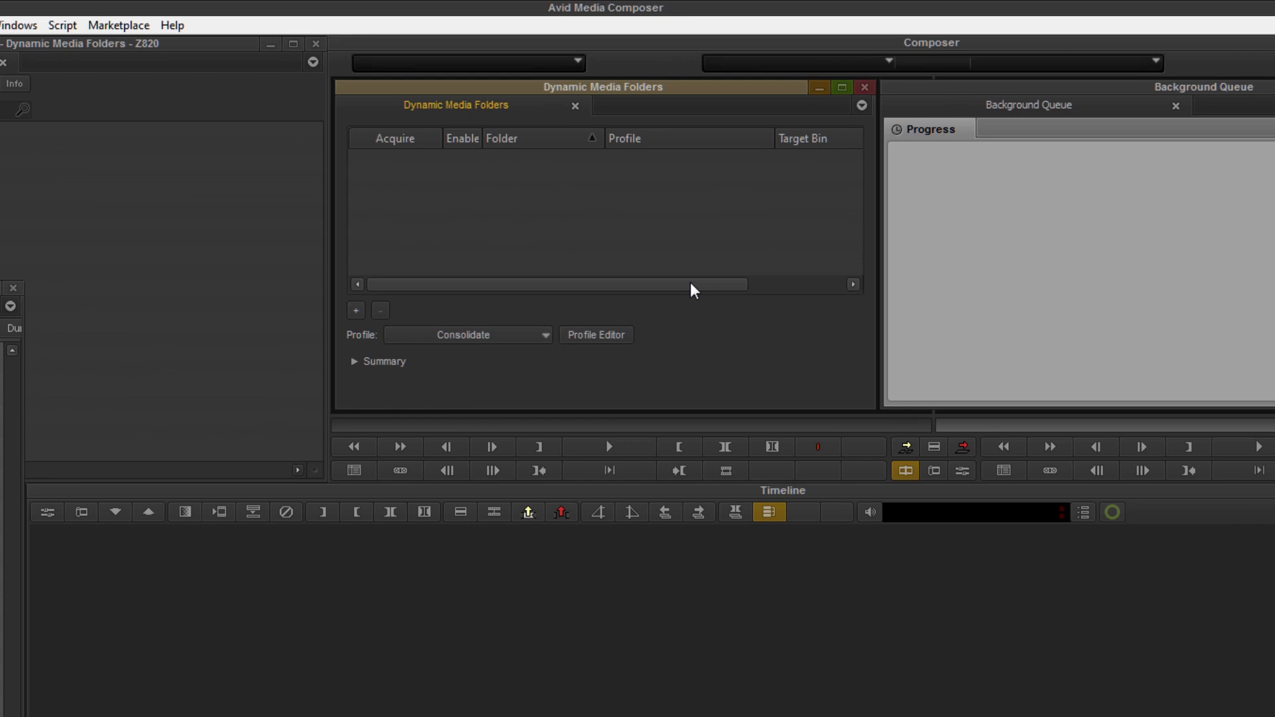
mouse_move(700, 347)
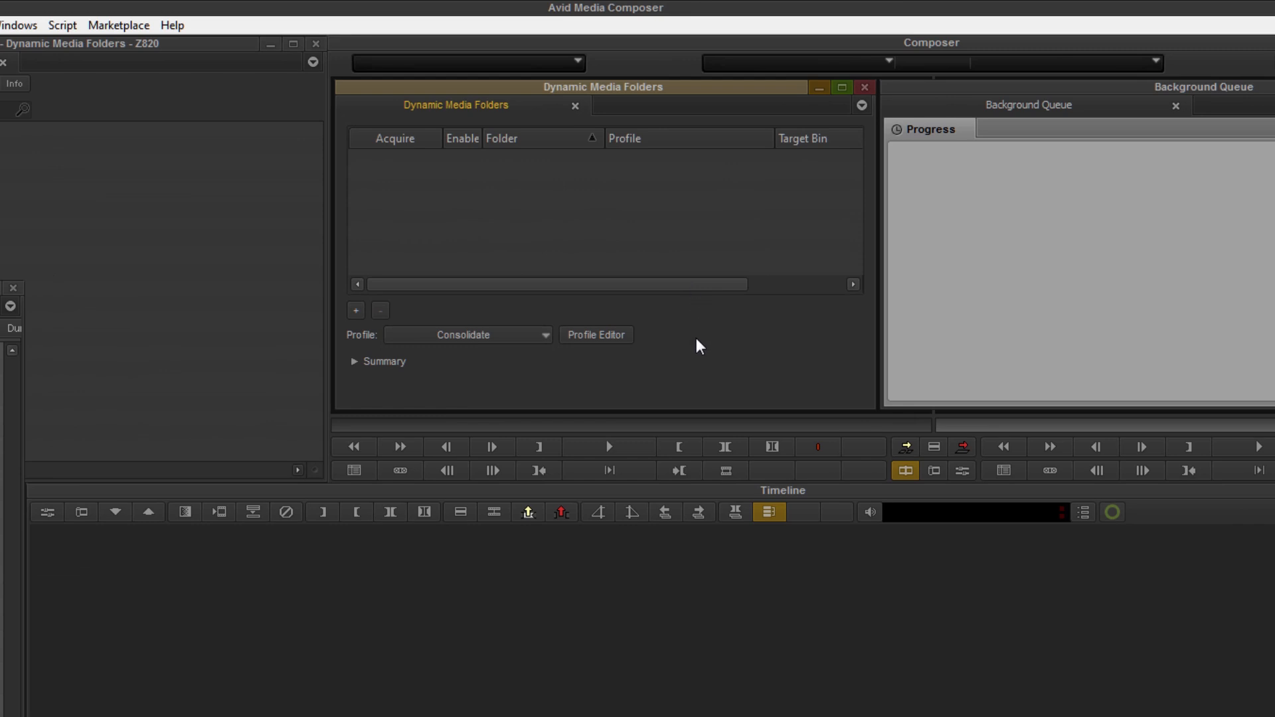
click(1103, 698)
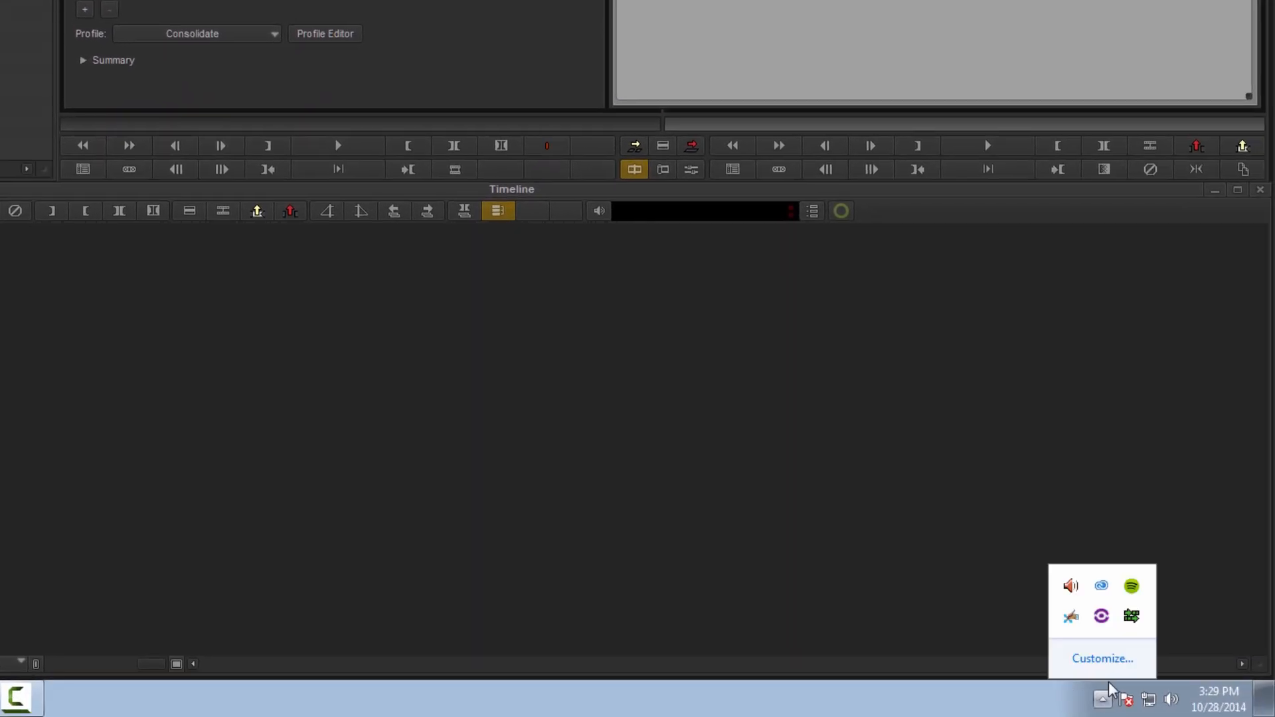
mouse_move(1132, 617)
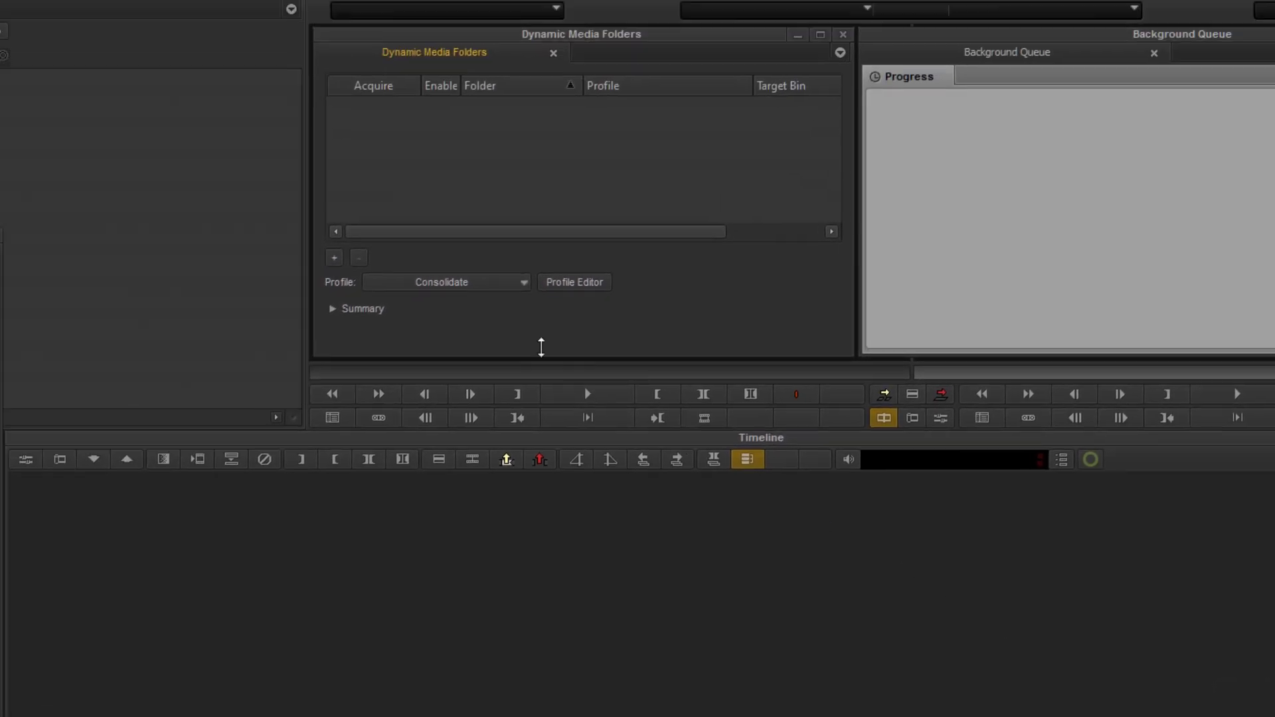
Add a watch folder, restoring the deleted DMF folder under Media on CL Storage (E:) and selecting it
click(334, 257)
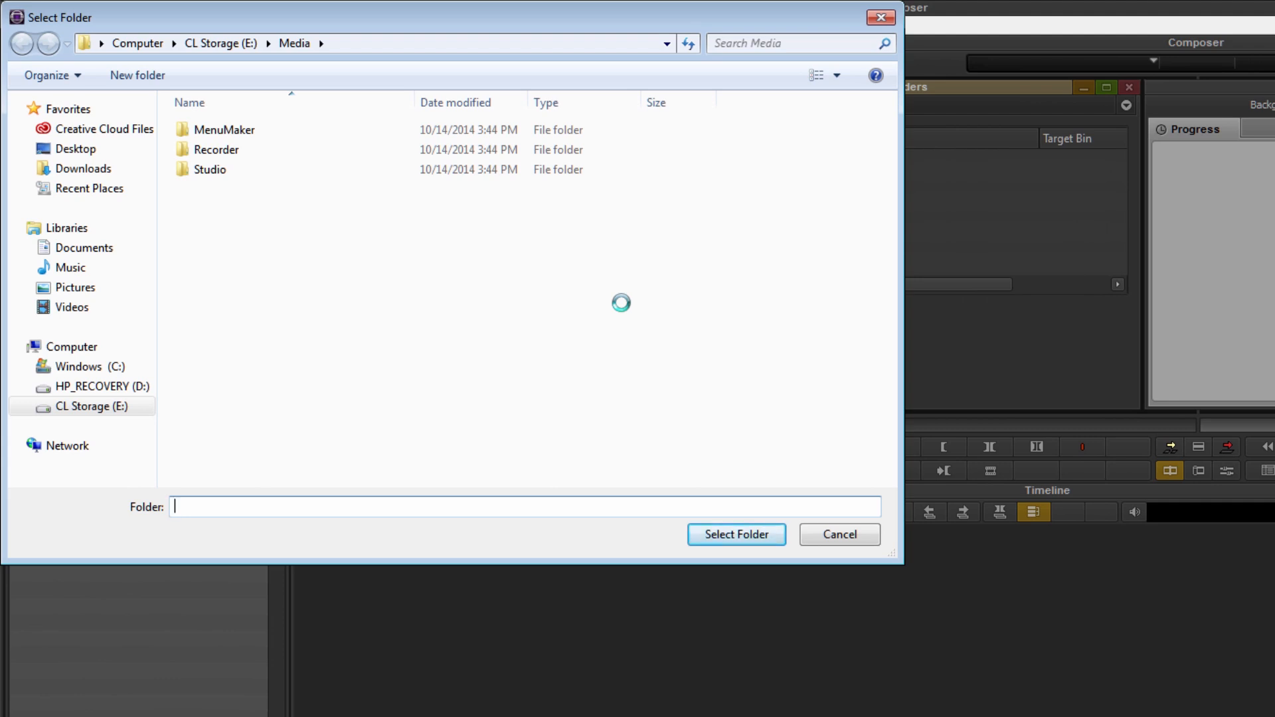
mouse_move(453, 291)
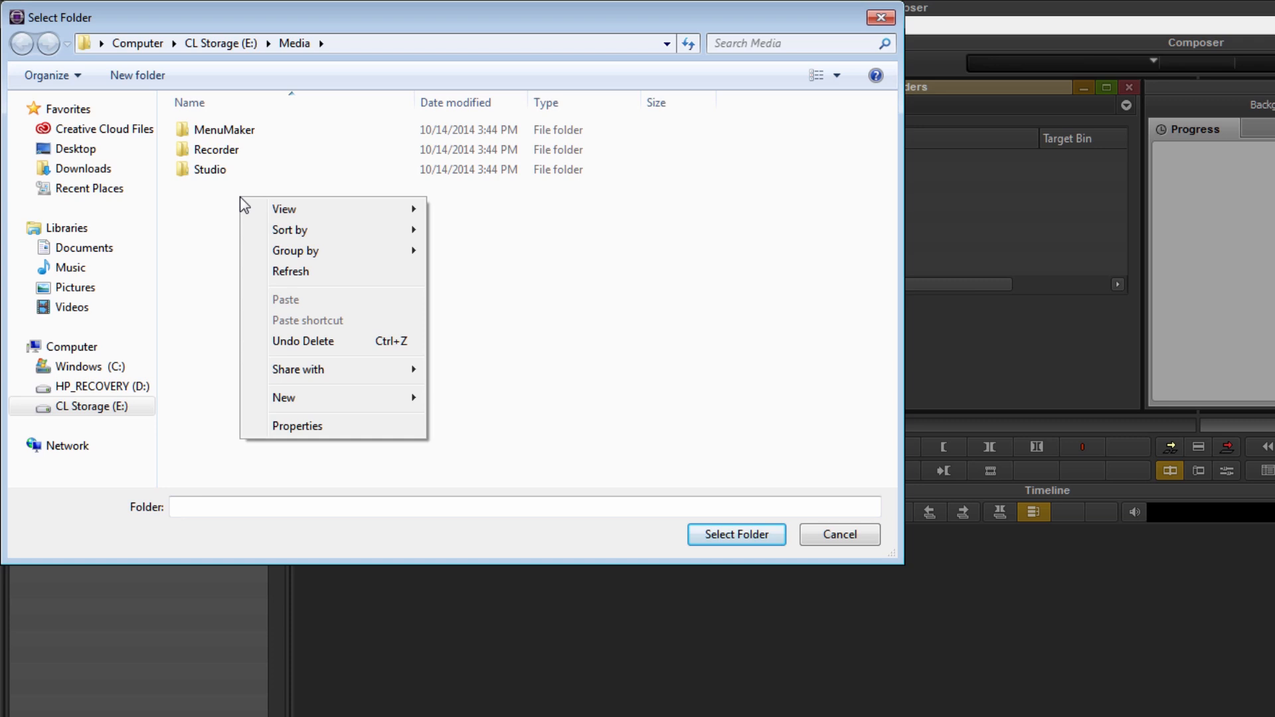
click(283, 397)
text(DMF)
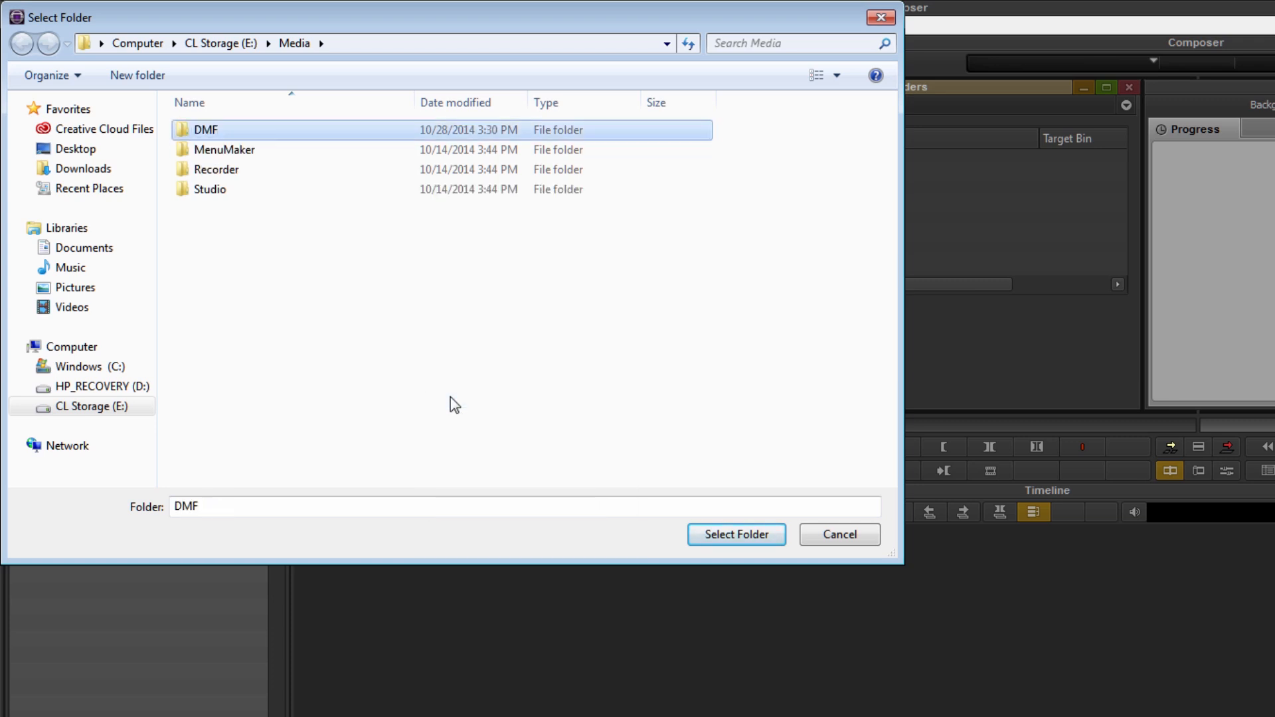
click(735, 534)
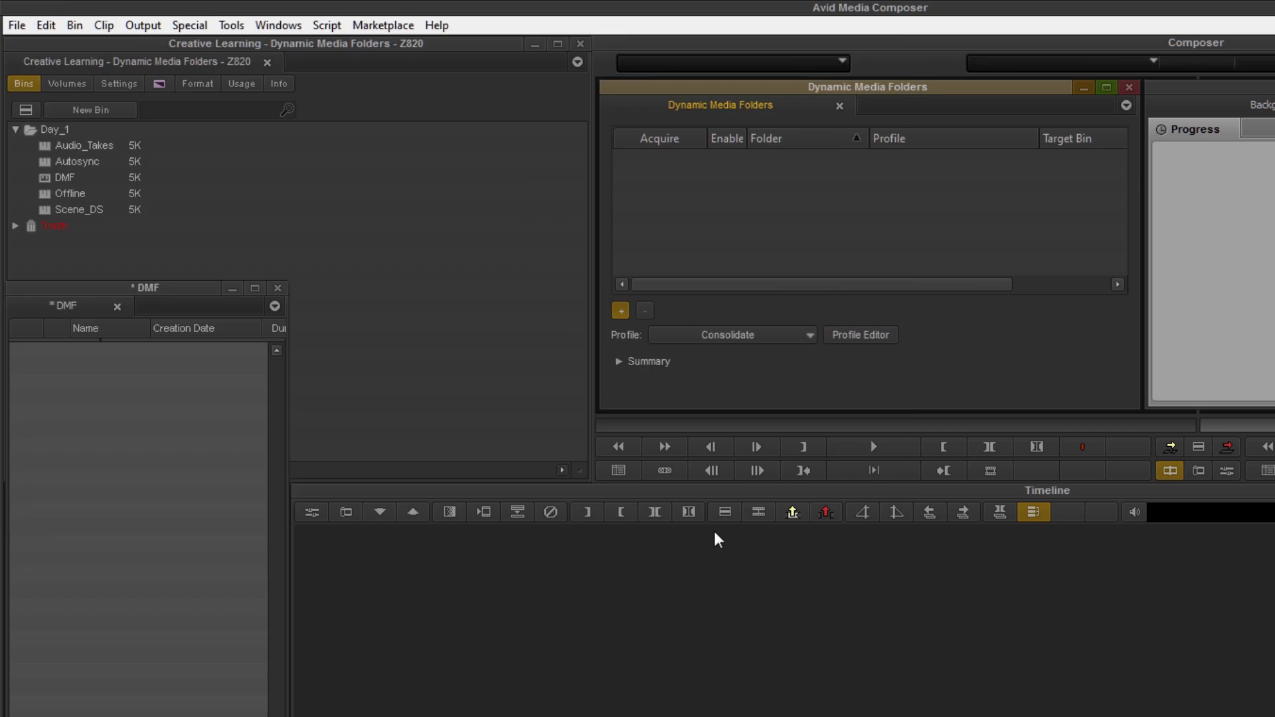
Select the new DMF row showing Consolidate profile and Active Bin target
click(621, 311)
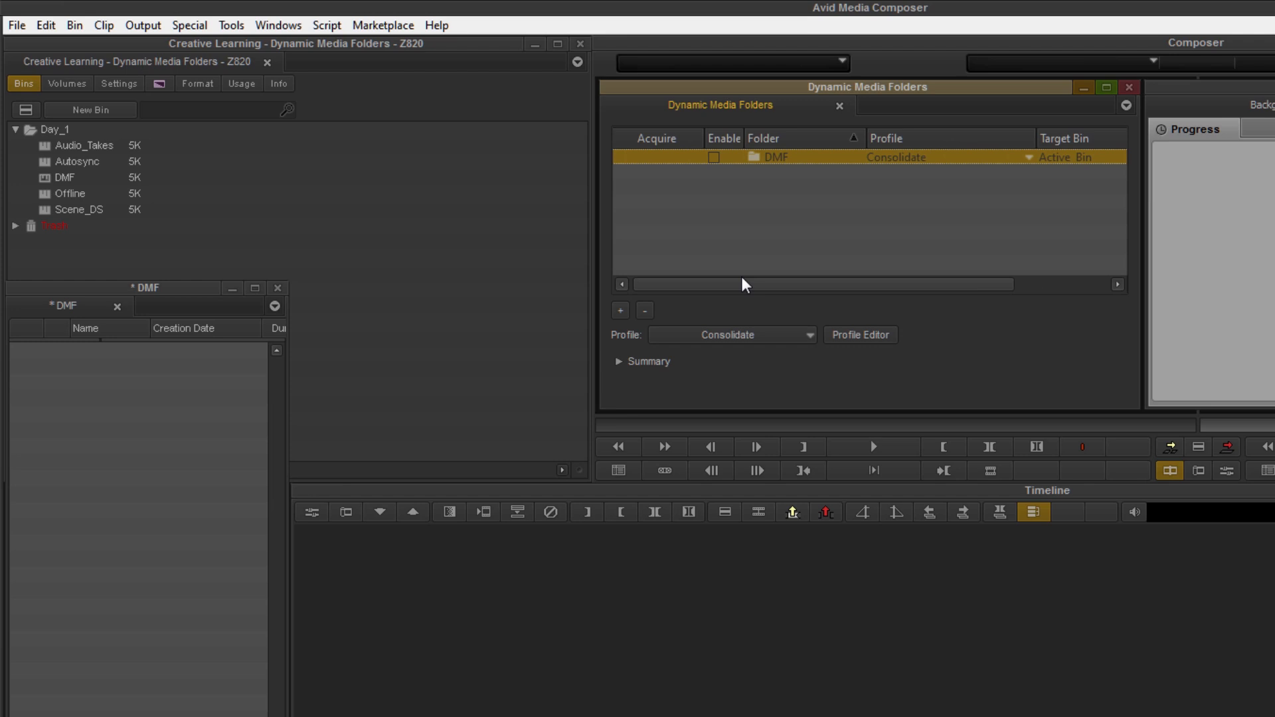
mouse_move(745, 259)
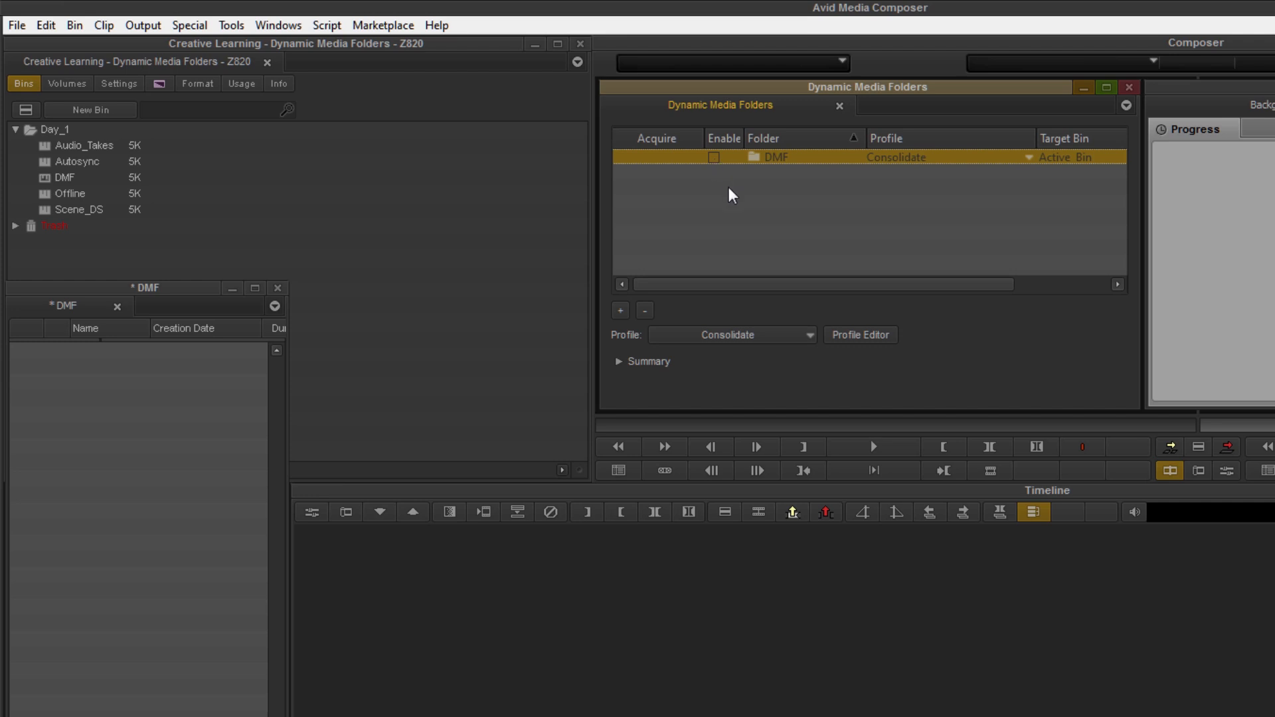
mouse_move(806, 336)
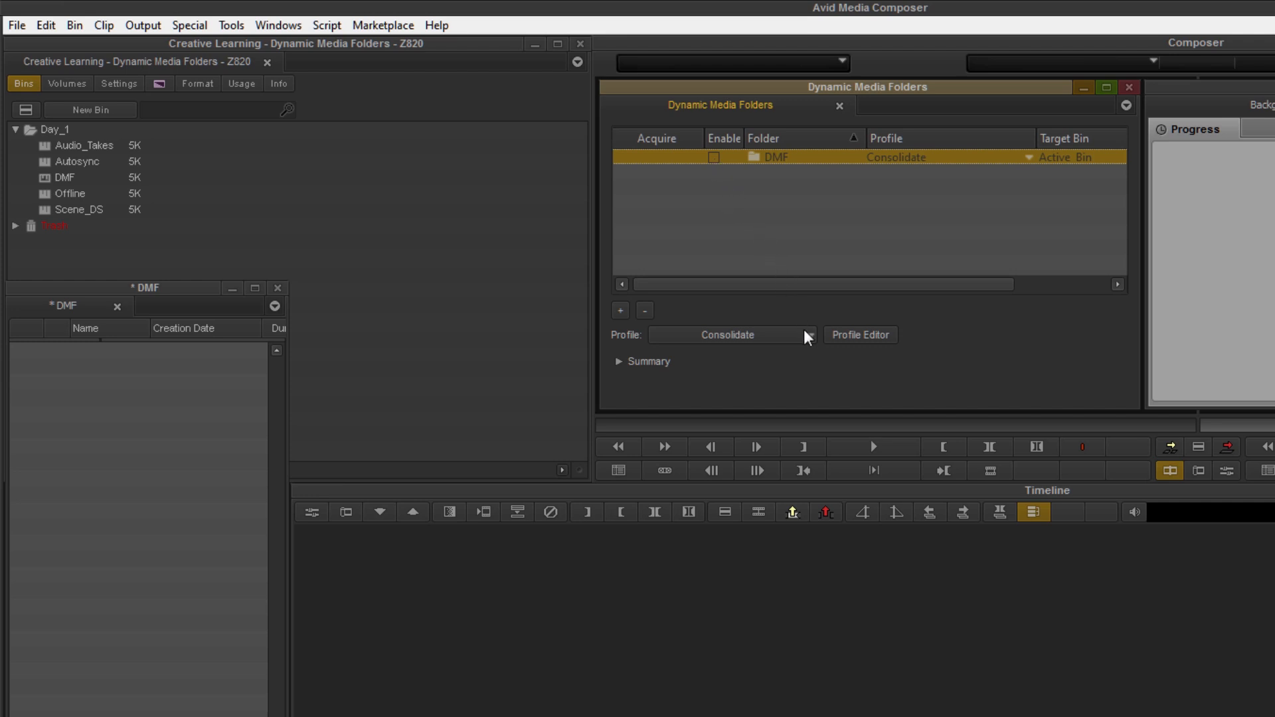
mouse_move(805, 337)
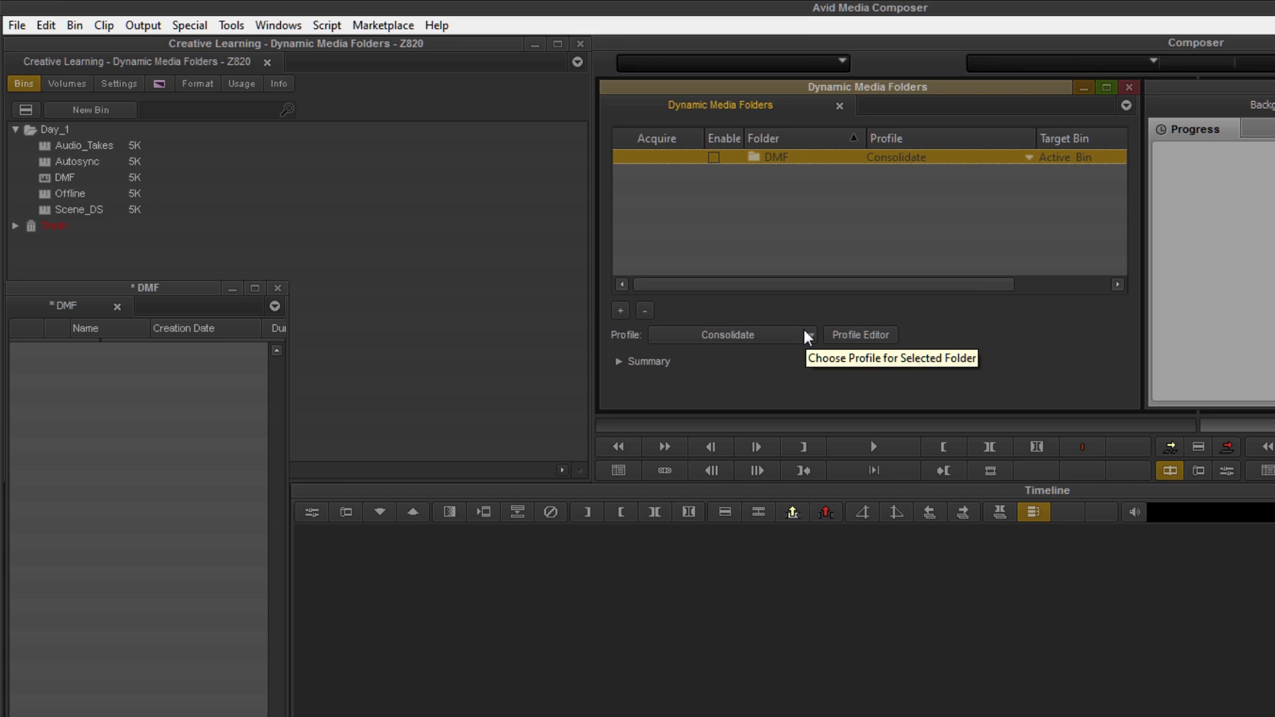
mouse_move(813, 340)
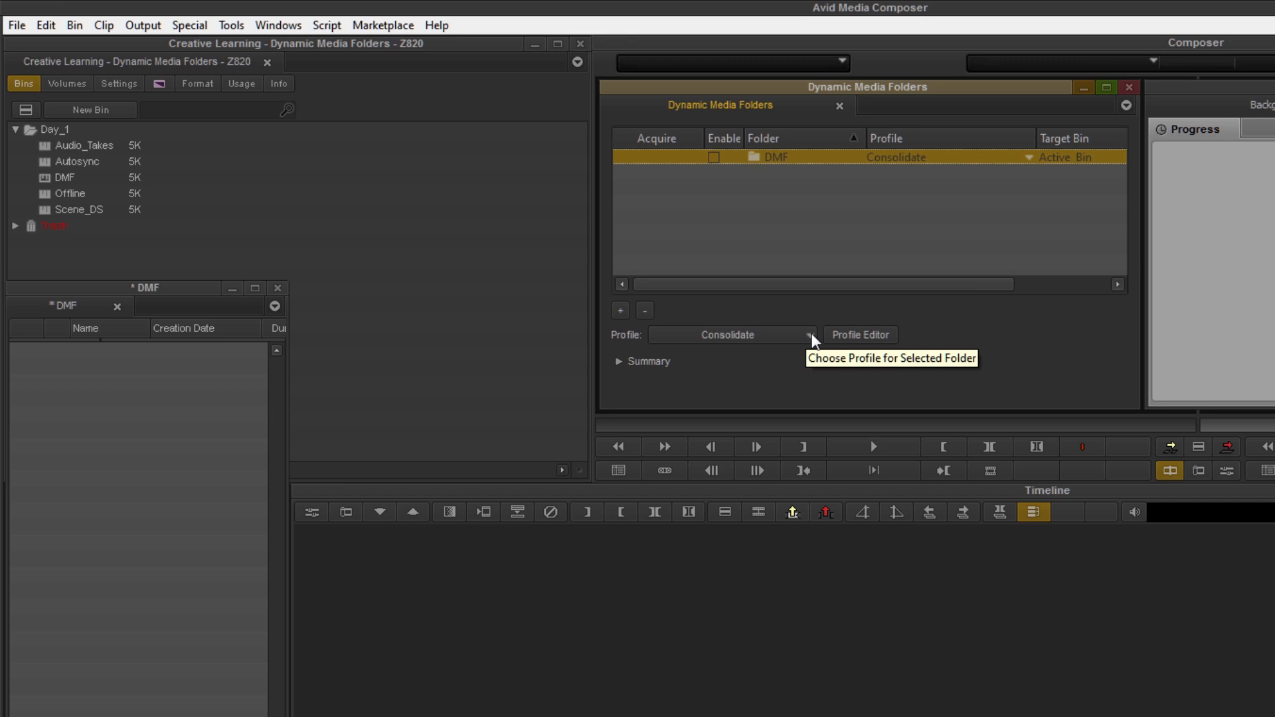
Assign Default Profile to the DMF watch folder in place of Consolidate
click(807, 335)
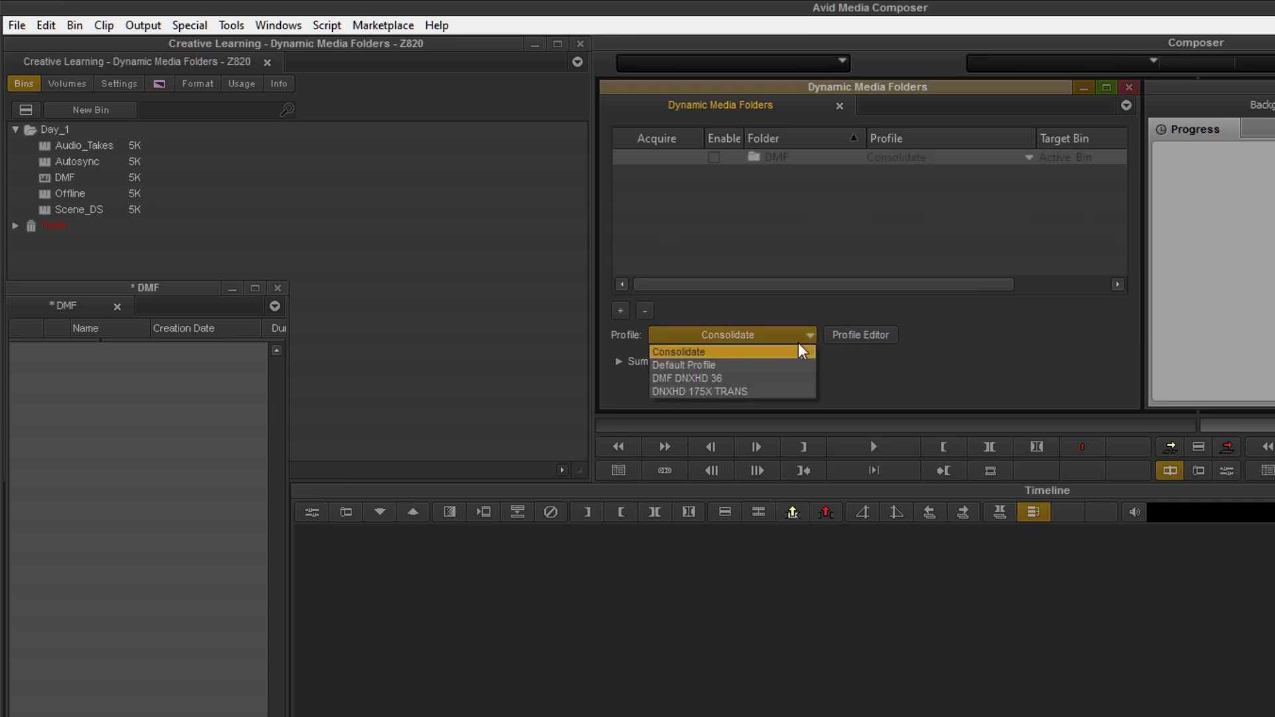
mouse_move(729, 379)
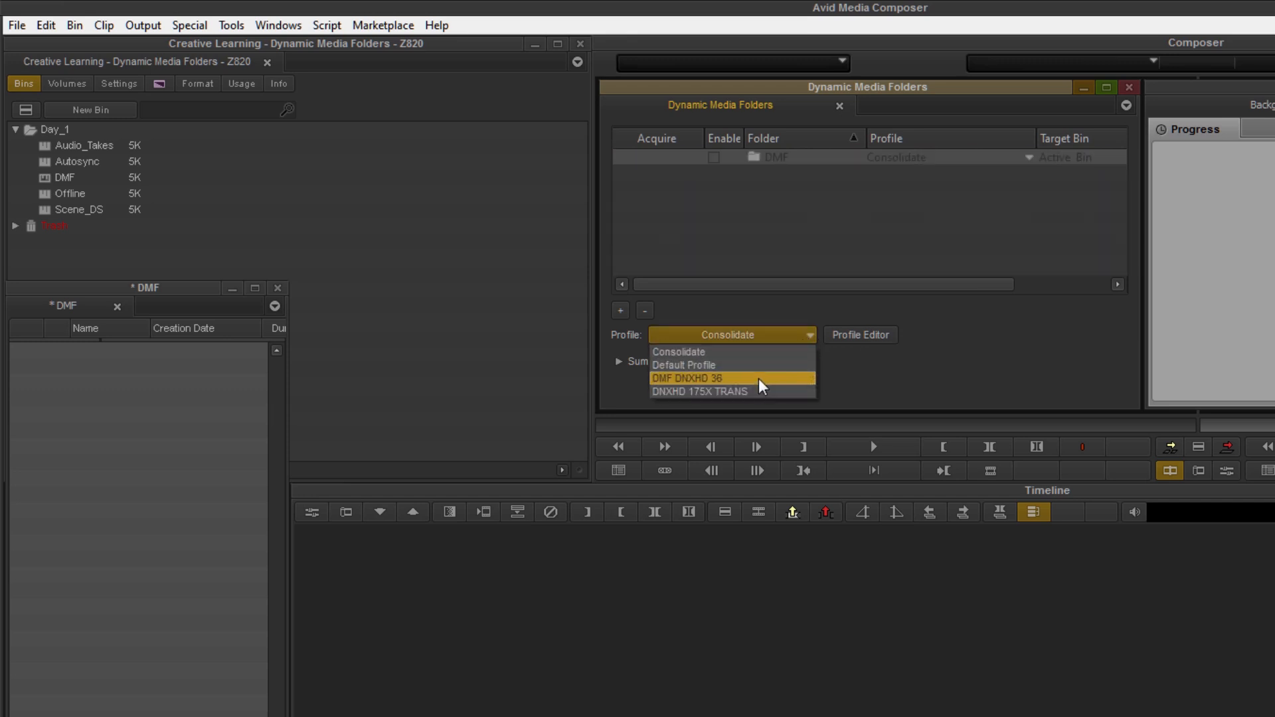
mouse_move(684, 366)
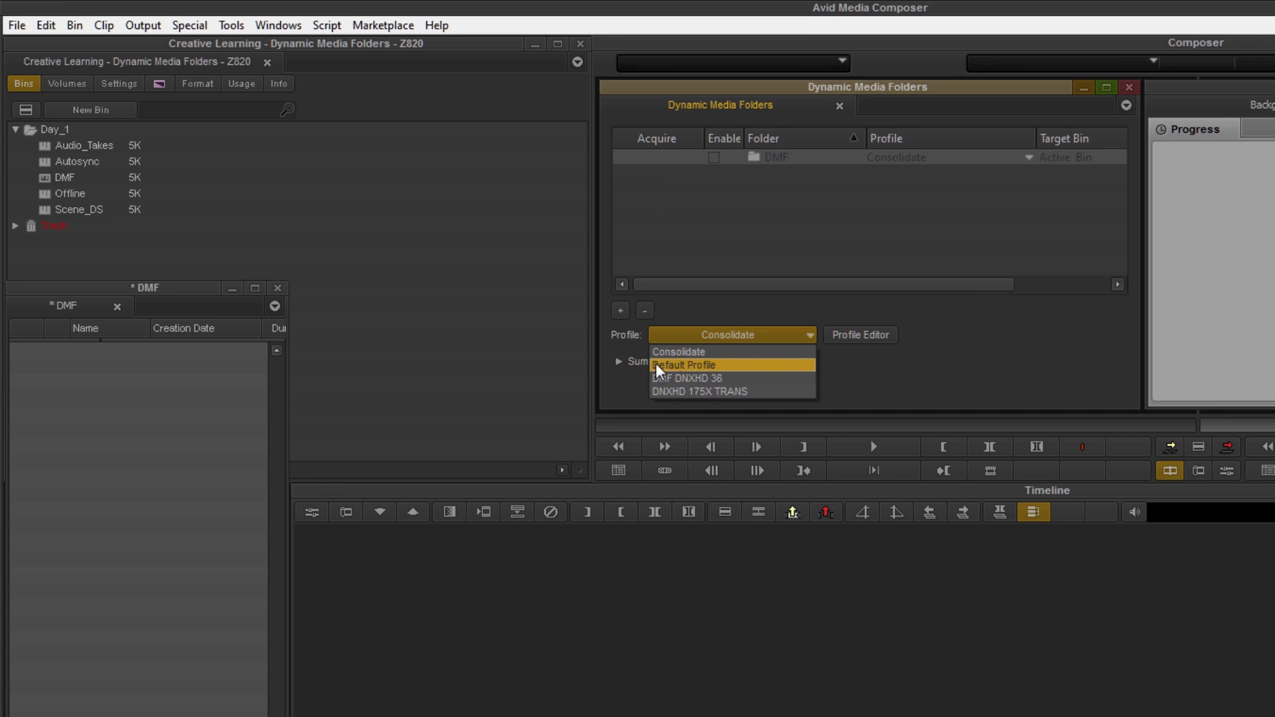
mouse_move(691, 379)
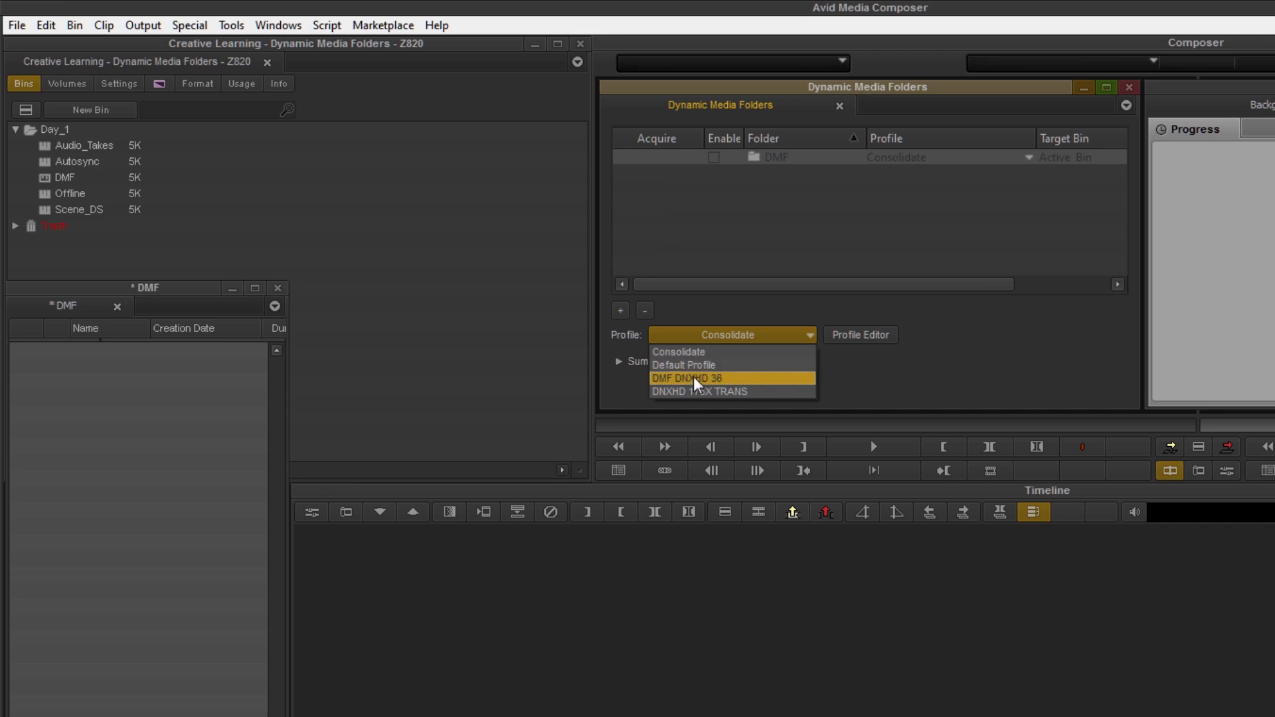
mouse_move(723, 366)
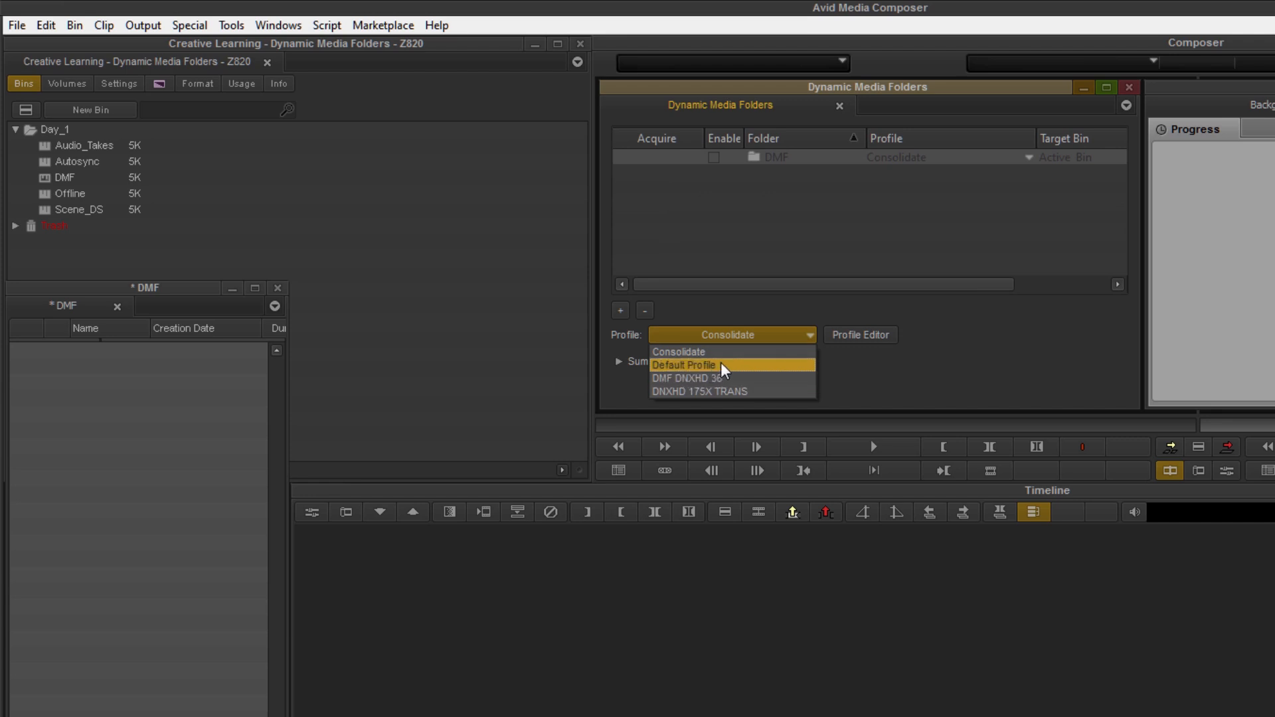
click(685, 365)
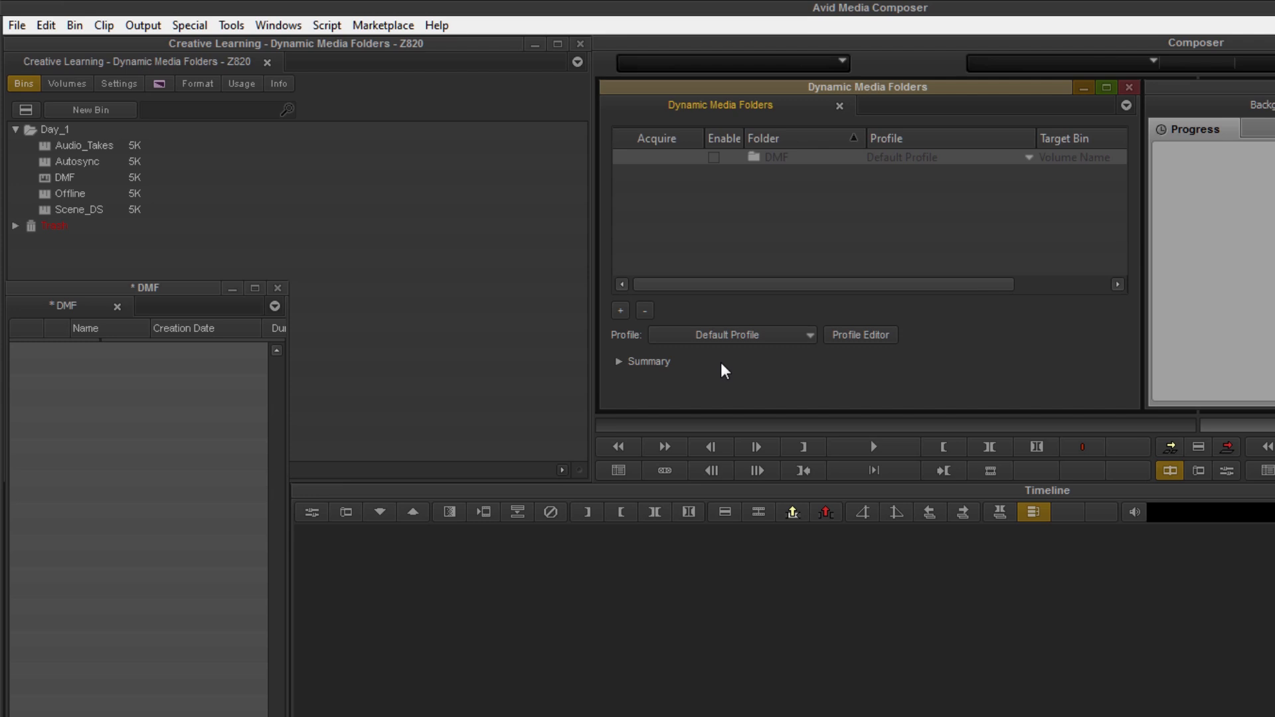
mouse_move(838, 355)
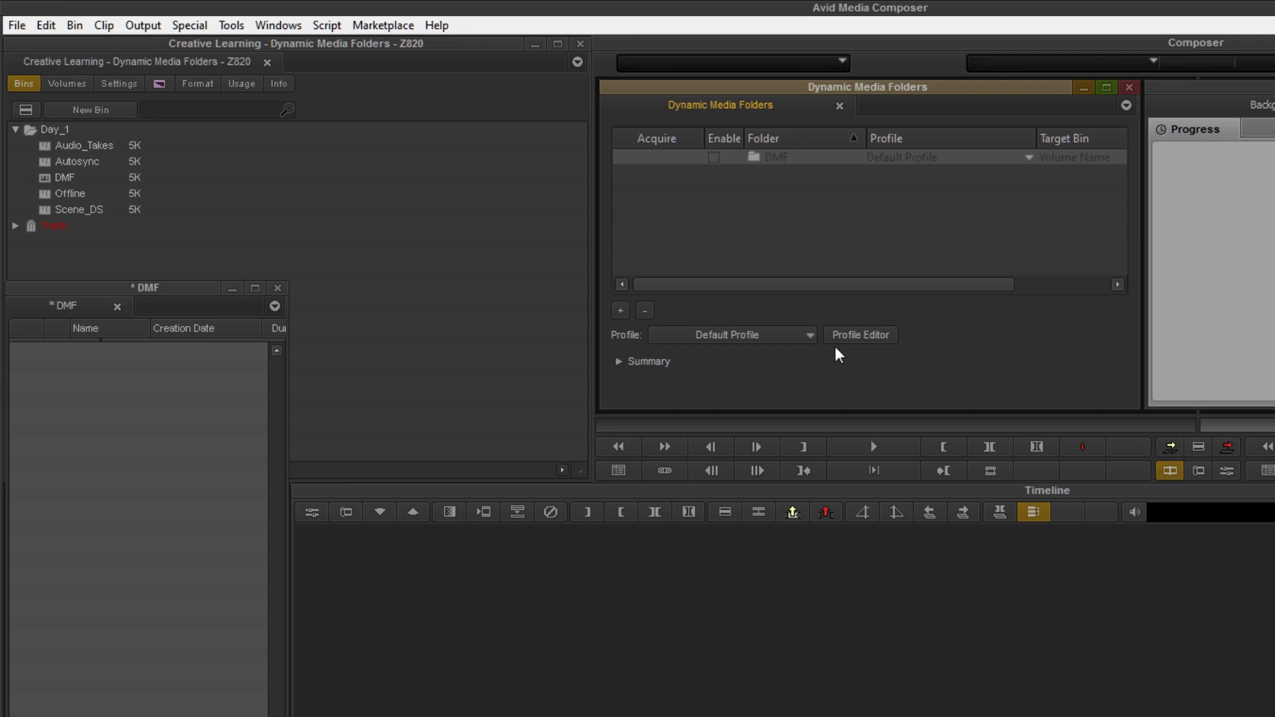
Edit the profile's bin settings, trying the new-bin naming choices, then settle on Use Active Bin
click(860, 335)
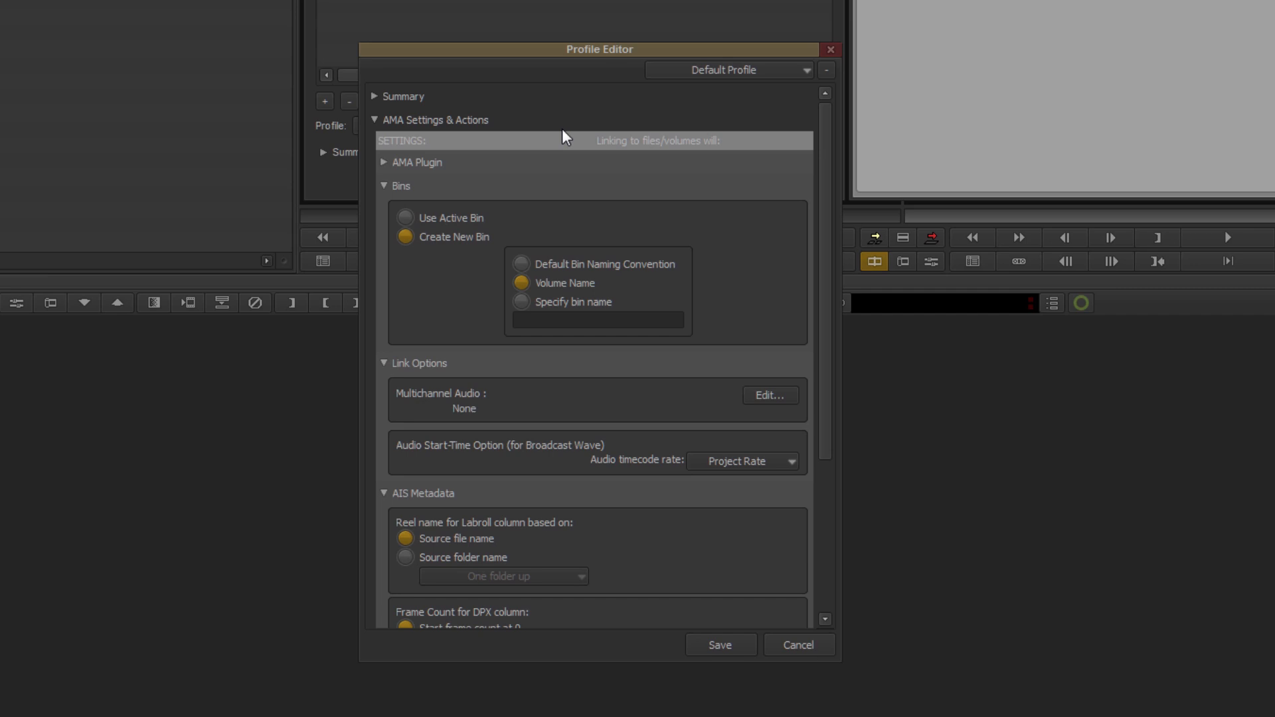
mouse_move(417, 206)
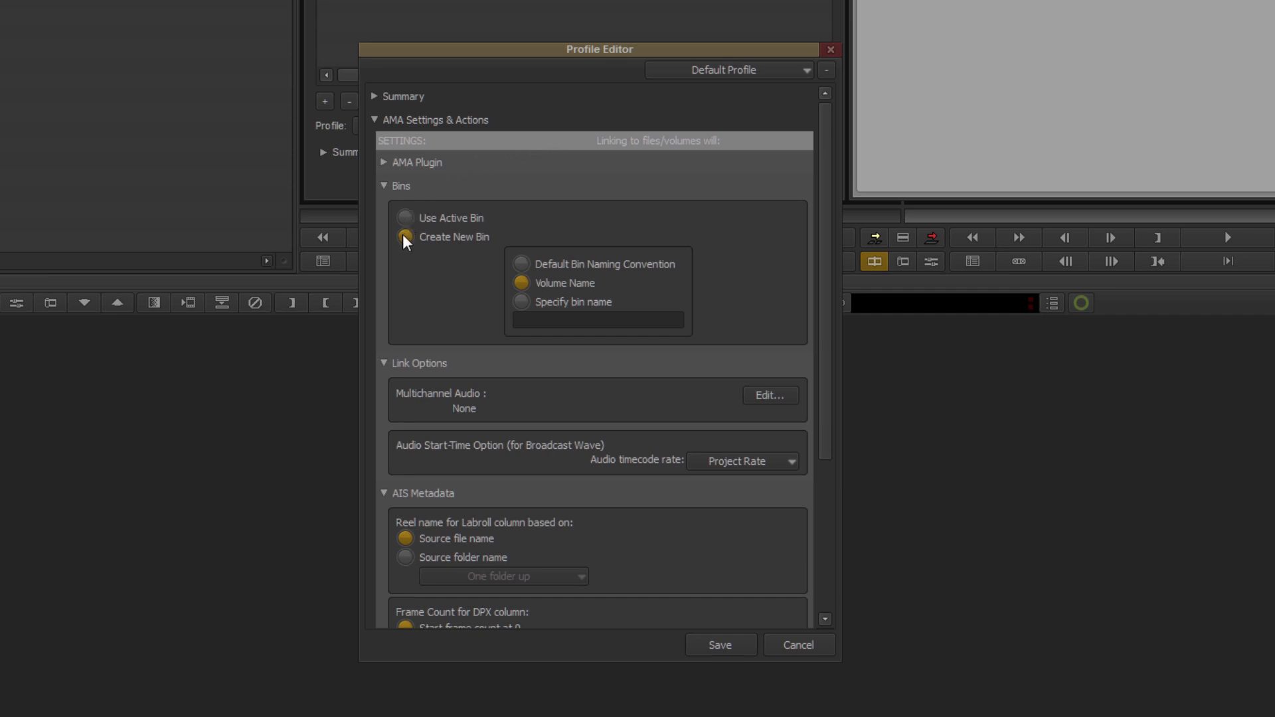
click(406, 218)
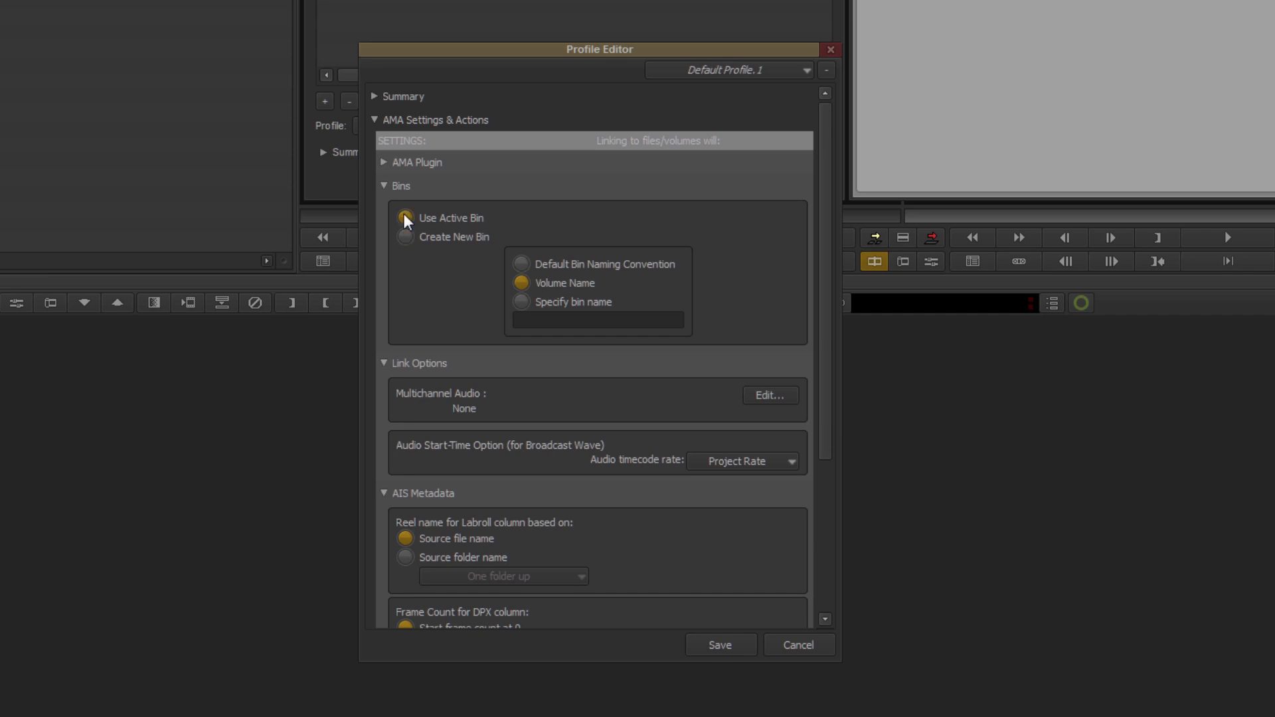
click(405, 236)
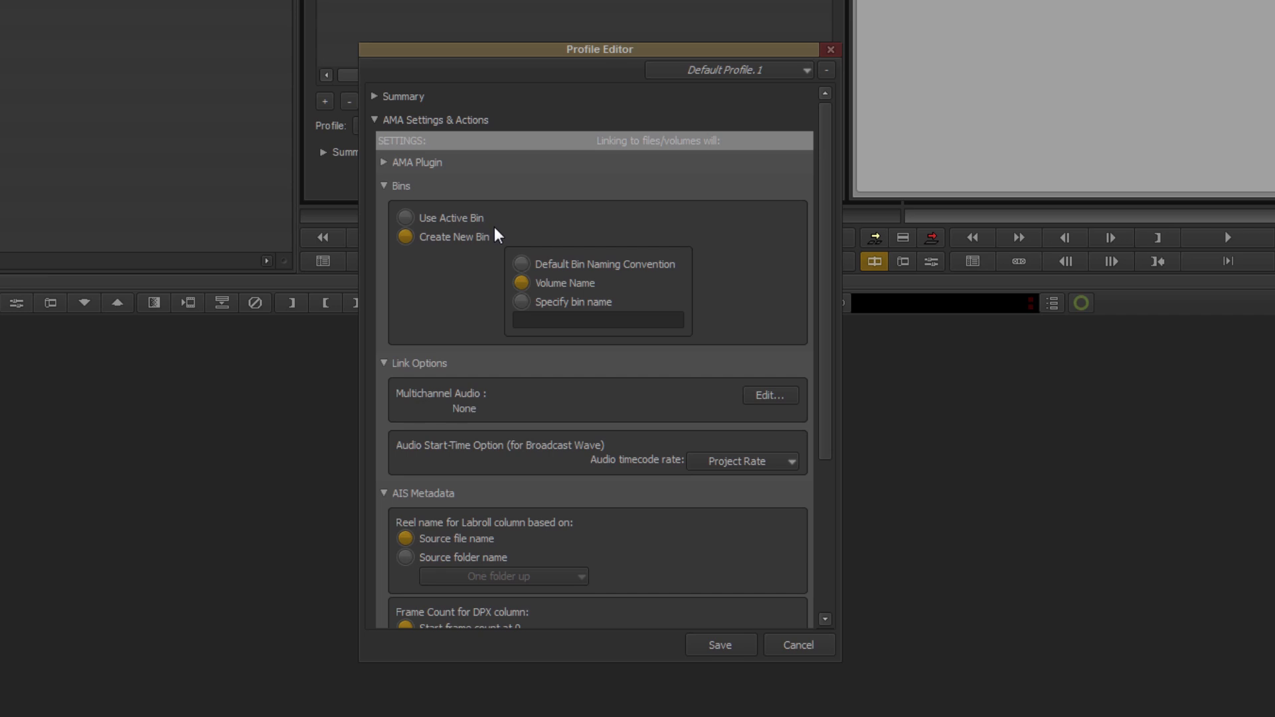
click(521, 263)
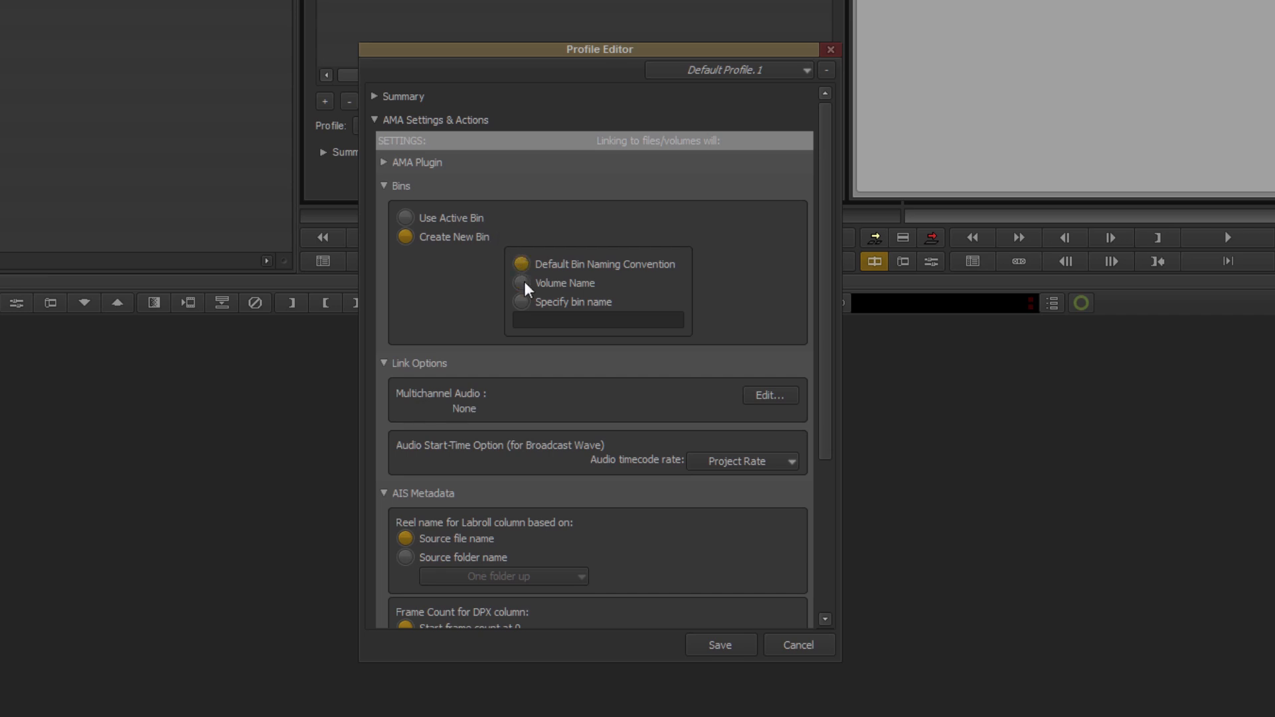
click(521, 283)
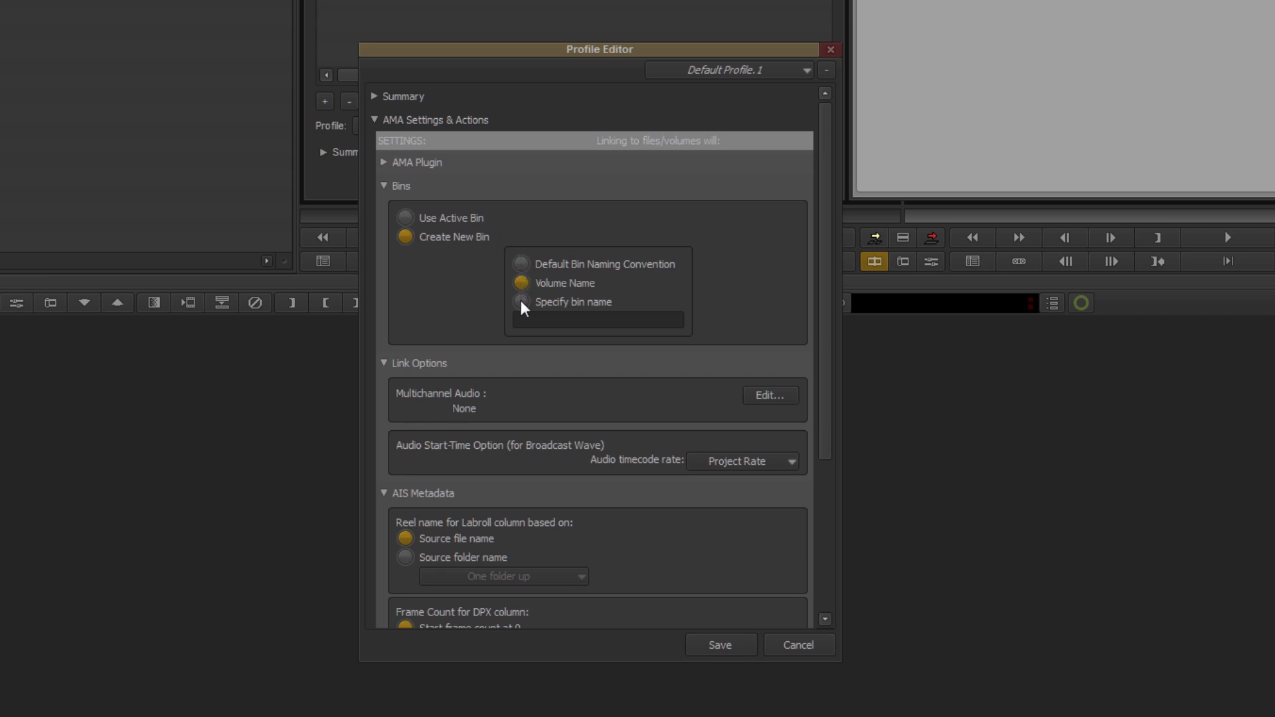
click(520, 301)
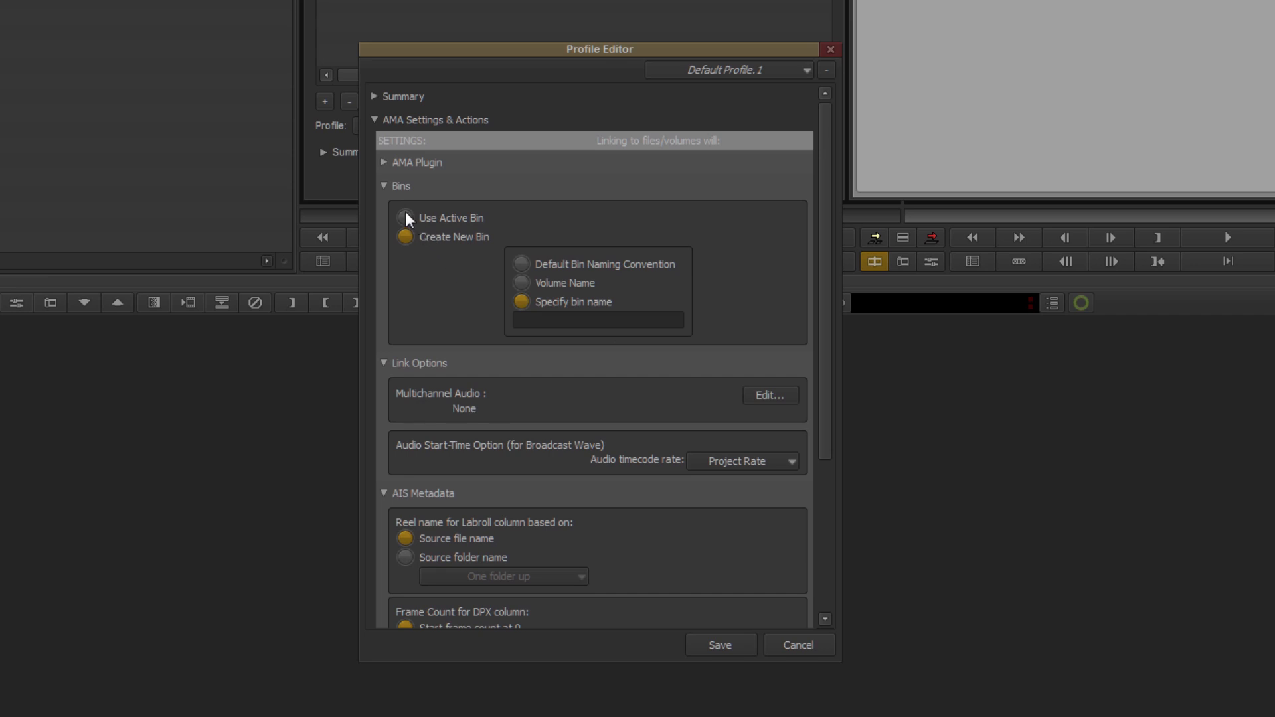
click(405, 218)
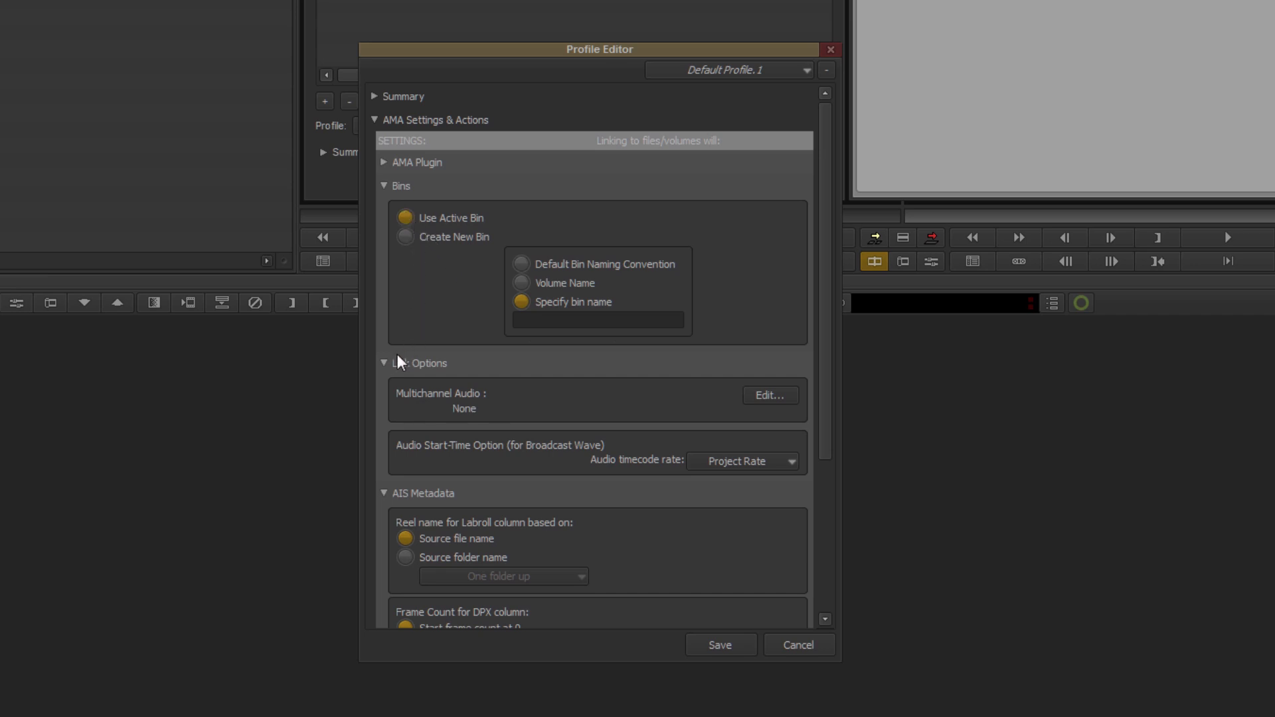
mouse_move(542, 416)
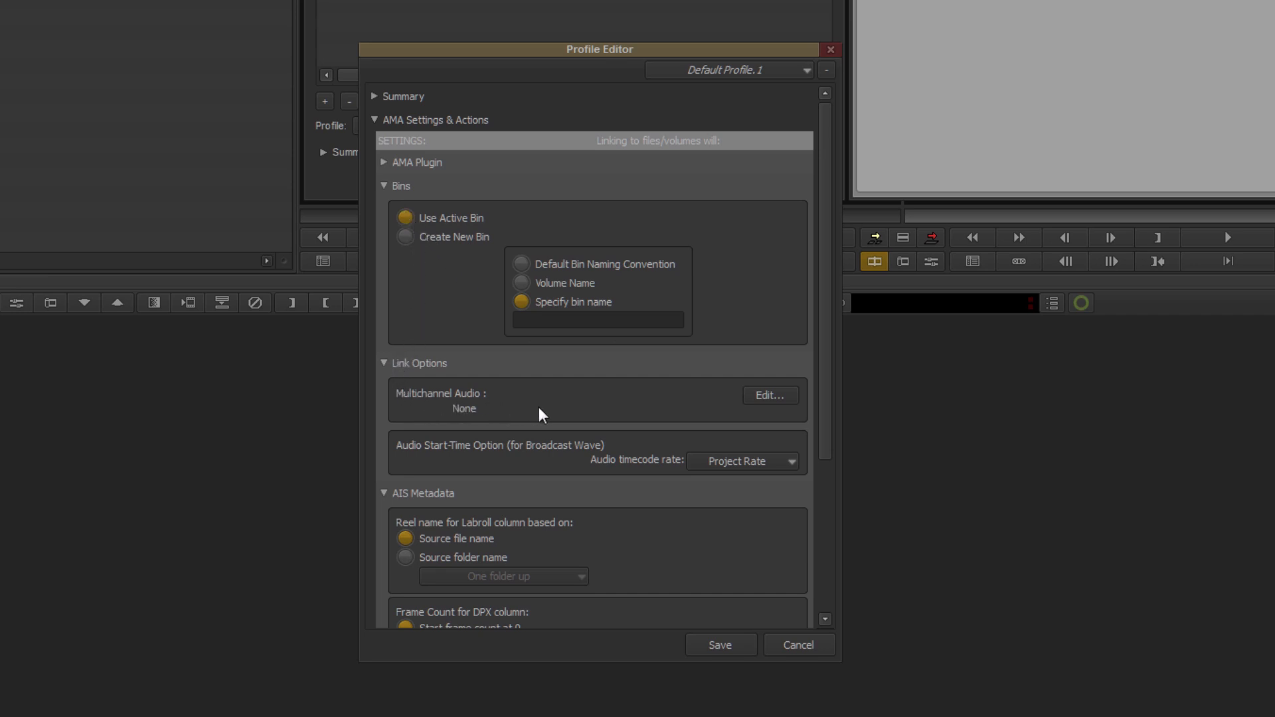
Set multichannel audio to Stereo A1A2 and keep the audio timecode rate at Project Rate
click(769, 396)
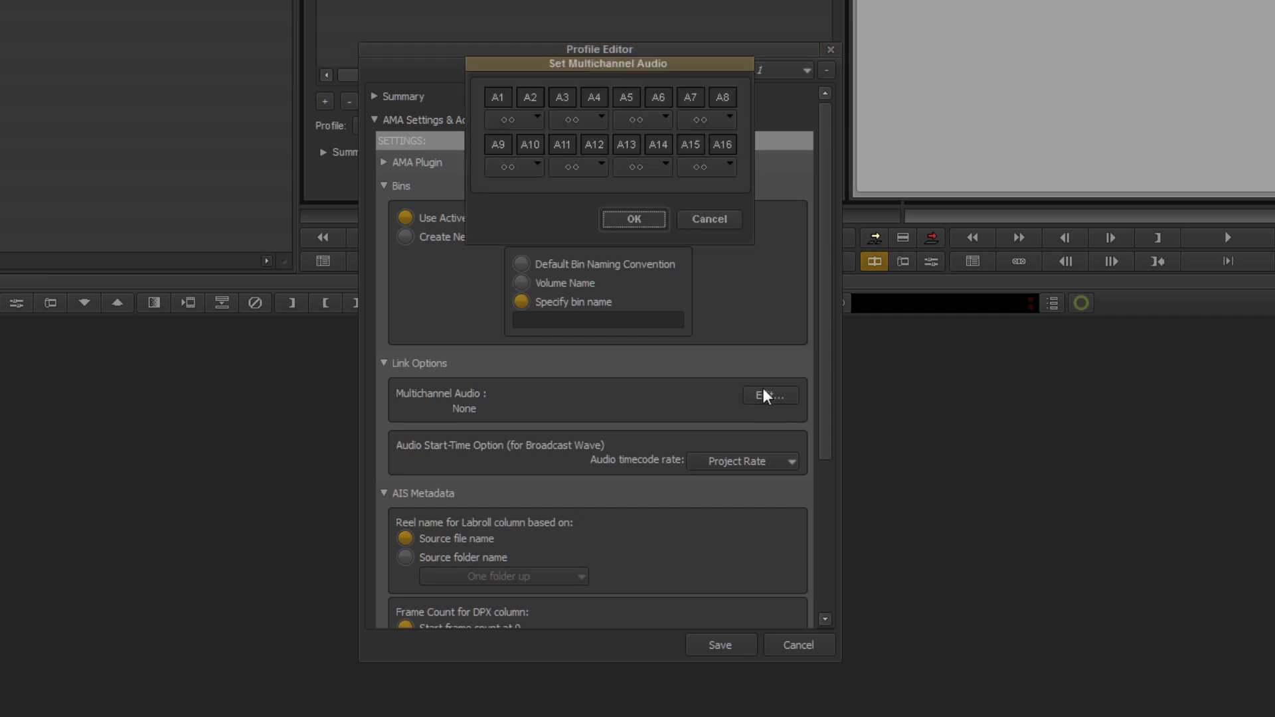
mouse_move(530, 127)
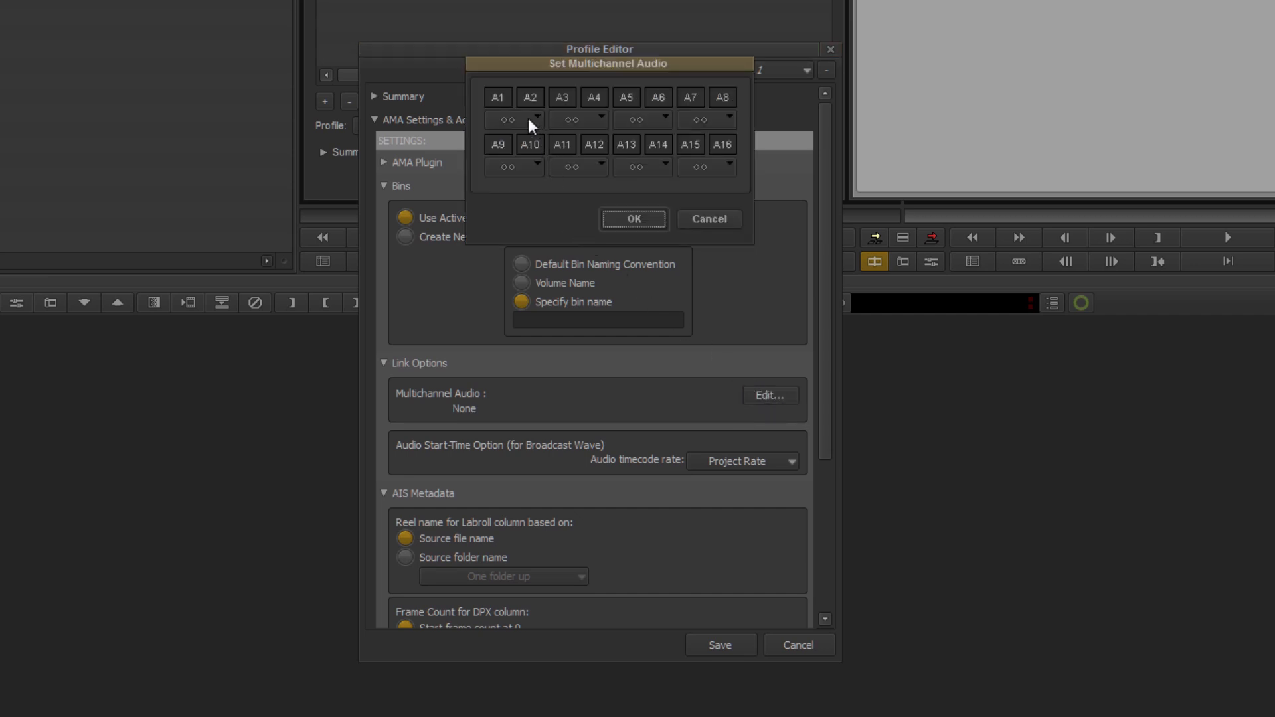
click(507, 120)
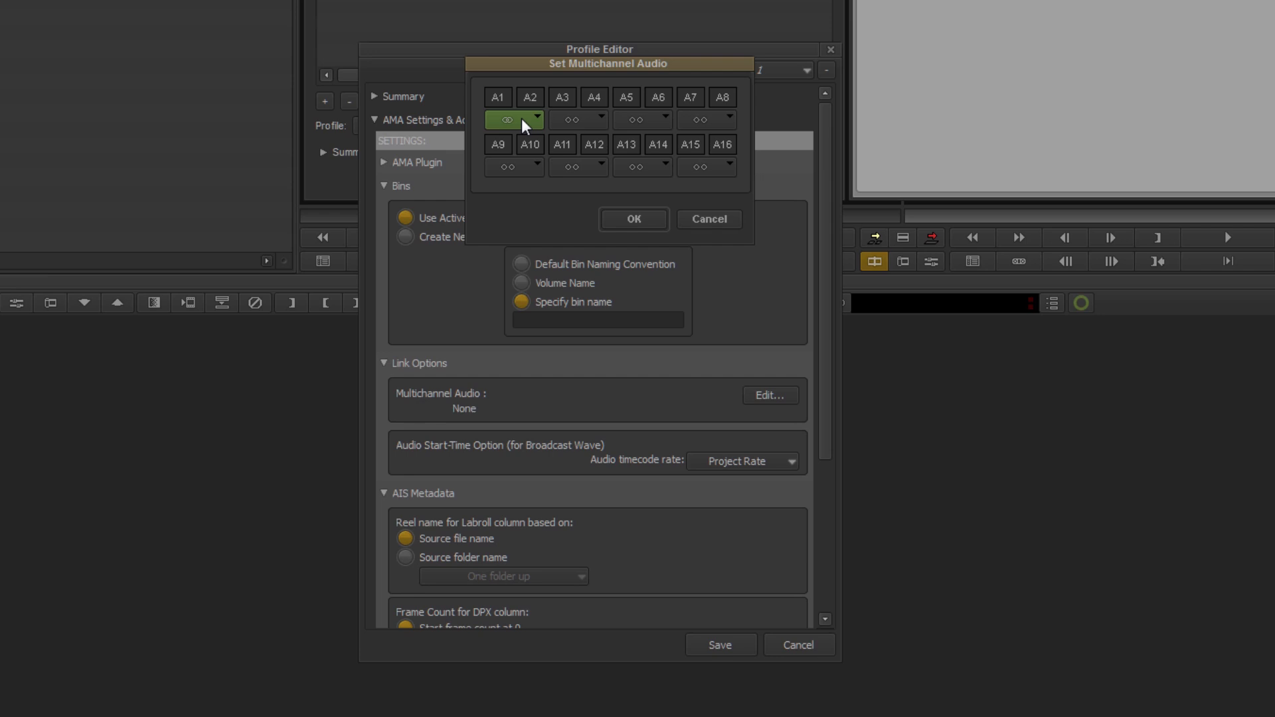
click(632, 219)
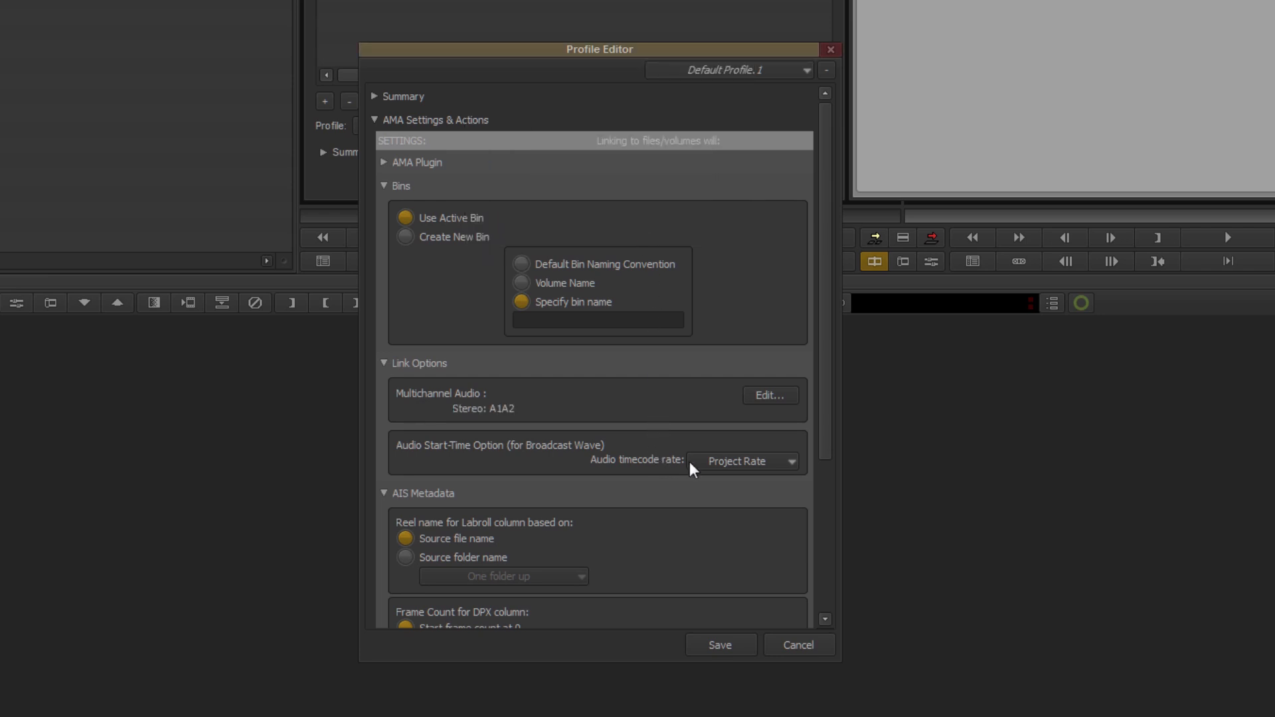
click(742, 461)
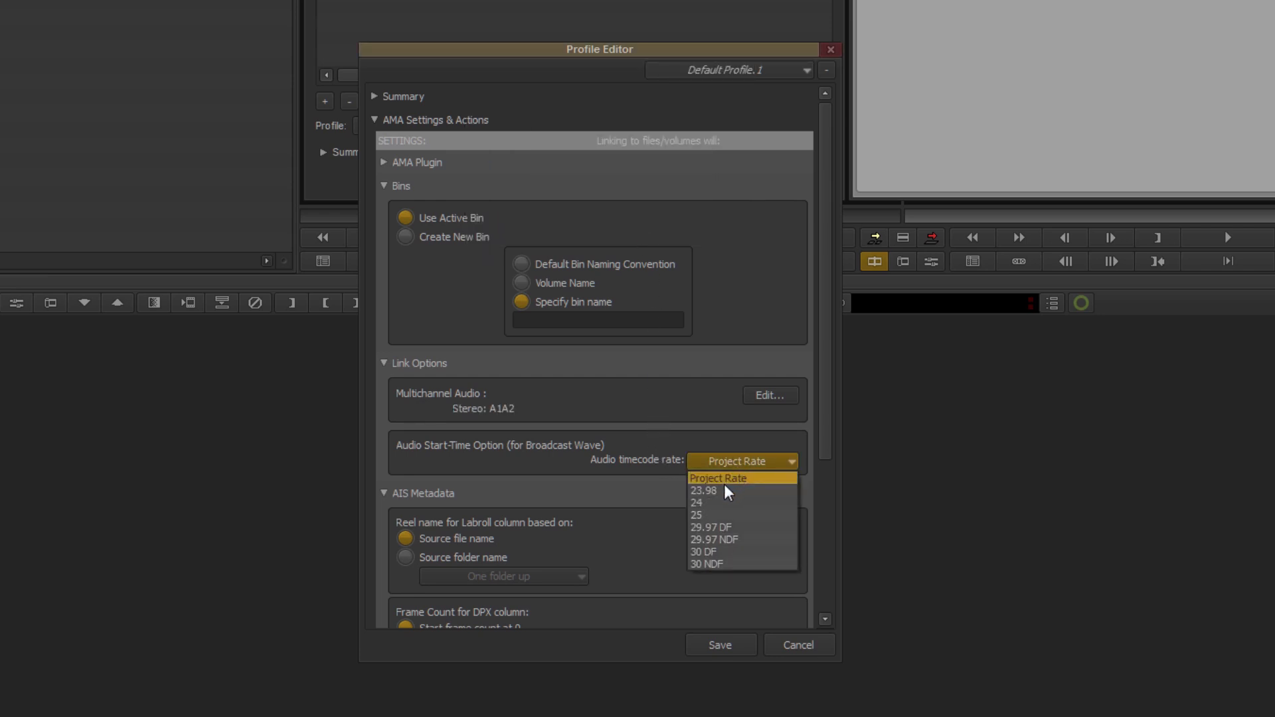
click(718, 478)
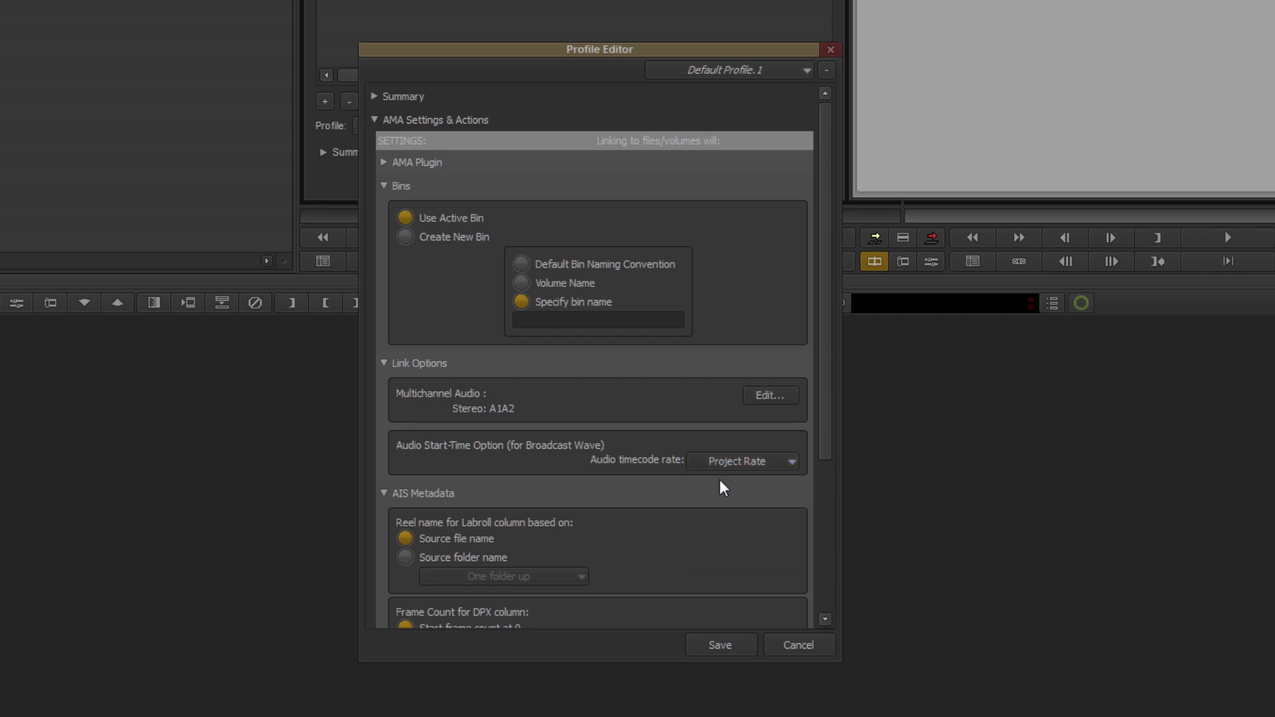
Keep reel names from source file name and Default FPS at 23.98 in the AIS Metadata settings
scroll(down, 3)
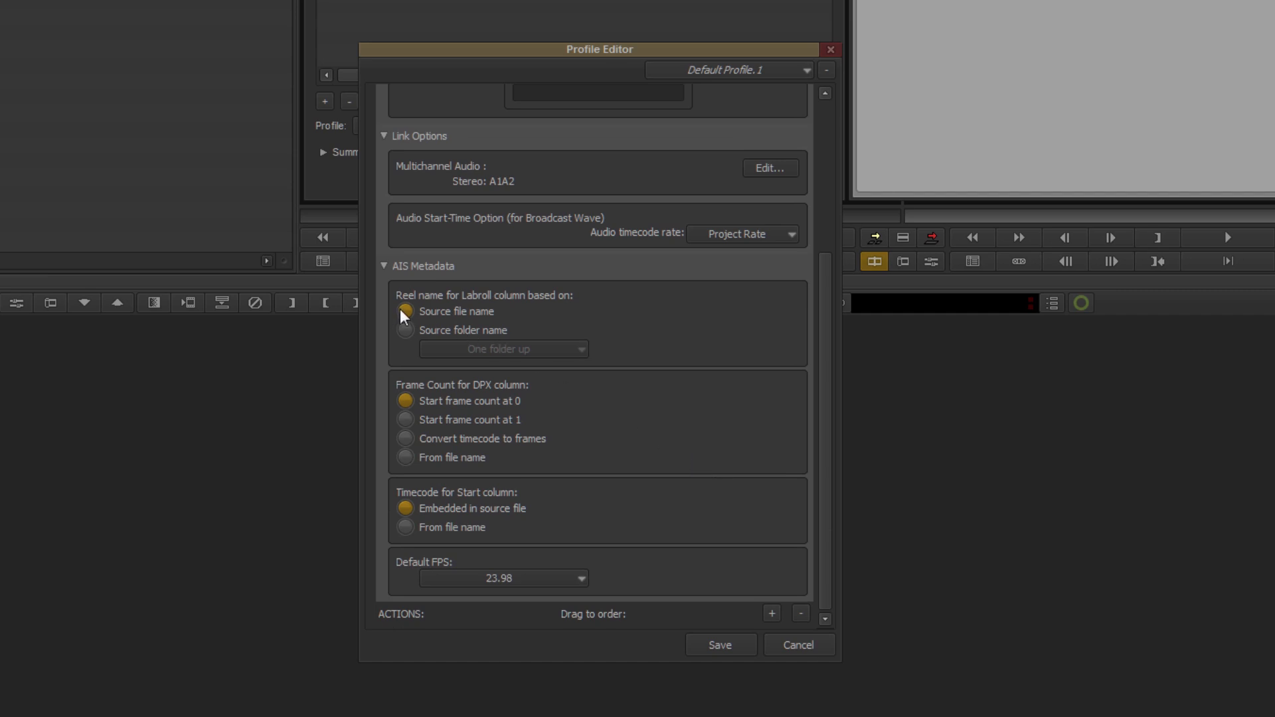
click(403, 311)
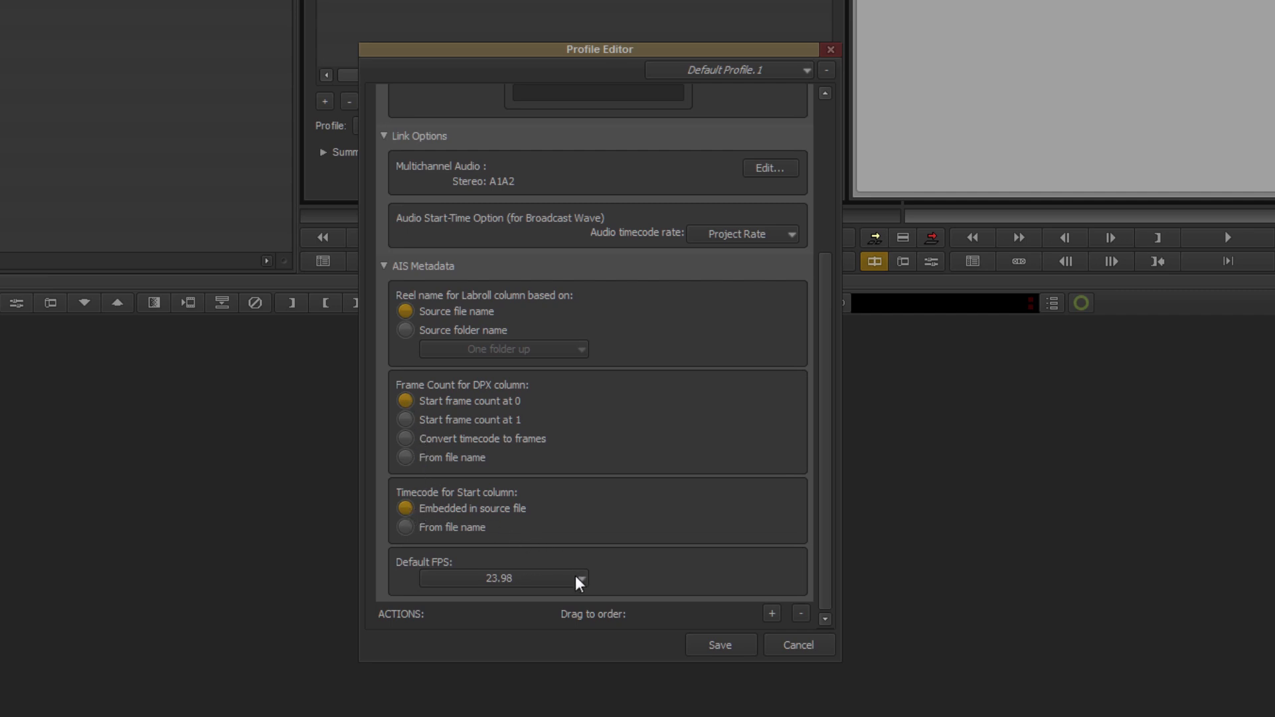
click(578, 578)
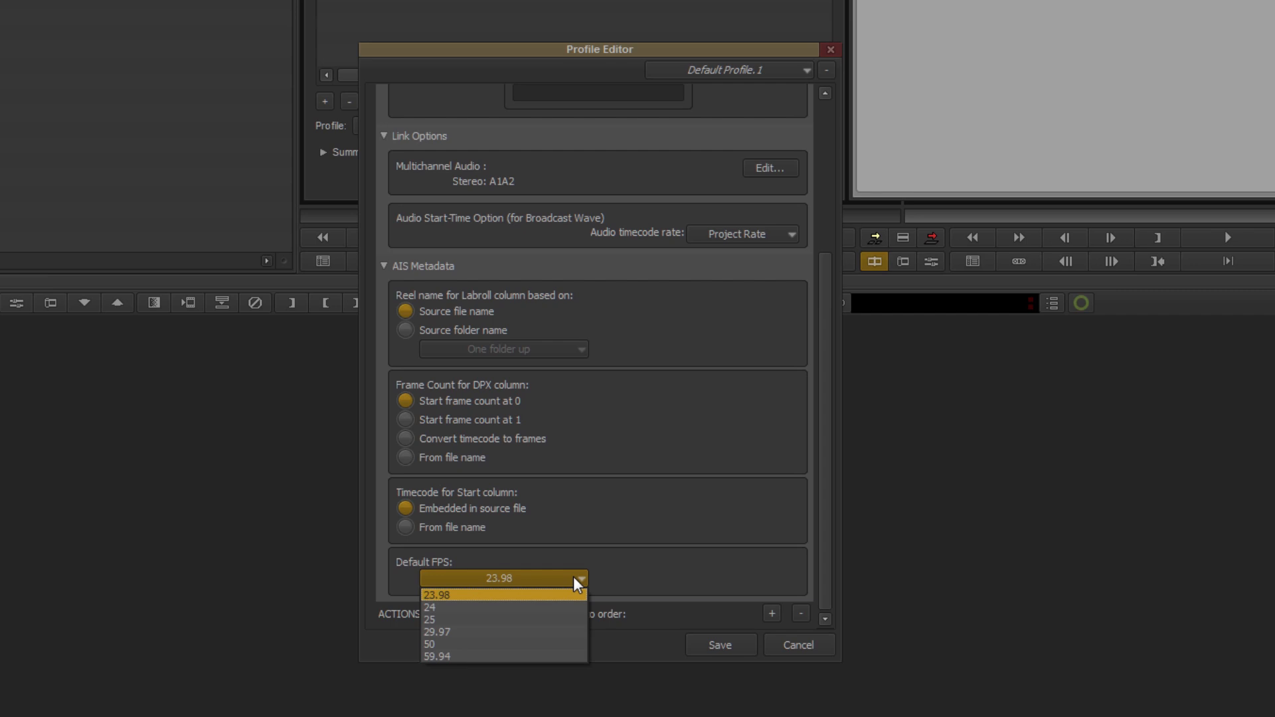
click(437, 595)
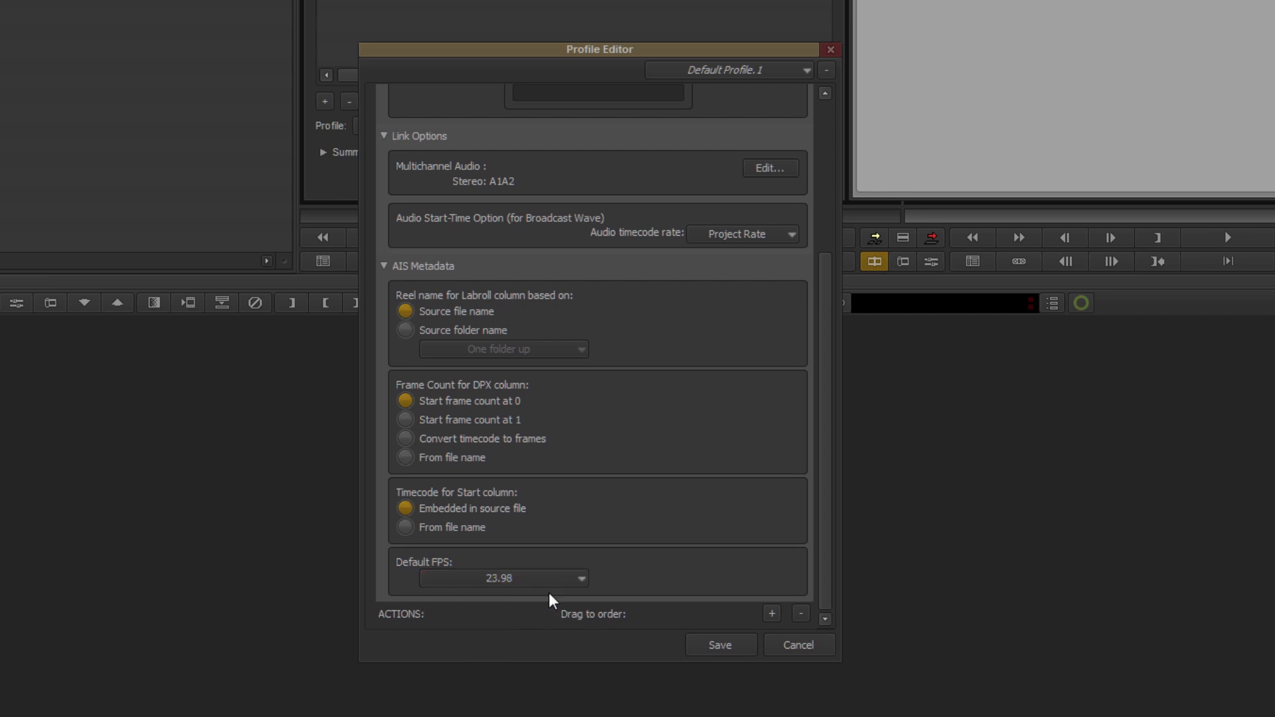
mouse_move(675, 643)
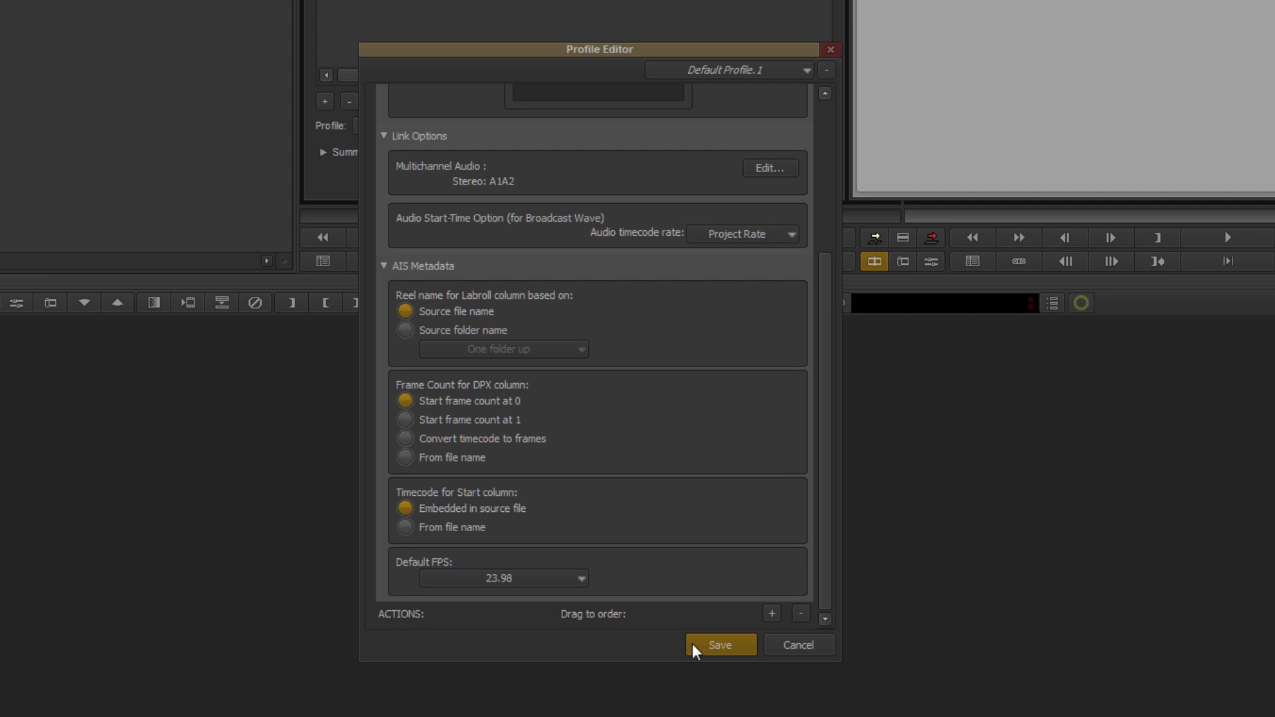
mouse_move(489, 627)
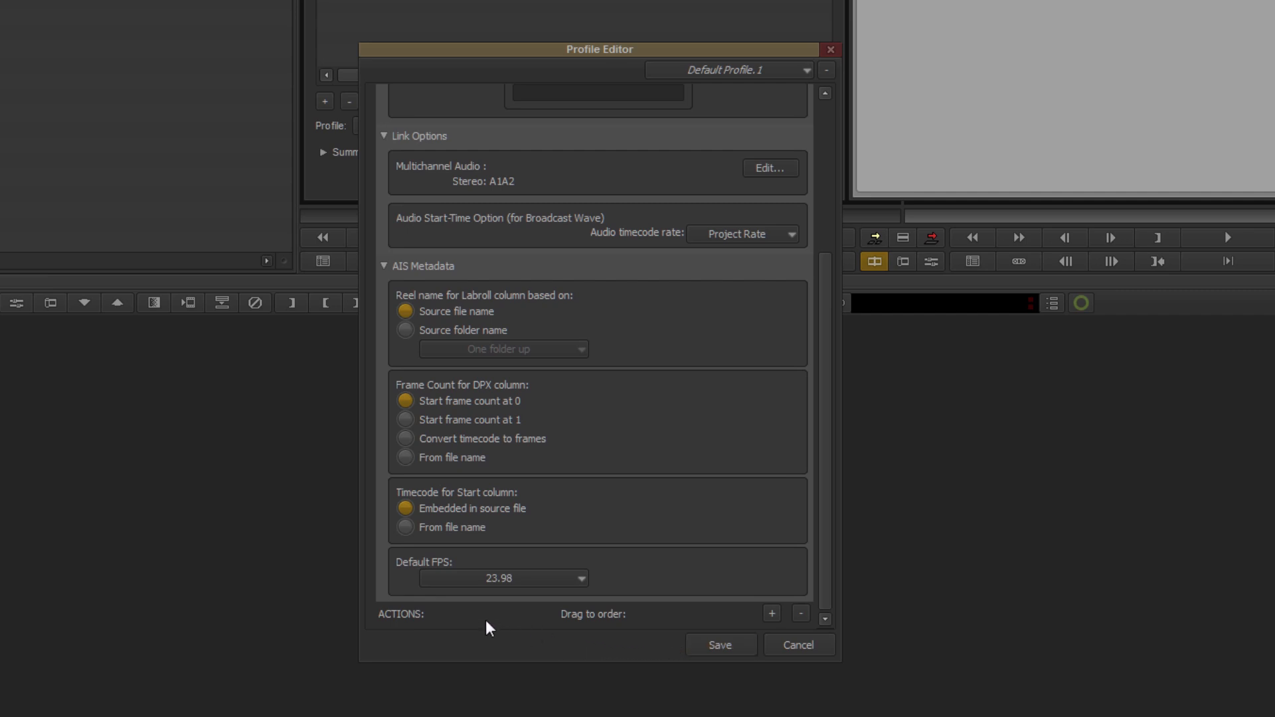
mouse_move(461, 617)
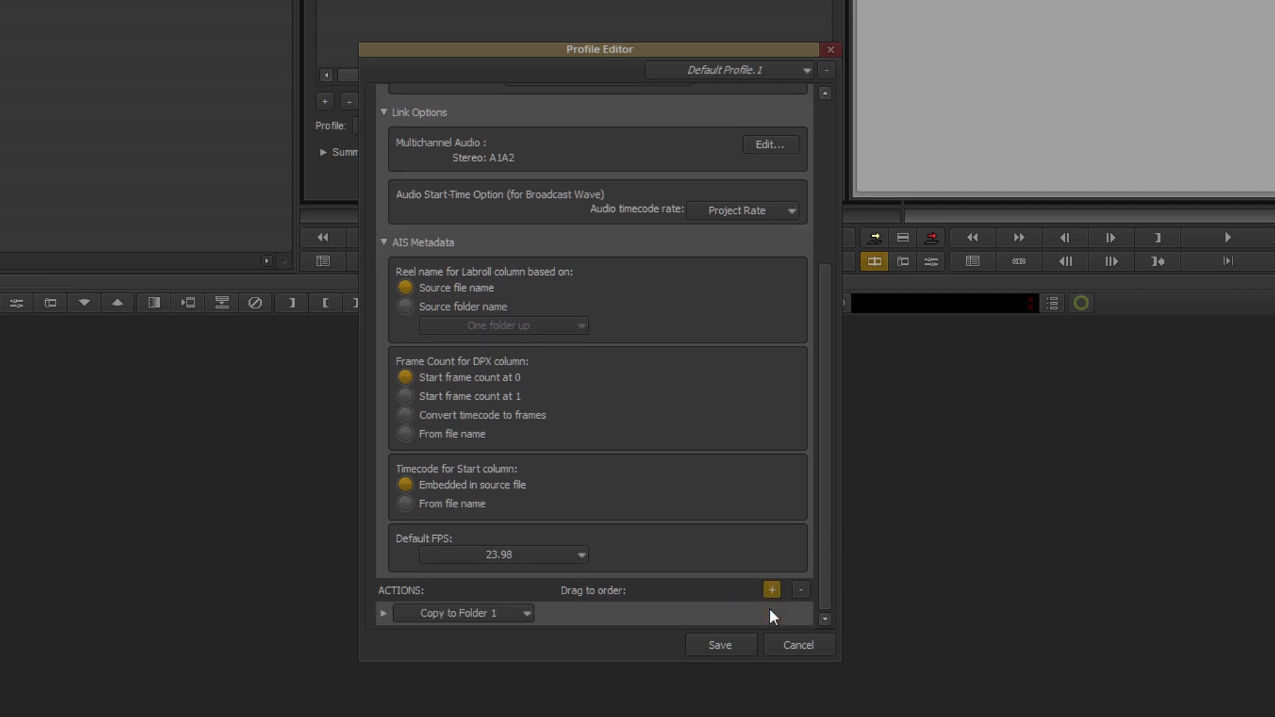
mouse_move(600, 627)
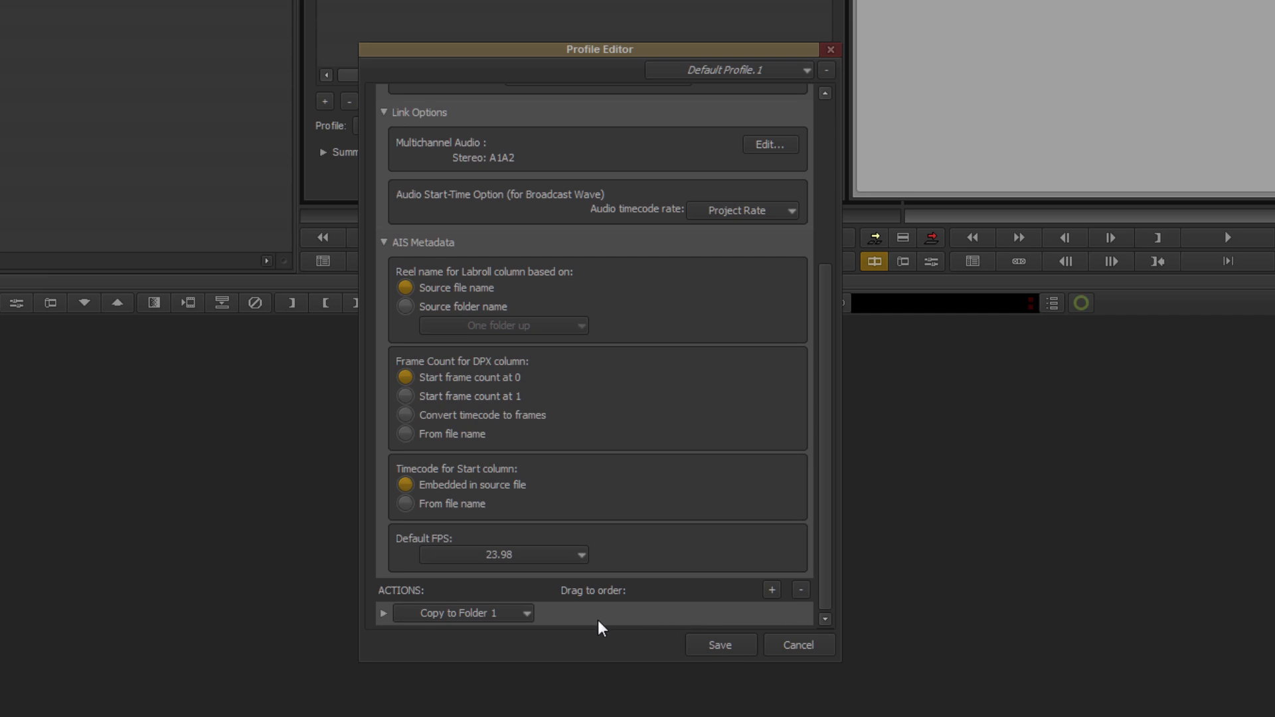
mouse_move(594, 626)
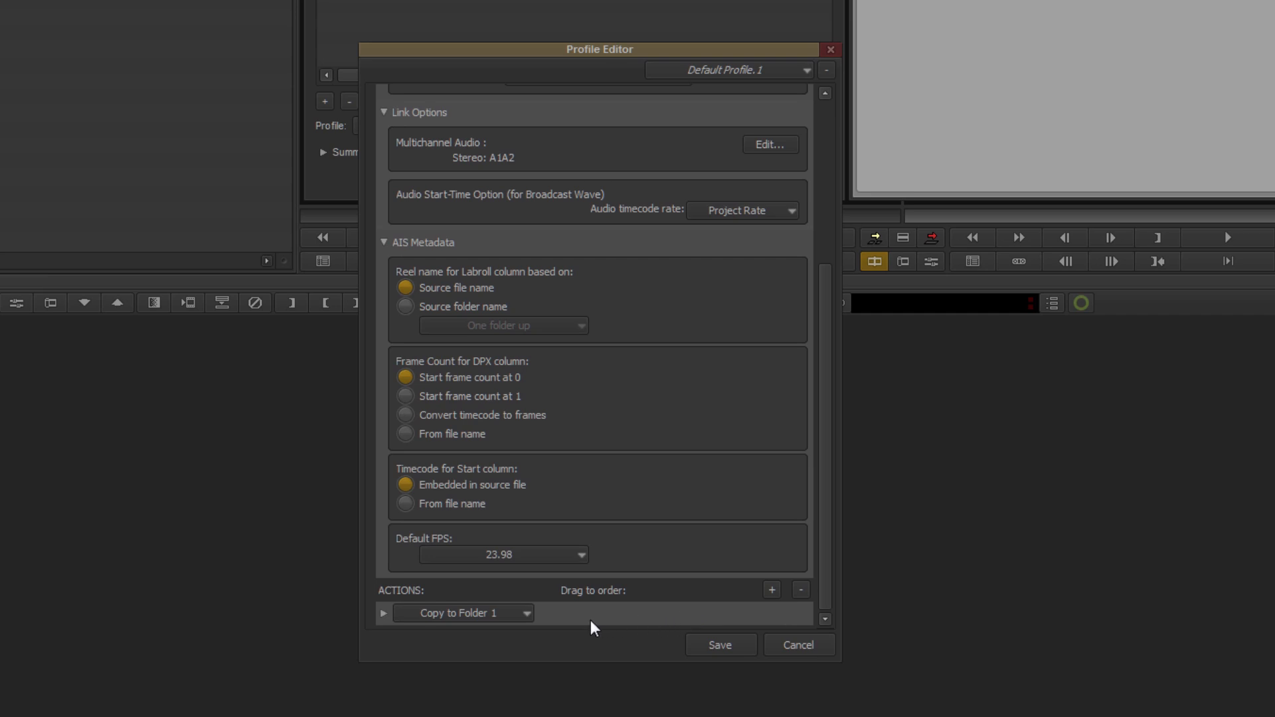
Reveal the action types available for the new Copy to Folder 1 action
click(527, 612)
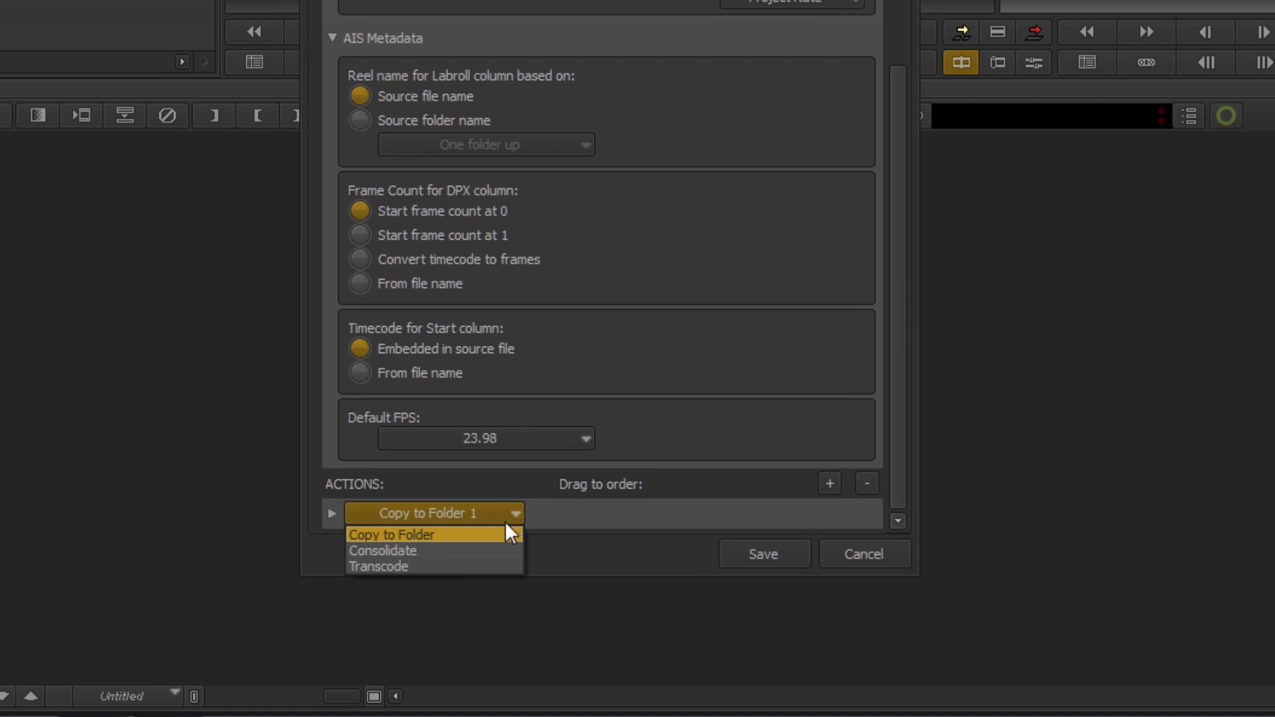
mouse_move(501, 550)
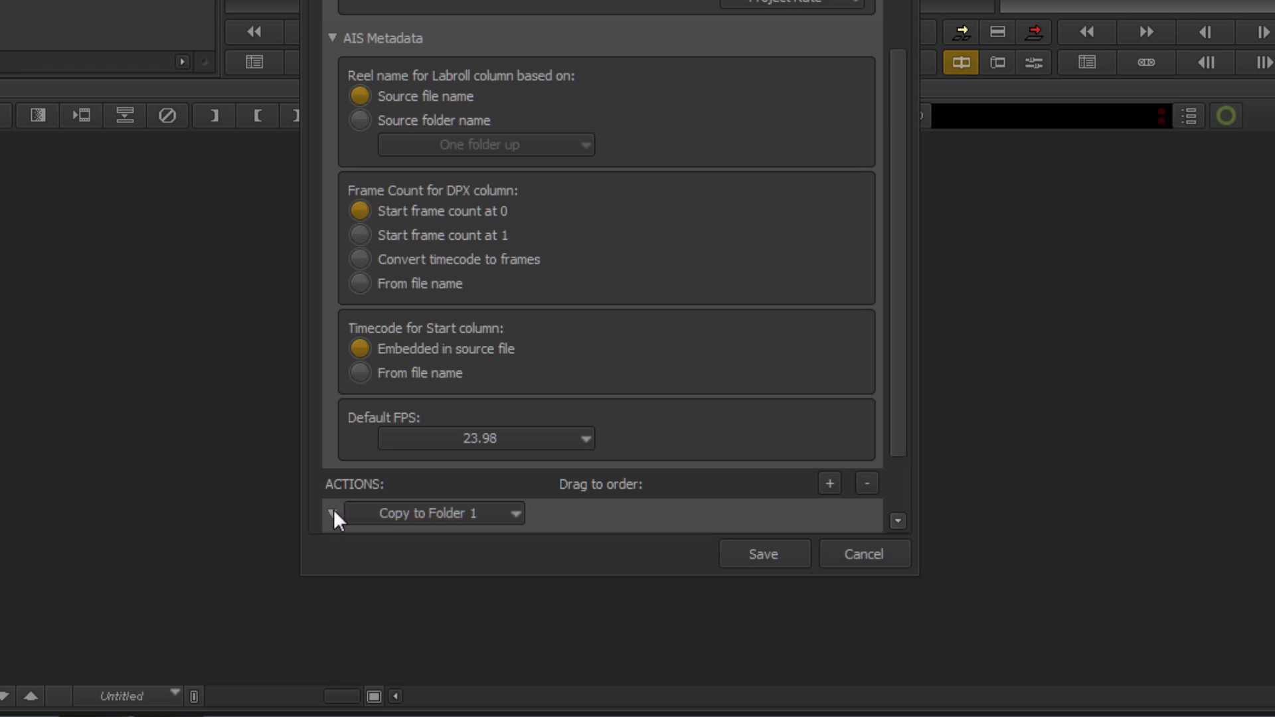
Expand Copy to Folder 1, review its relink and check-in options, and list the action types again
click(332, 513)
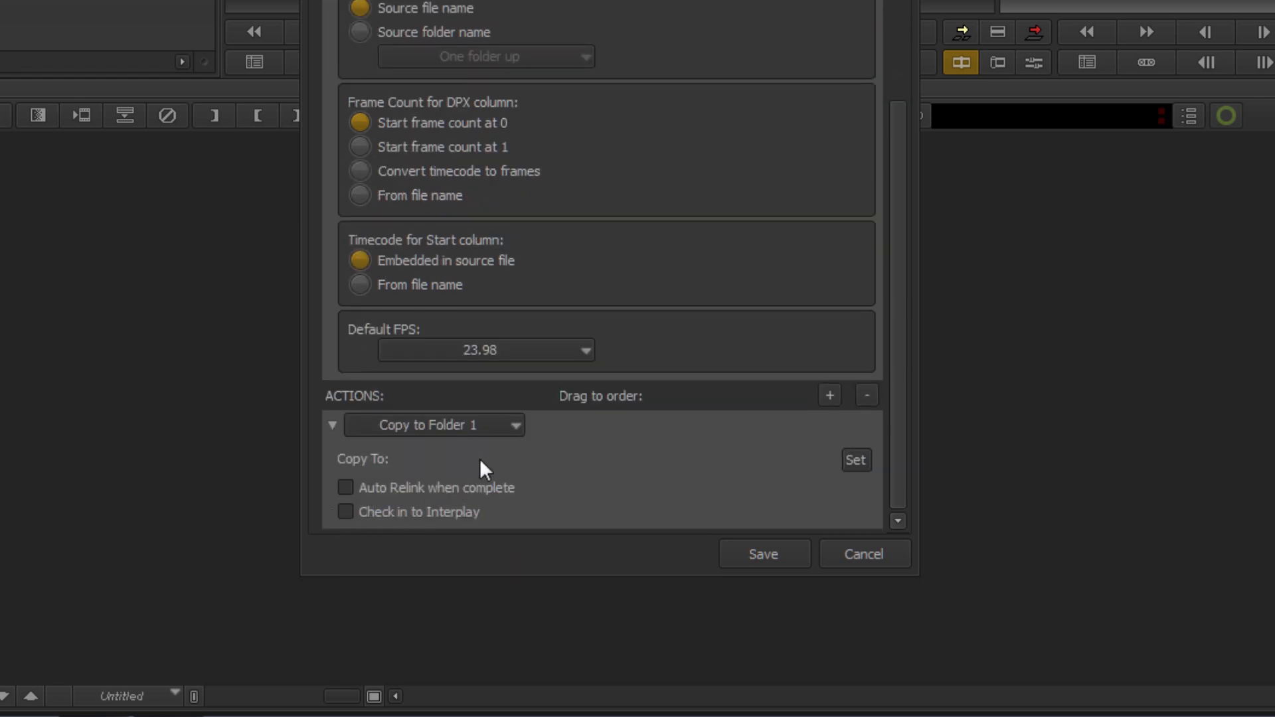
mouse_move(557, 468)
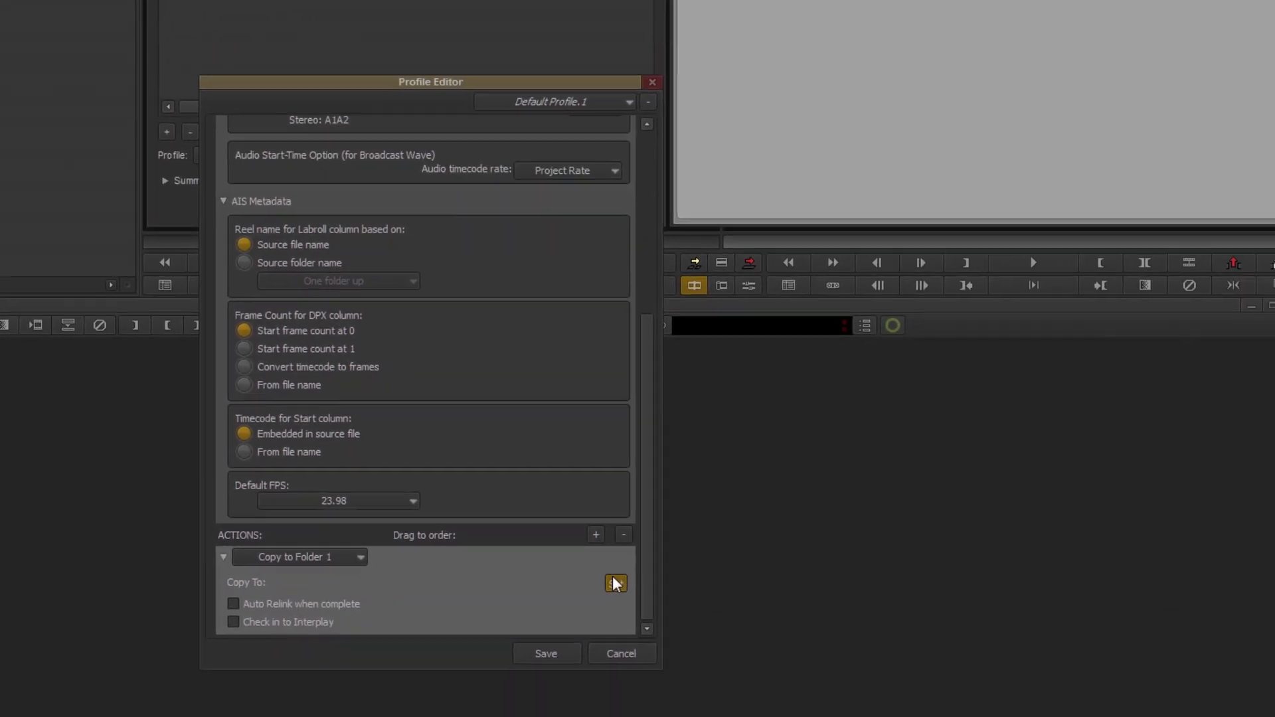
click(615, 583)
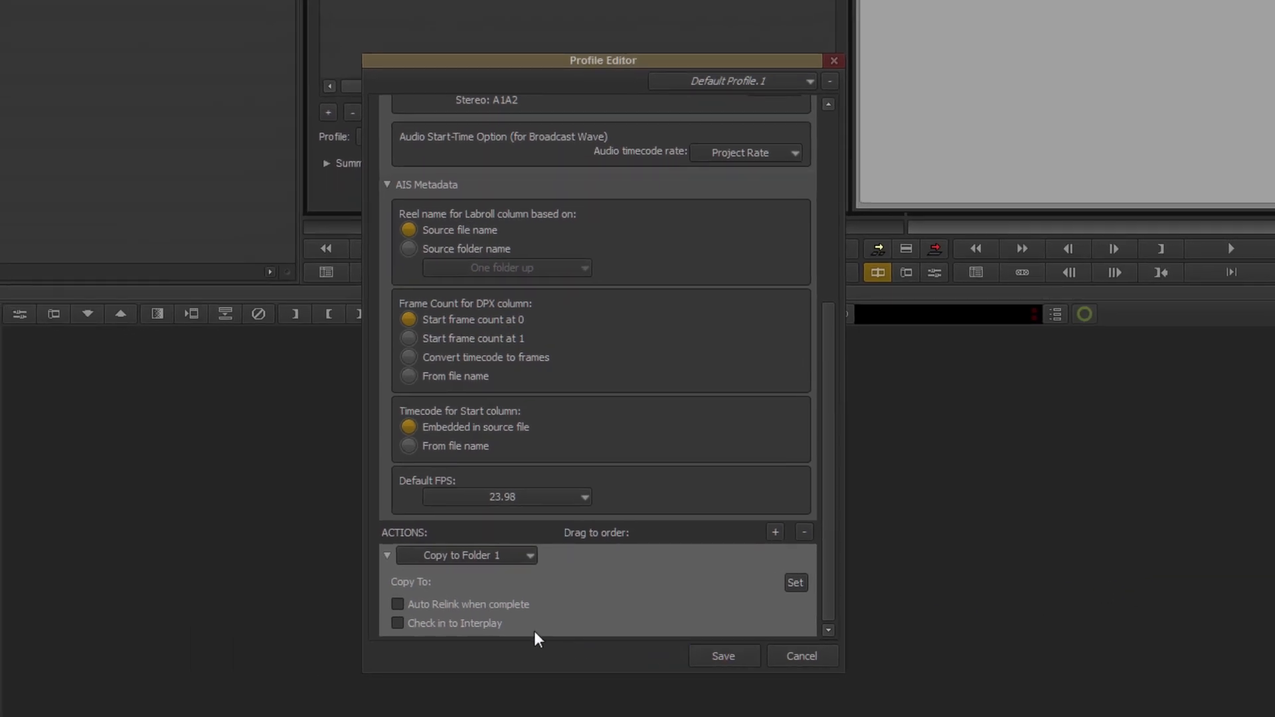
mouse_move(502, 589)
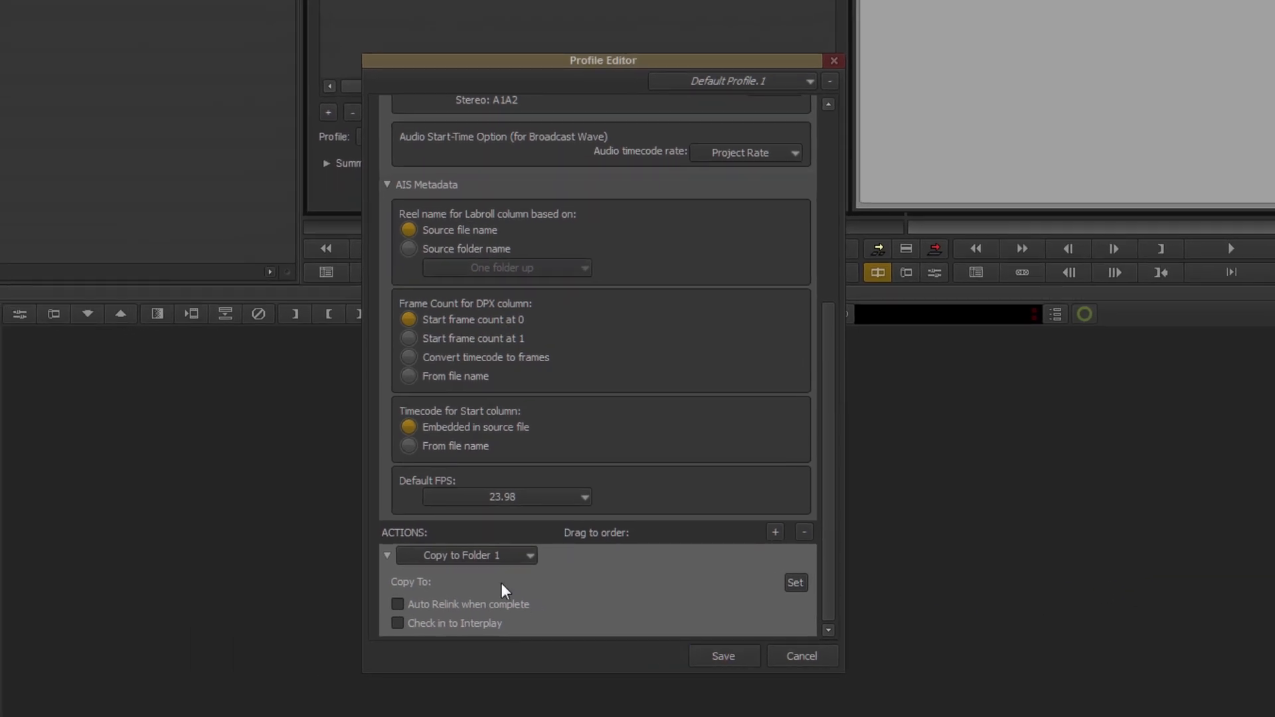
mouse_move(397, 606)
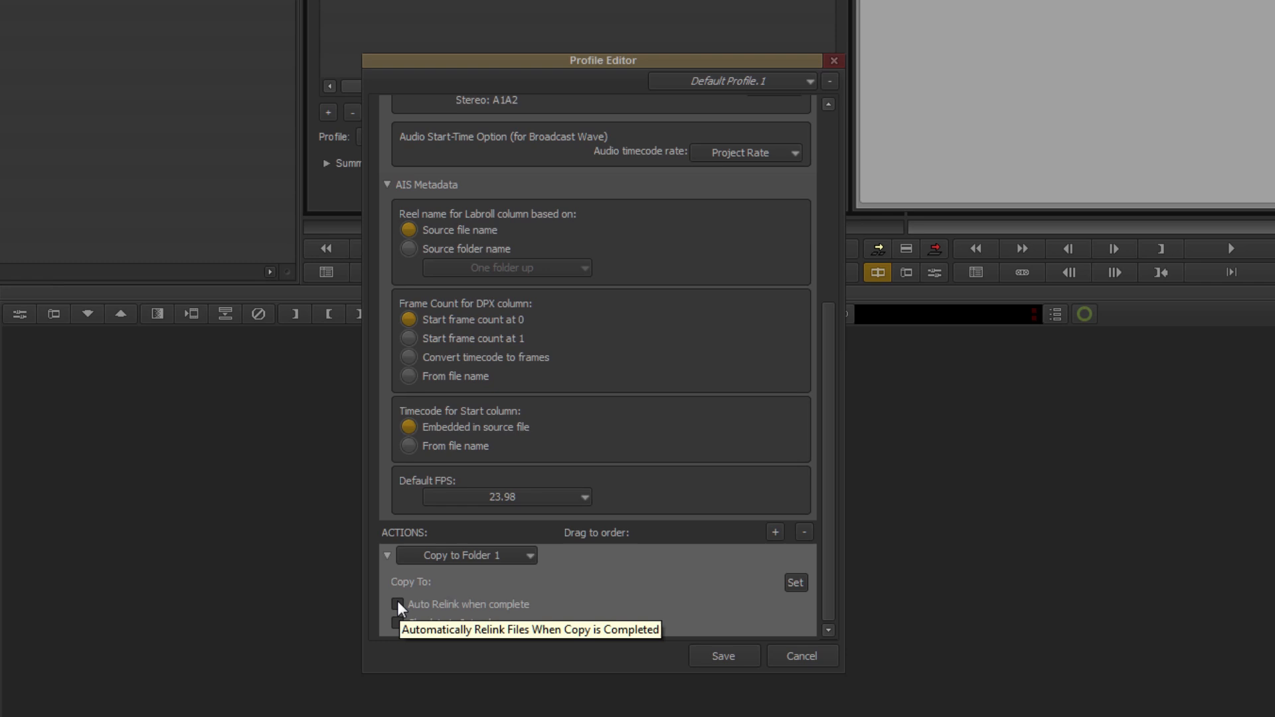
mouse_move(397, 624)
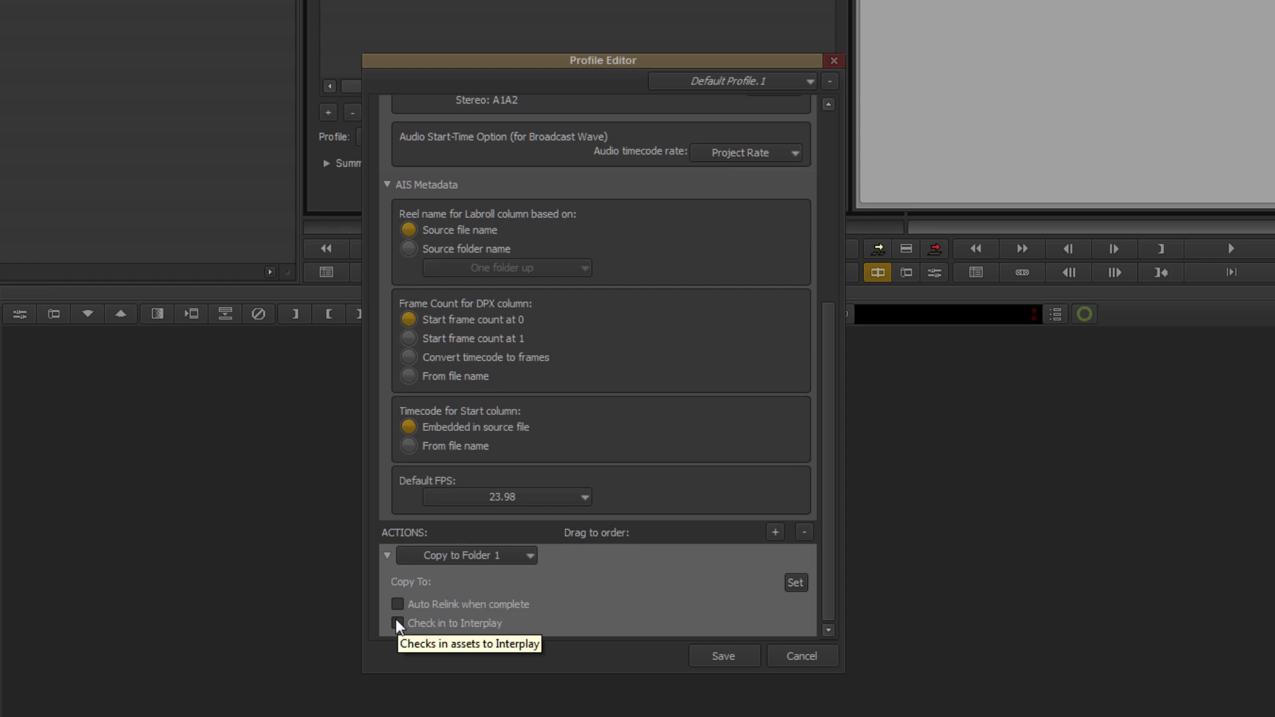
mouse_move(491, 625)
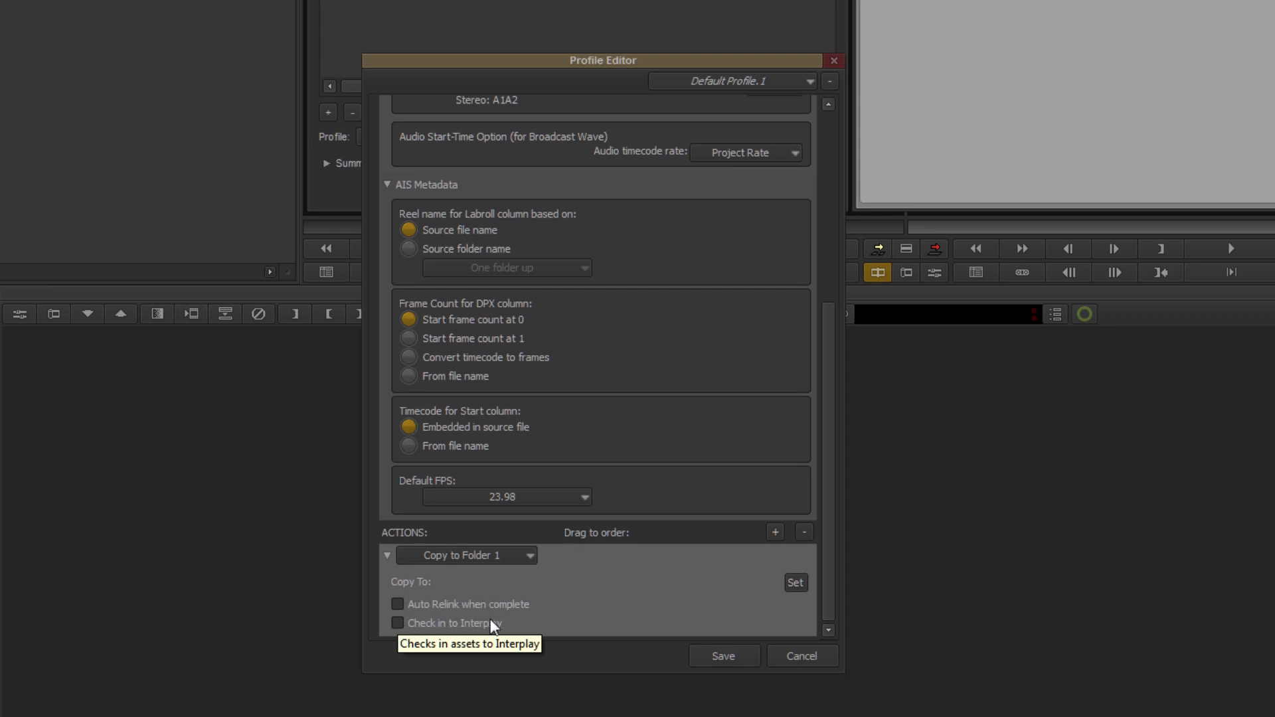
mouse_move(397, 604)
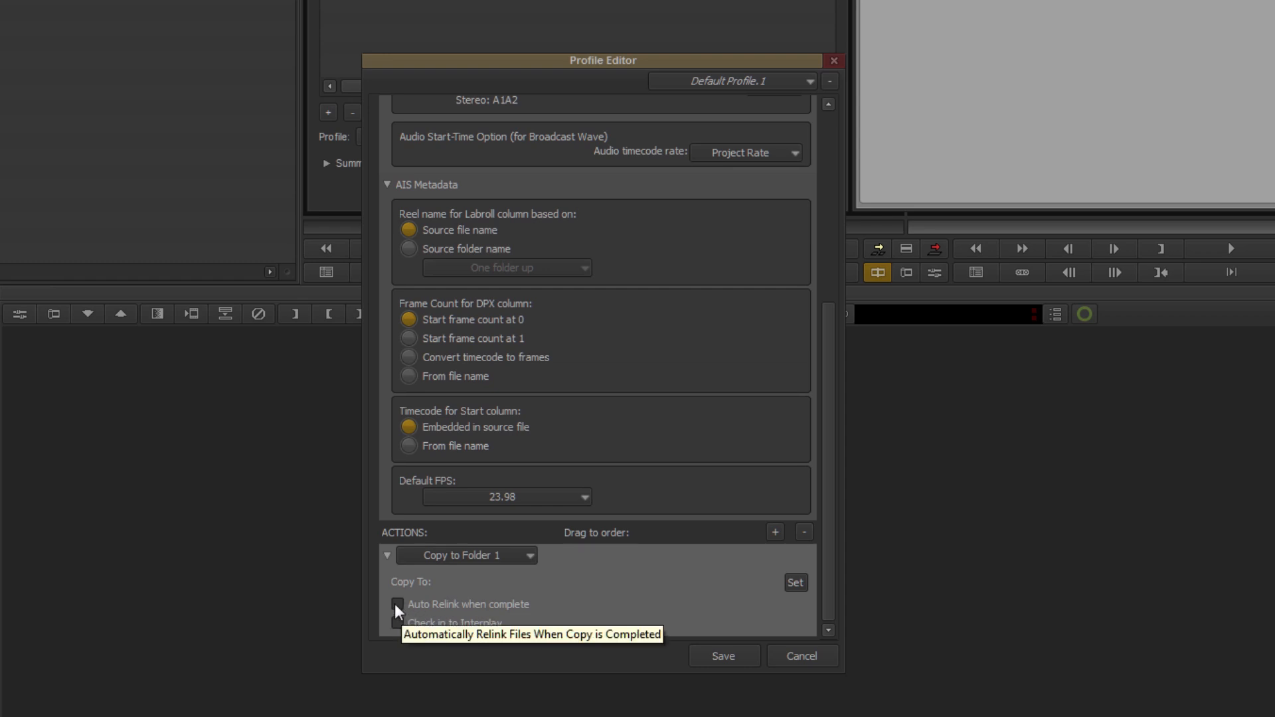
click(532, 556)
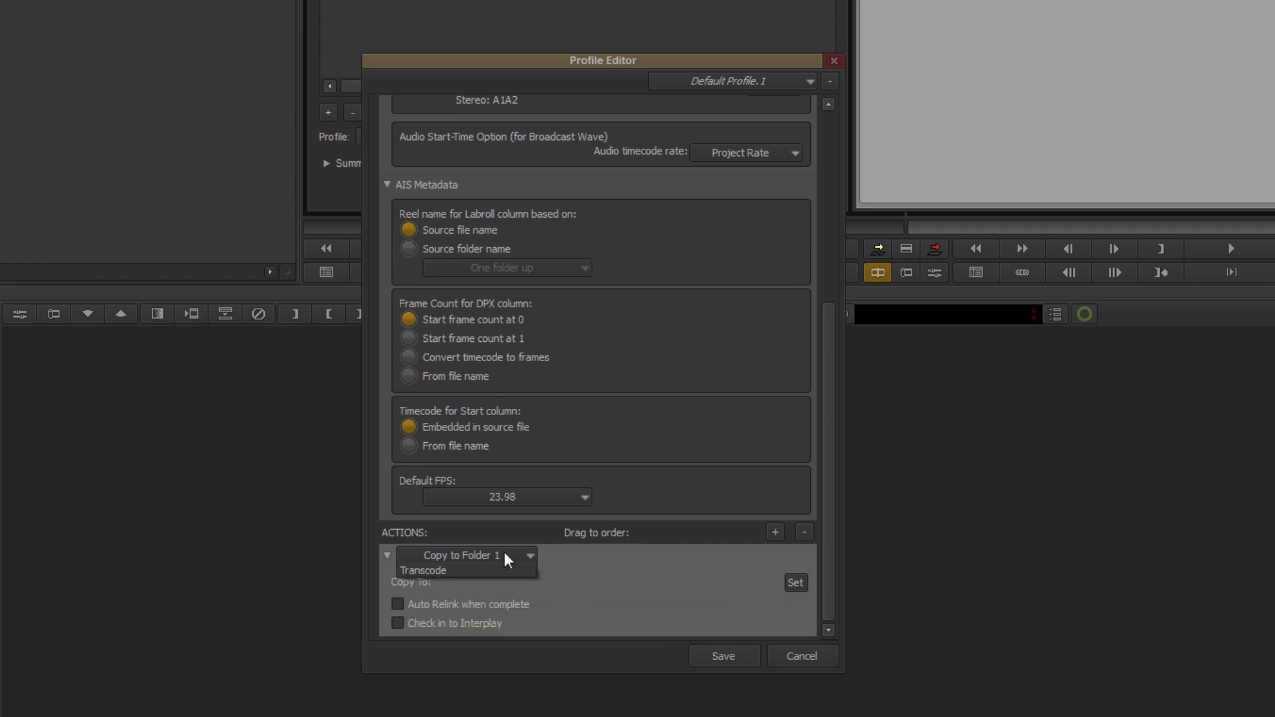
click(530, 555)
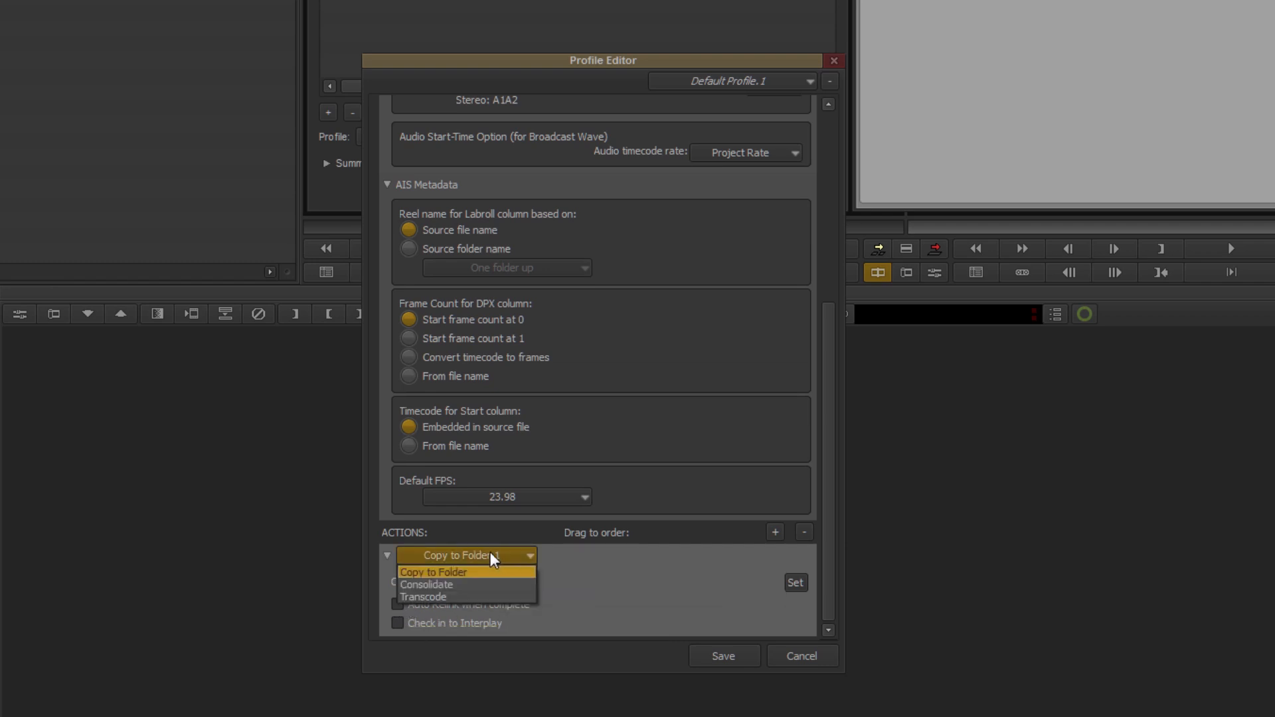
Make the action Consolidate with transcode fallback to DNxHD 36 MXF on CL Storage (E:)
click(427, 584)
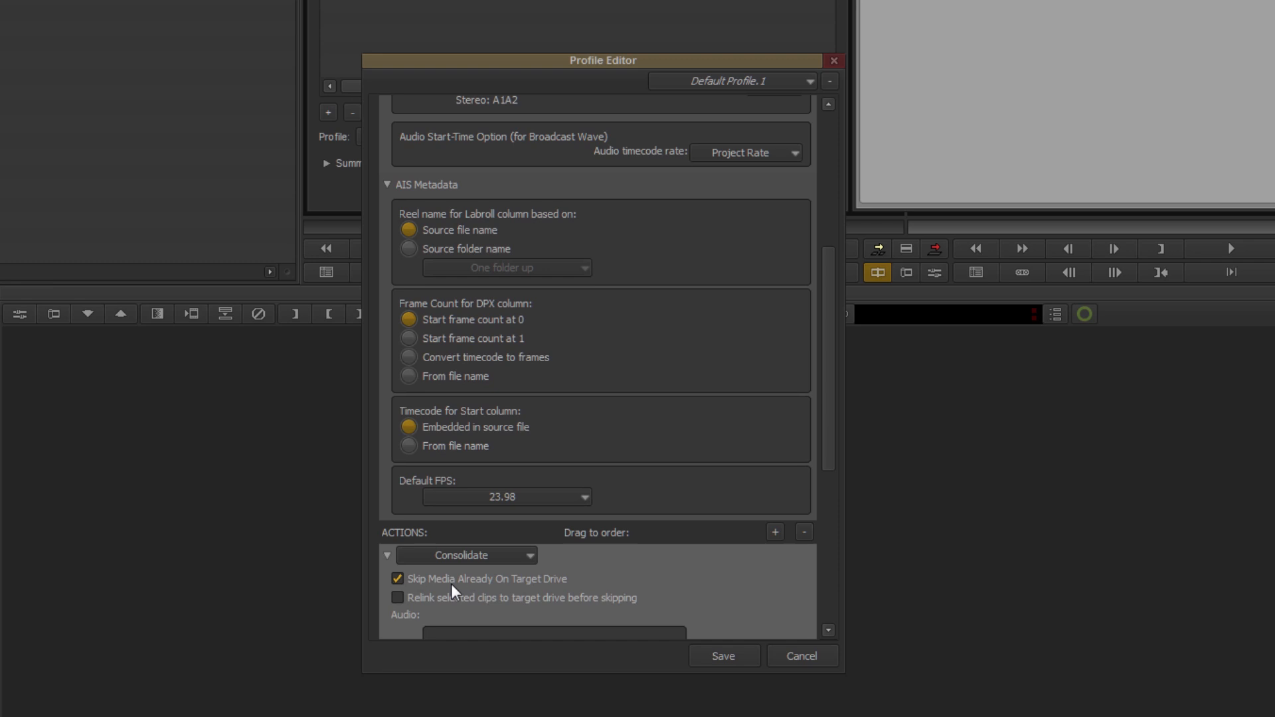
mouse_move(833, 433)
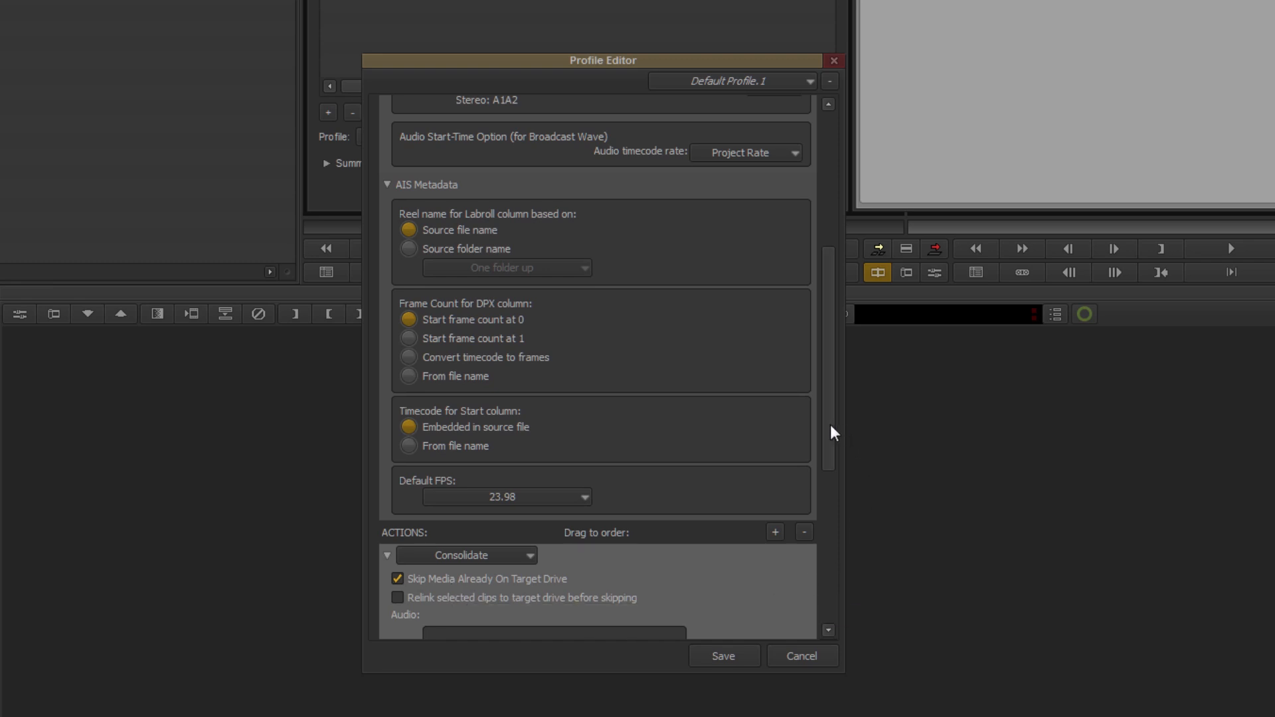
scroll(down, 3)
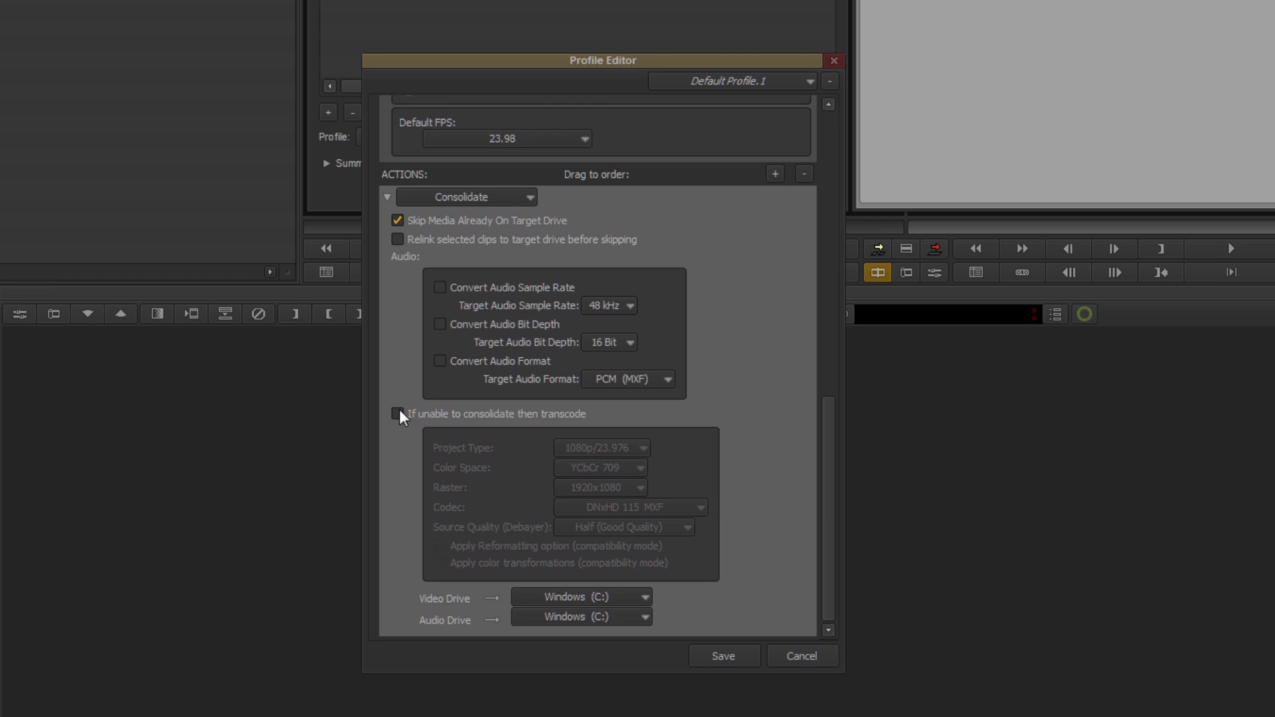
click(398, 414)
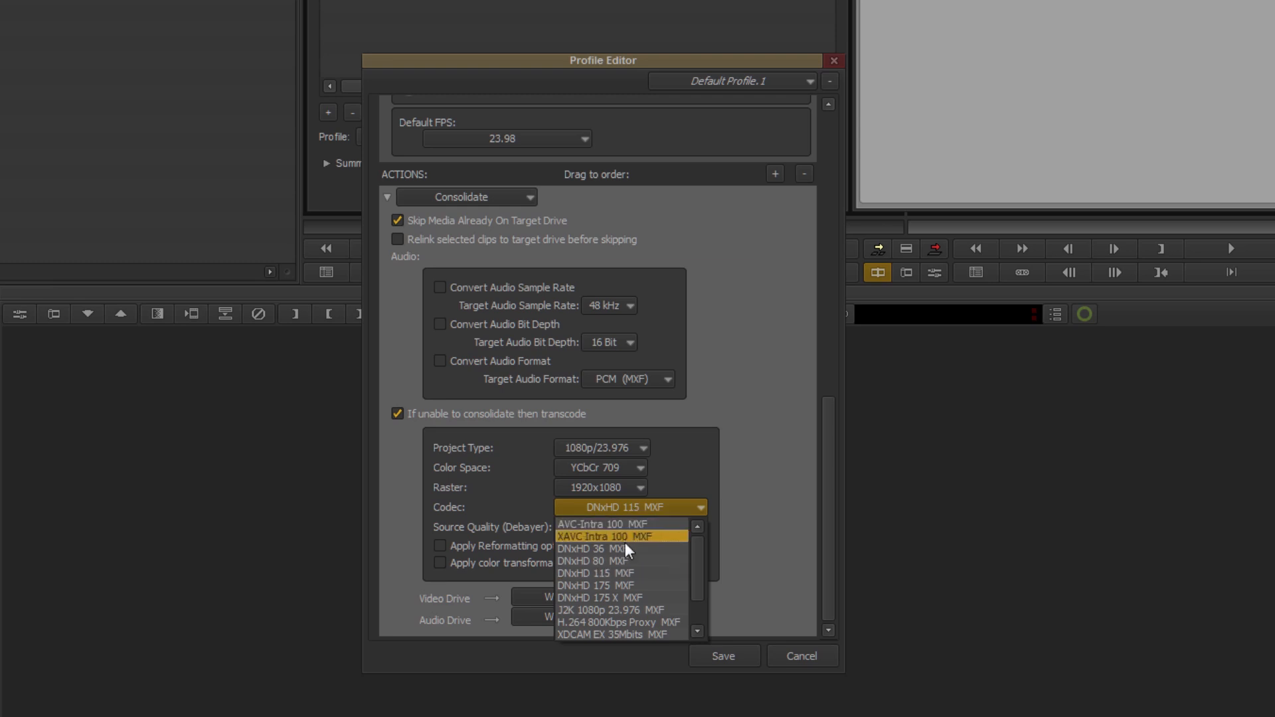
click(595, 548)
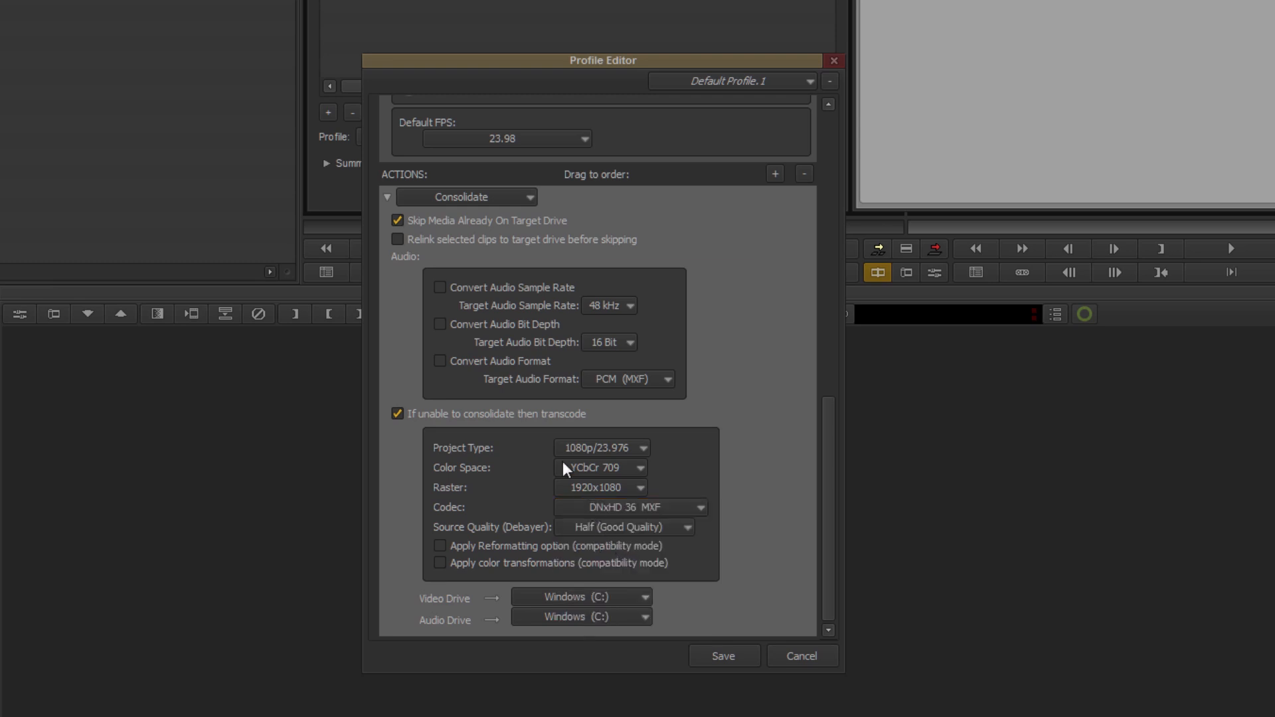
mouse_move(582, 597)
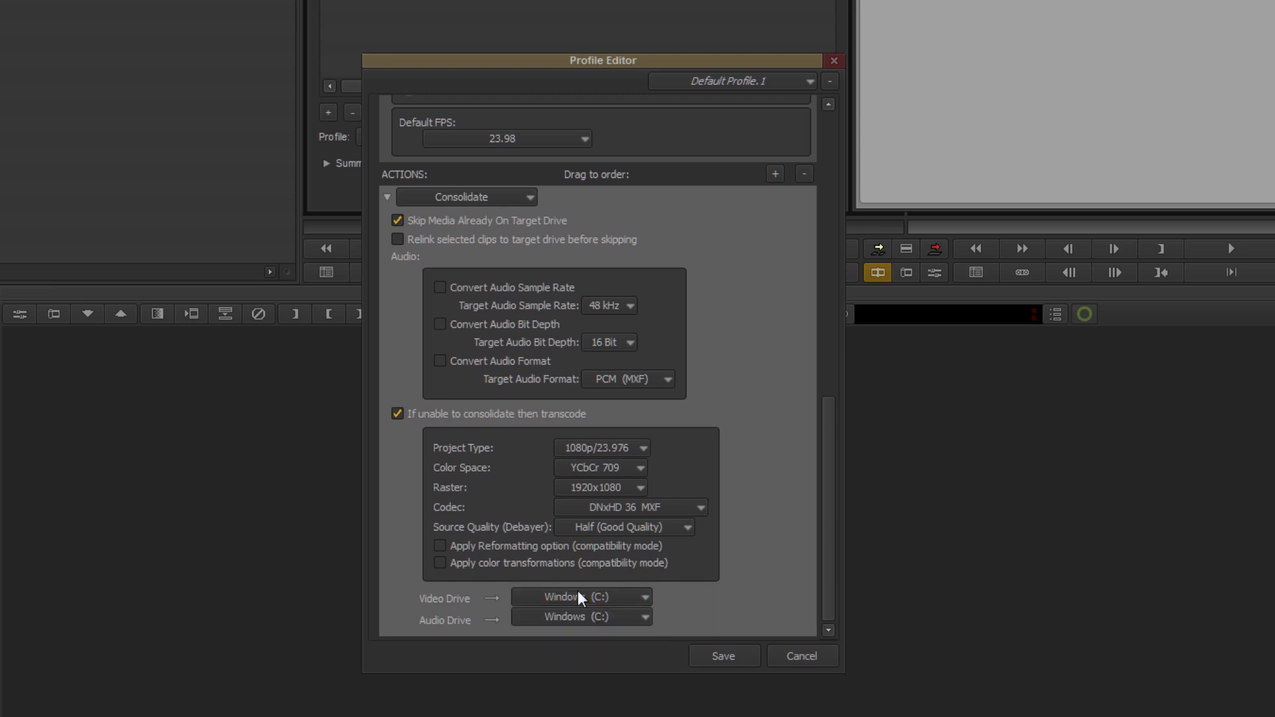
click(581, 596)
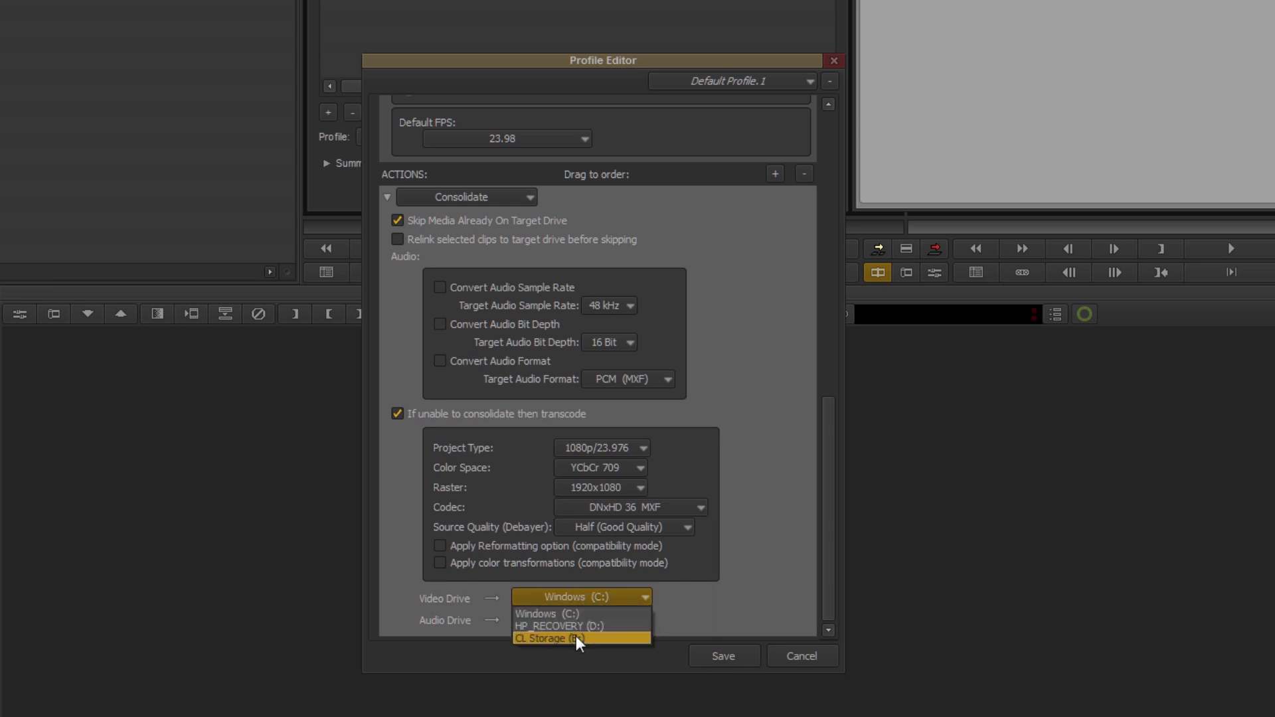
click(575, 639)
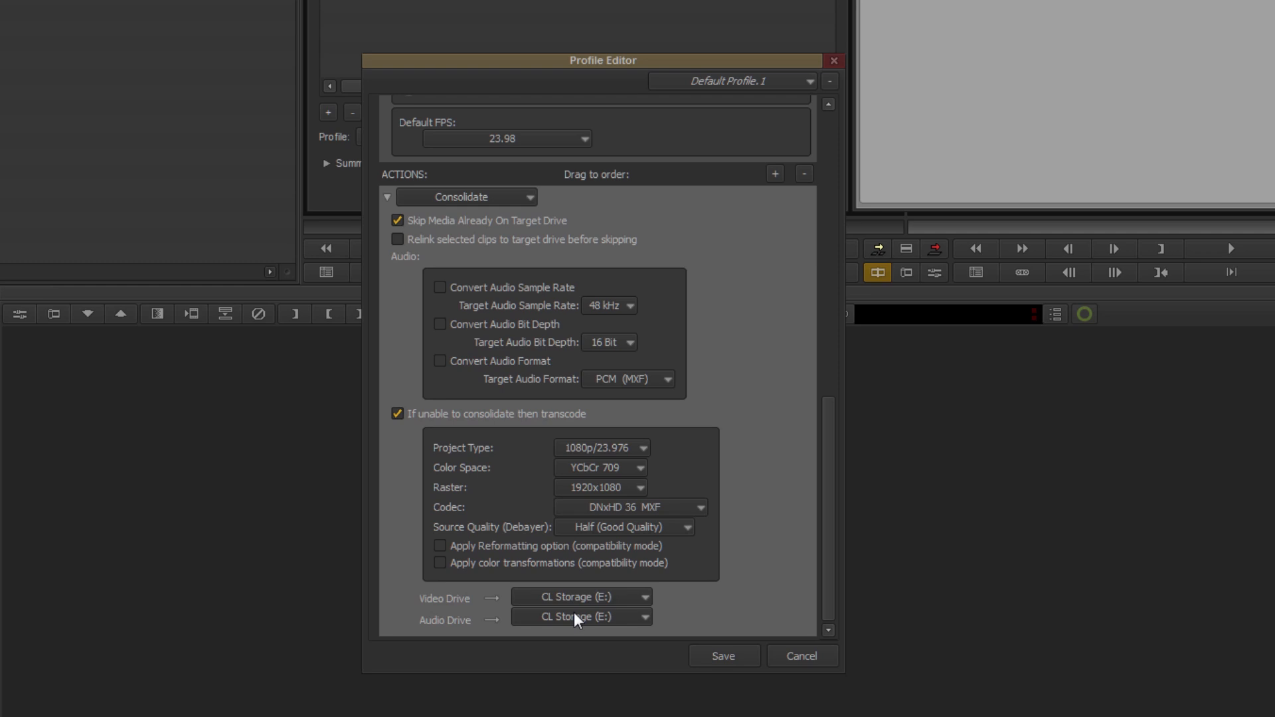
click(531, 196)
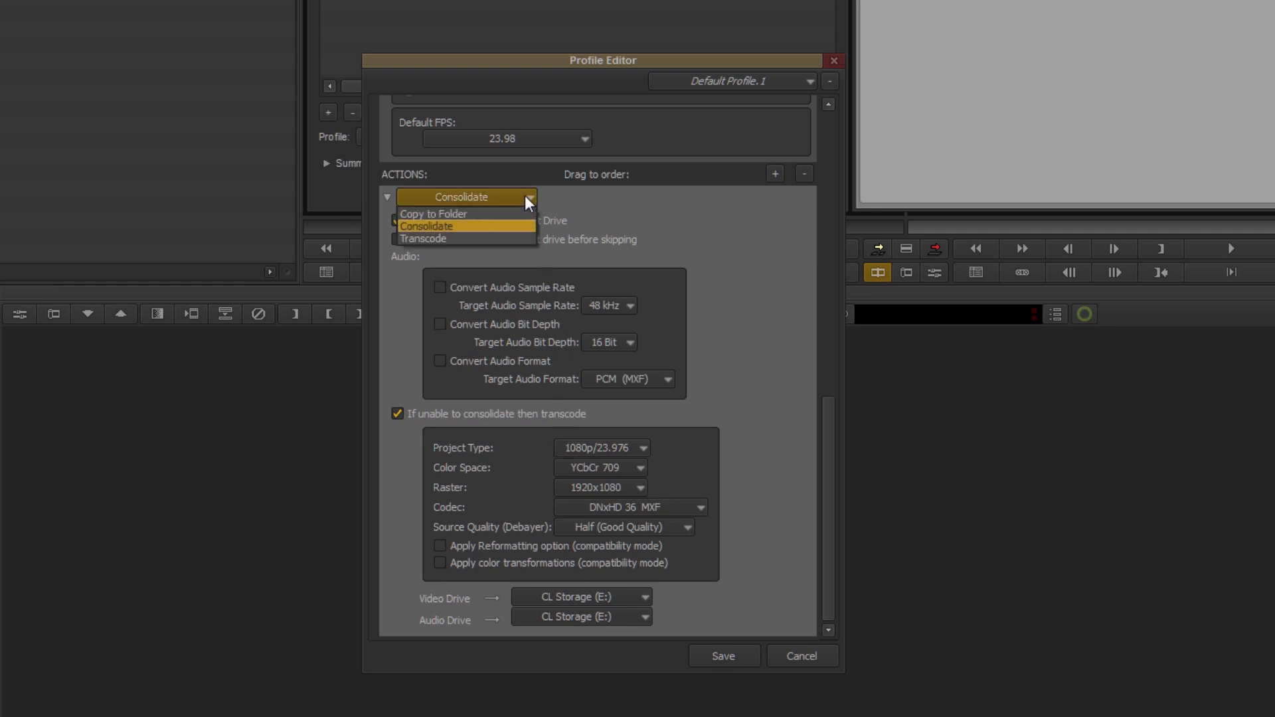
Try Transcode with DNxHD 36 MXF on CL Storage (E:), then return to the Consolidate action
click(422, 237)
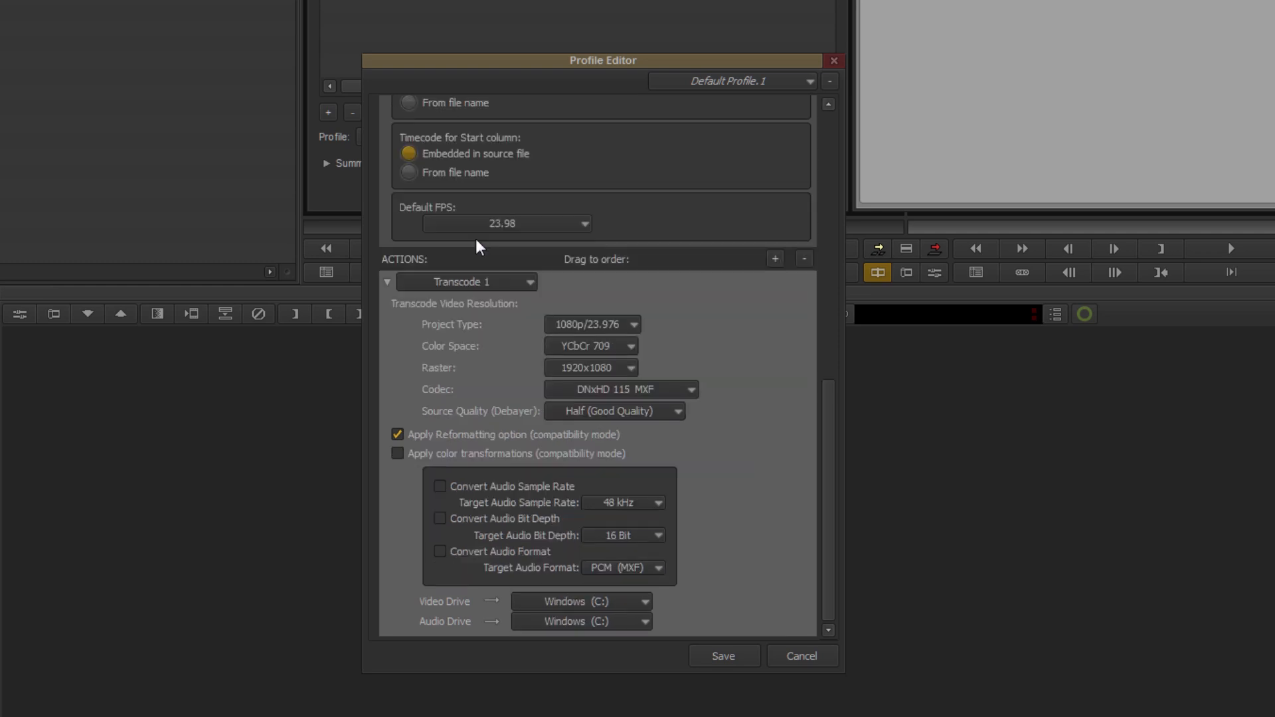
mouse_move(621, 436)
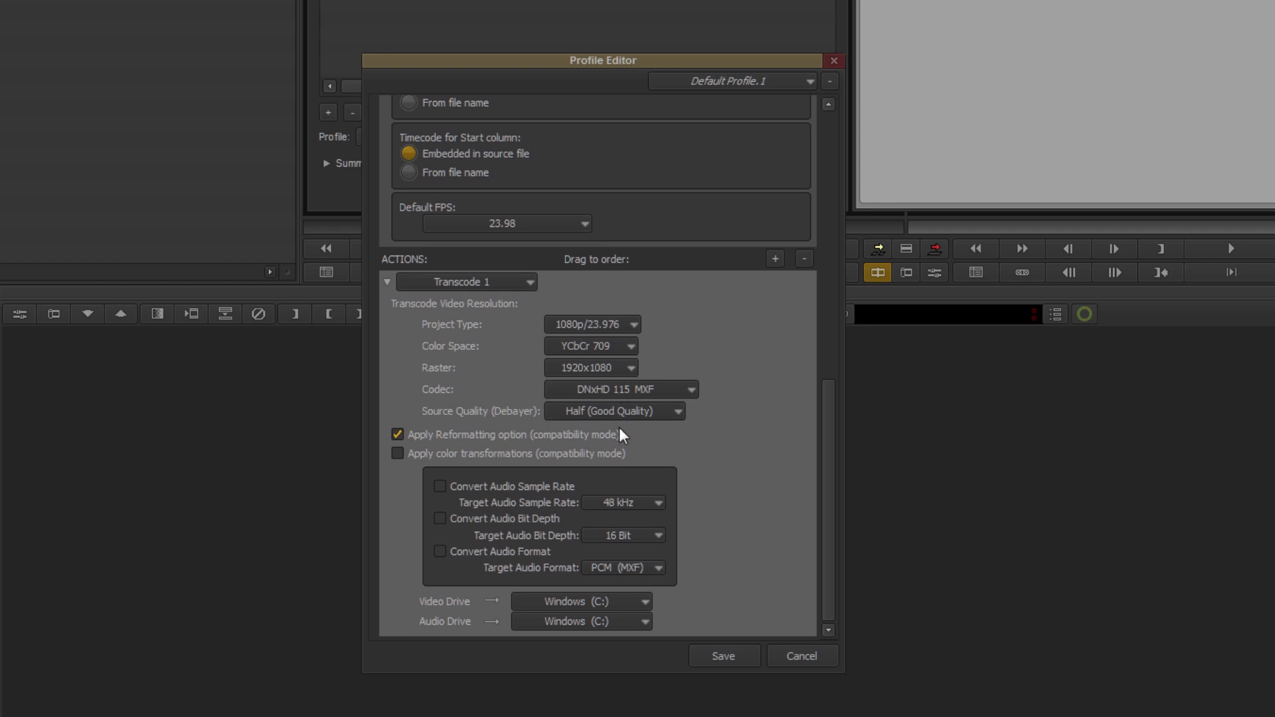
mouse_move(731, 477)
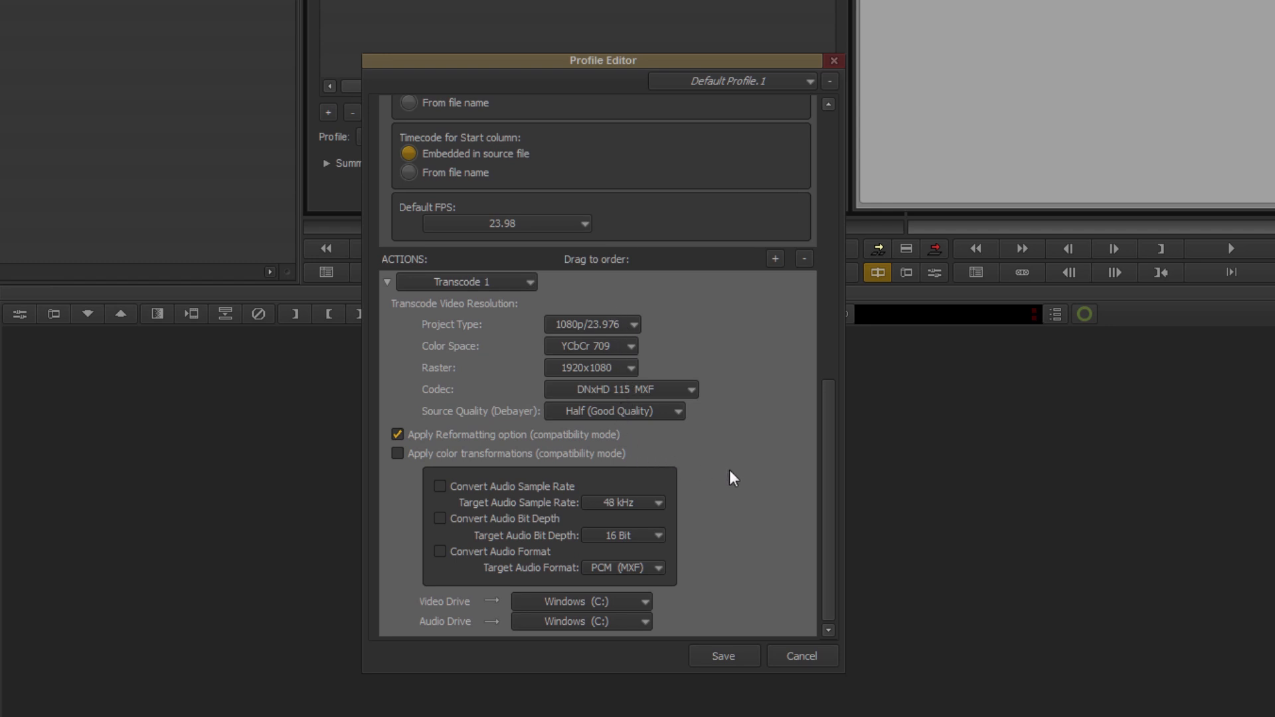
mouse_move(635, 299)
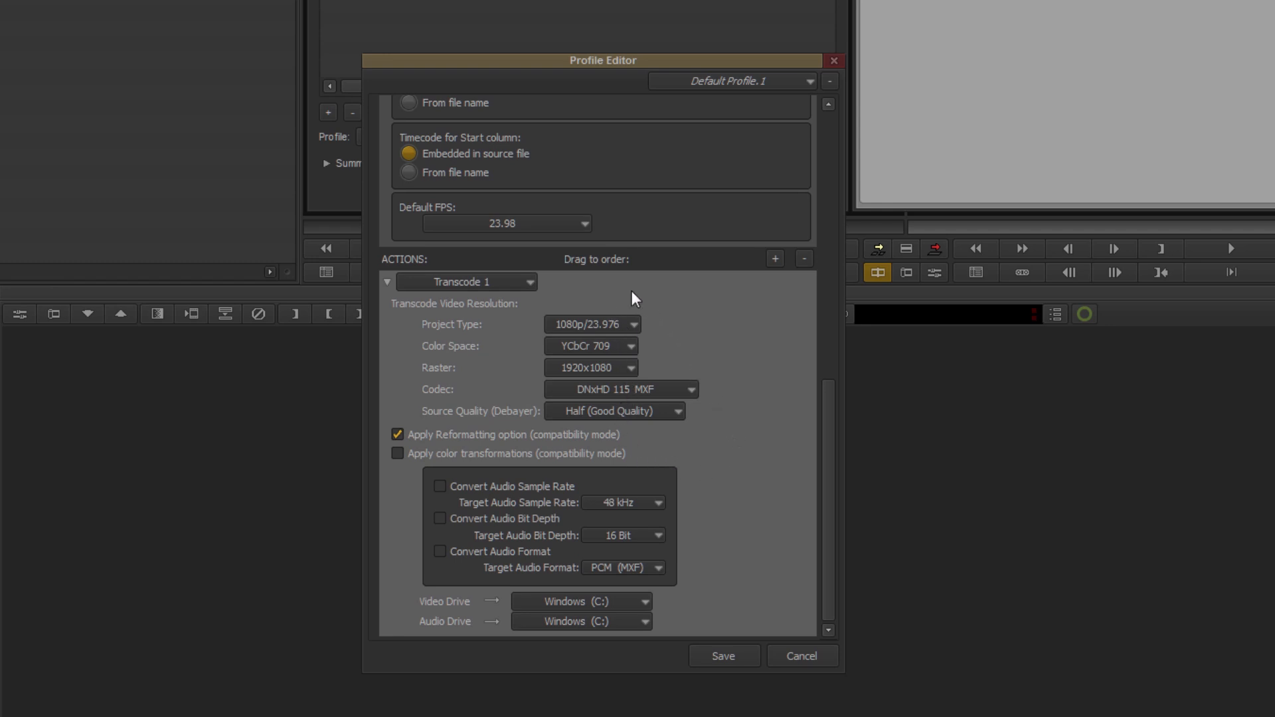
mouse_move(598, 518)
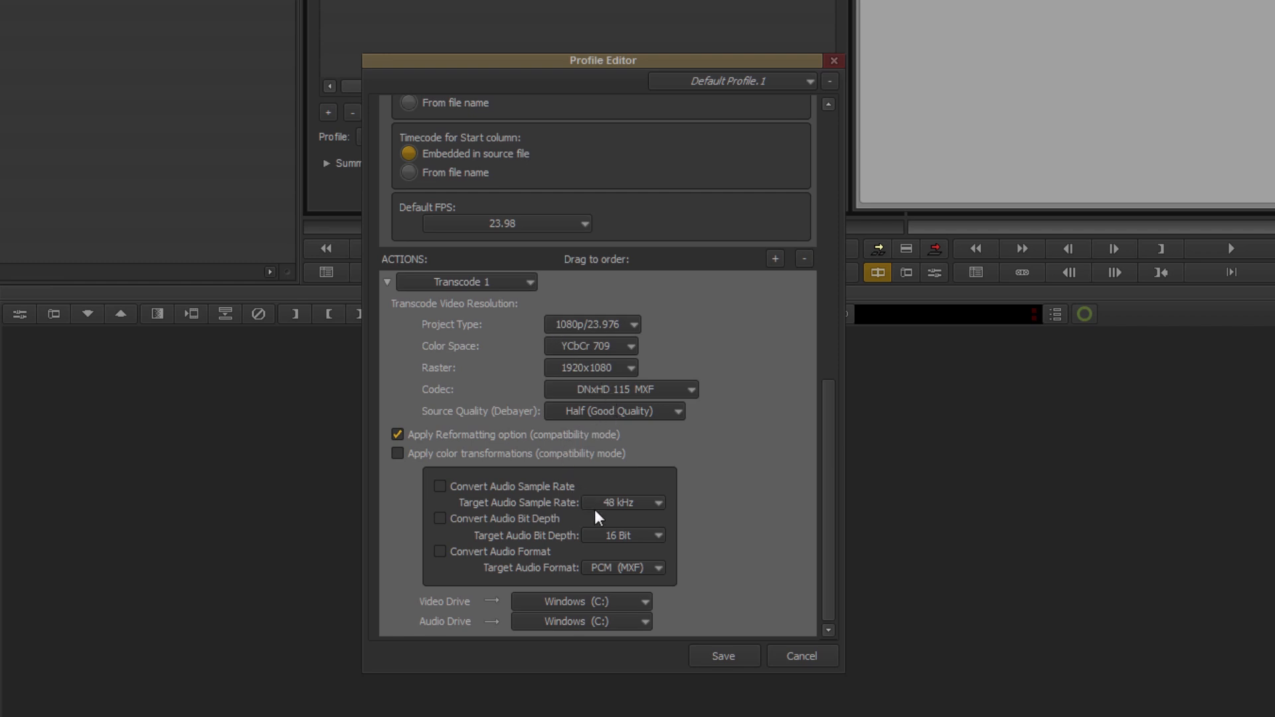
mouse_move(567, 556)
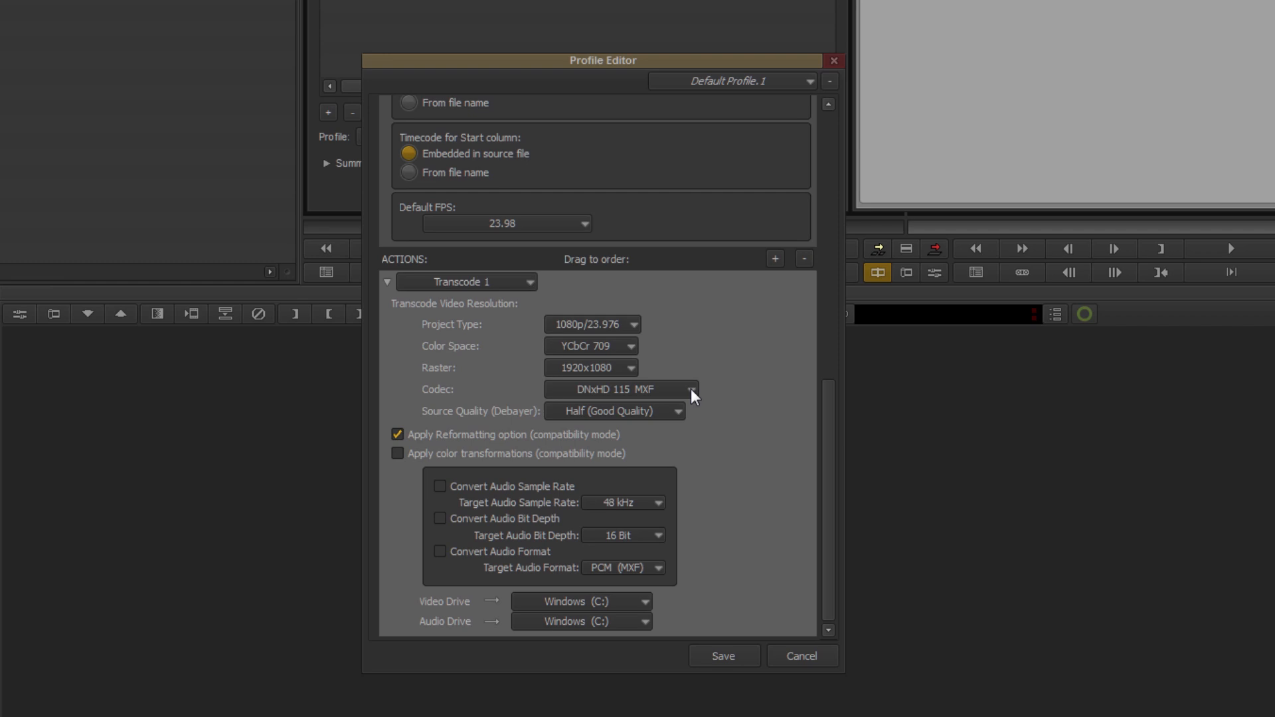
click(688, 389)
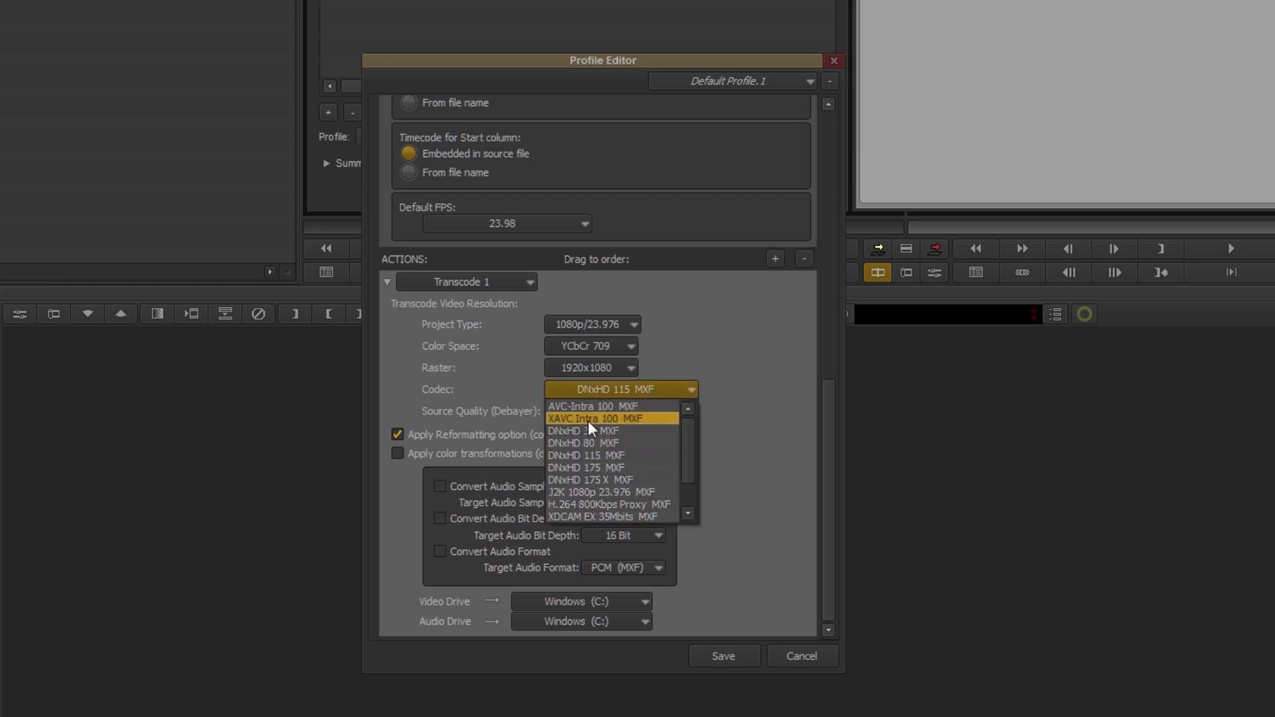
mouse_move(588, 431)
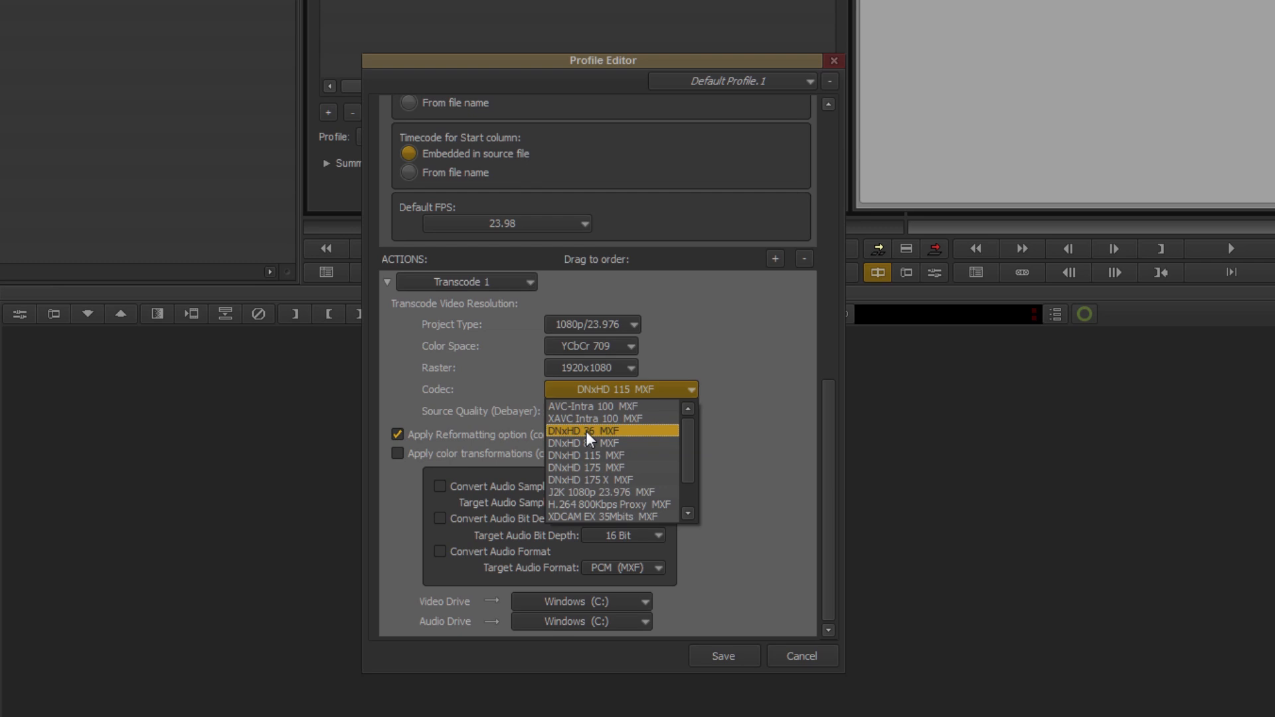
click(587, 431)
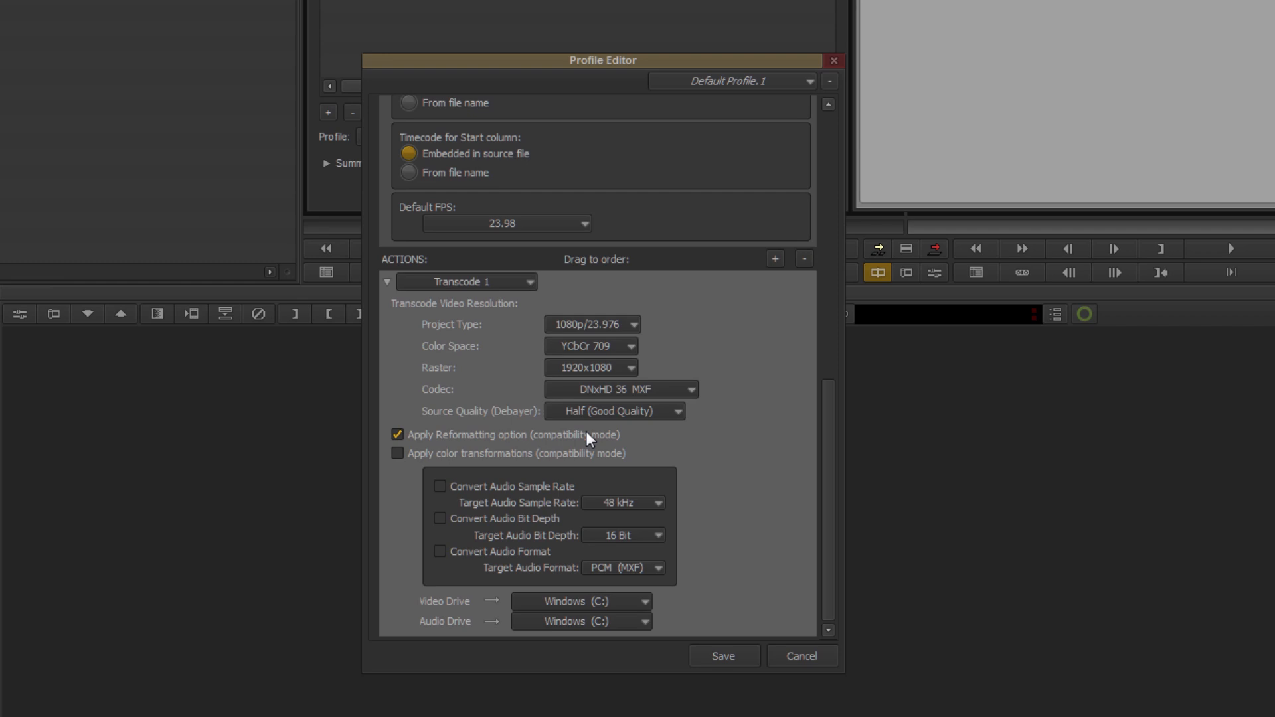
click(582, 602)
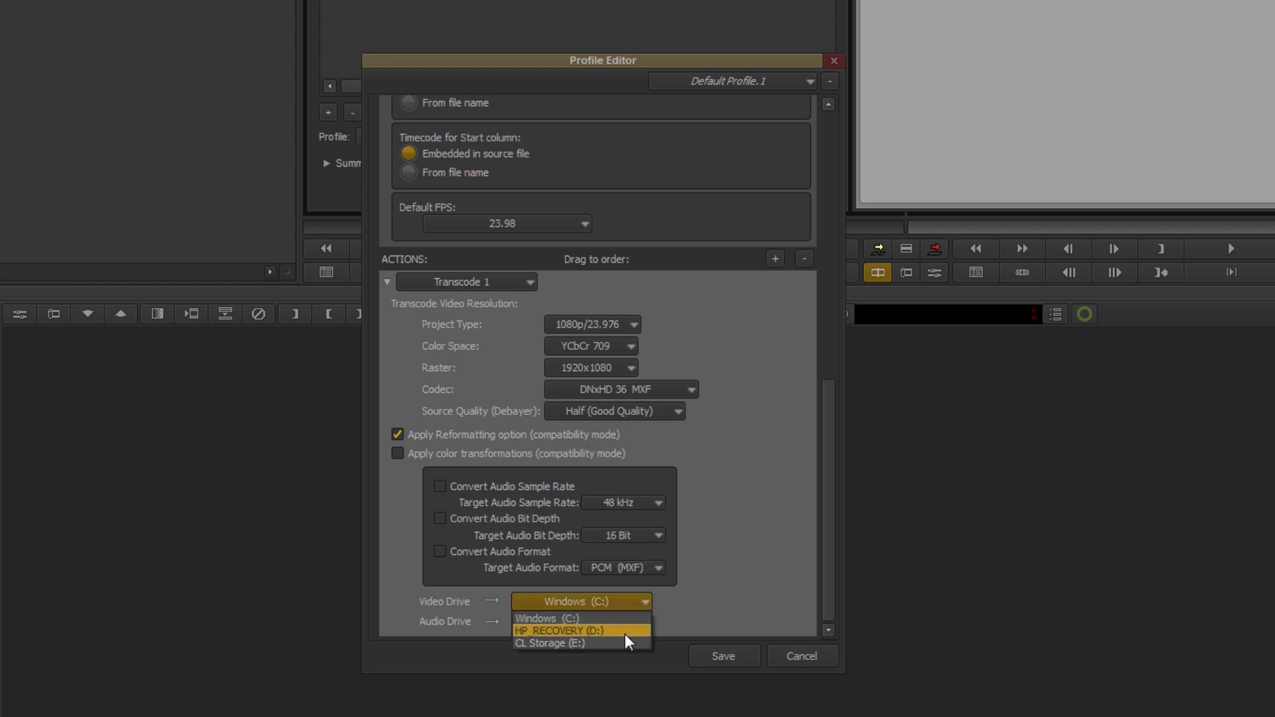
click(550, 643)
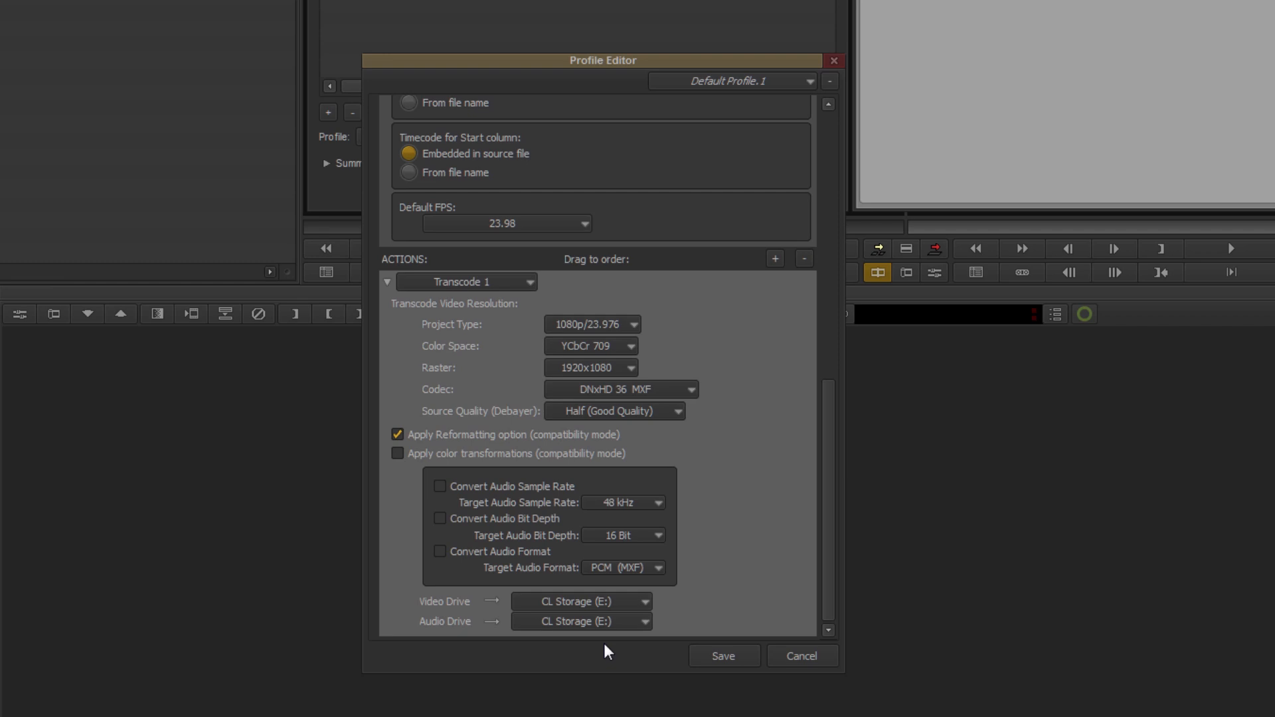
click(463, 281)
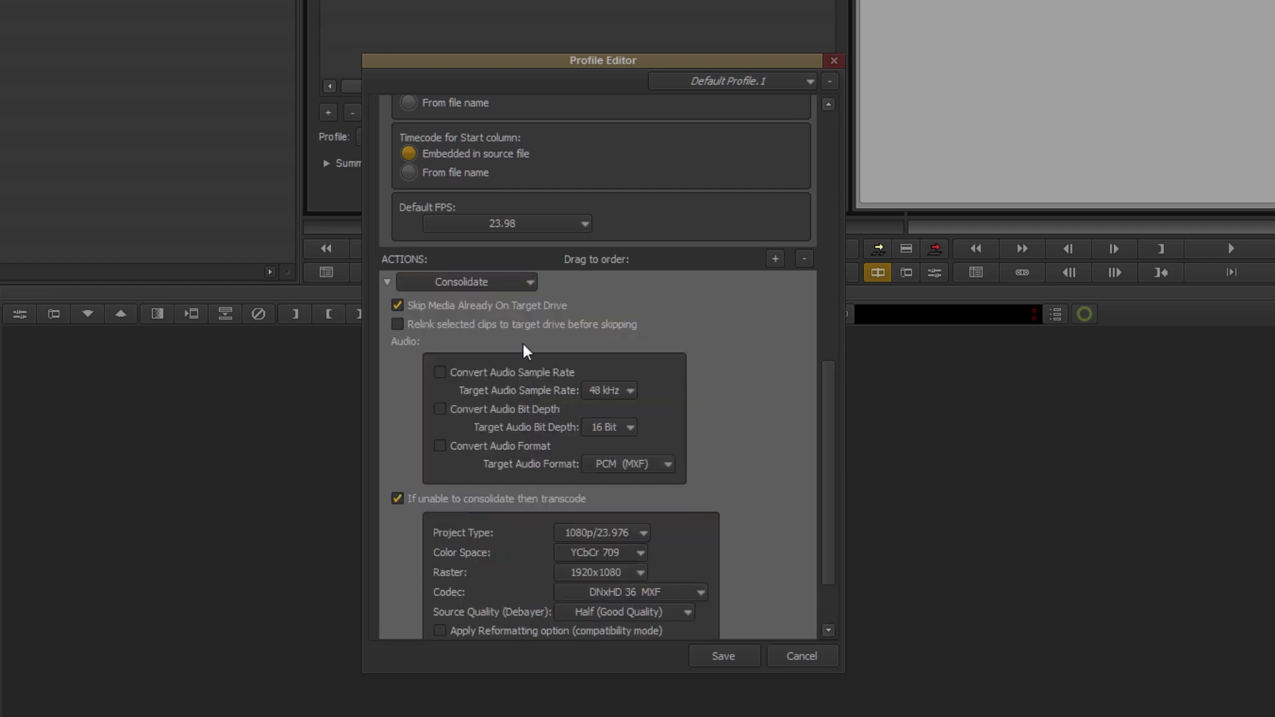
Save the edited profile as 1 and confirm its name
click(723, 655)
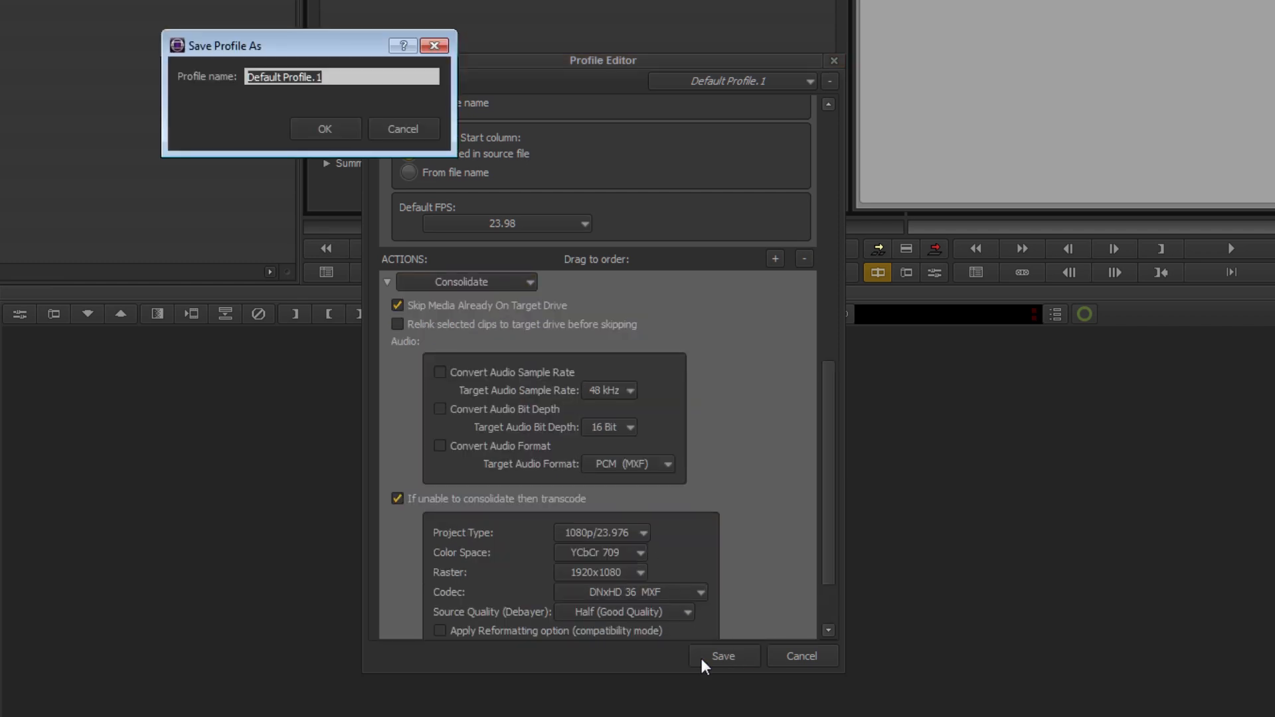
click(324, 129)
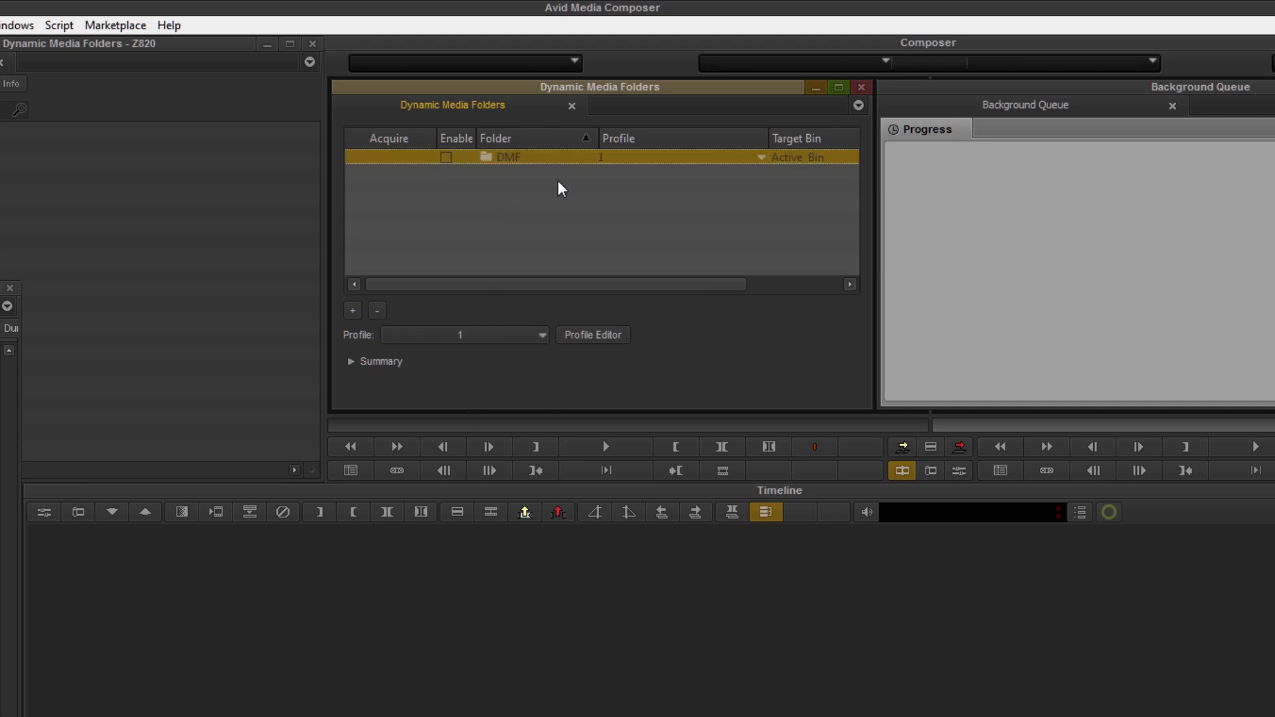
mouse_move(610, 167)
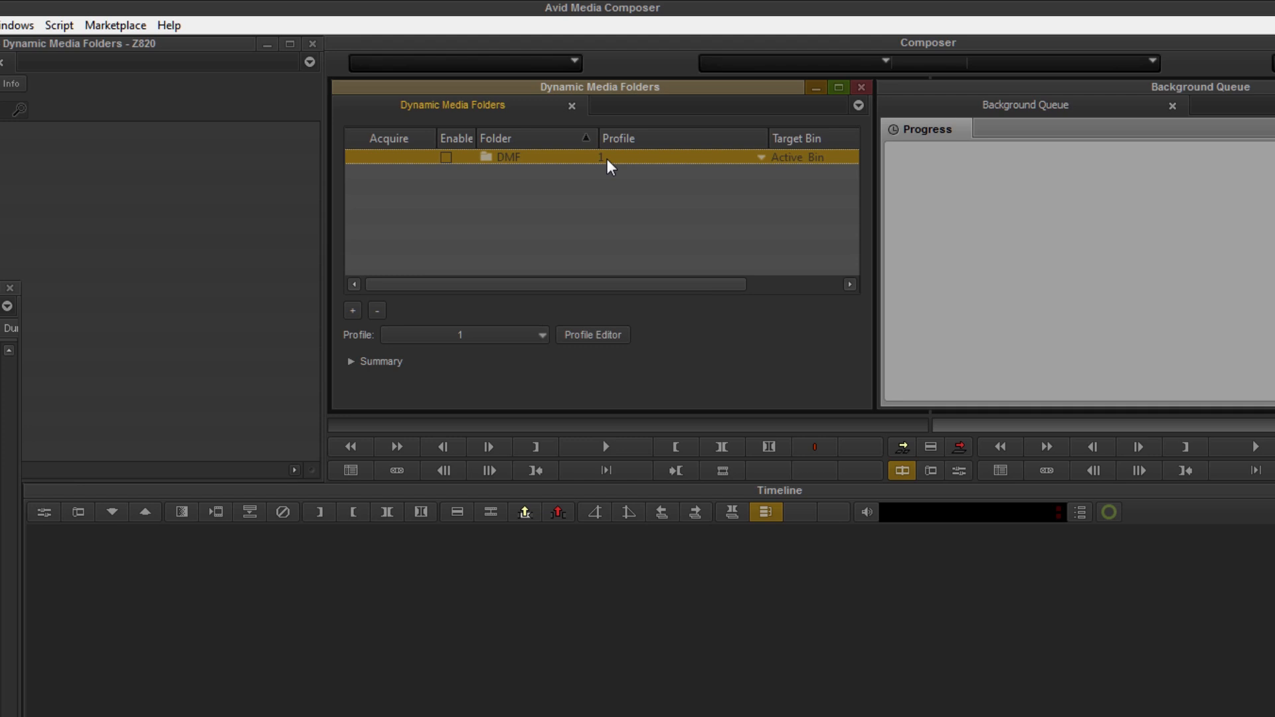
mouse_move(593, 335)
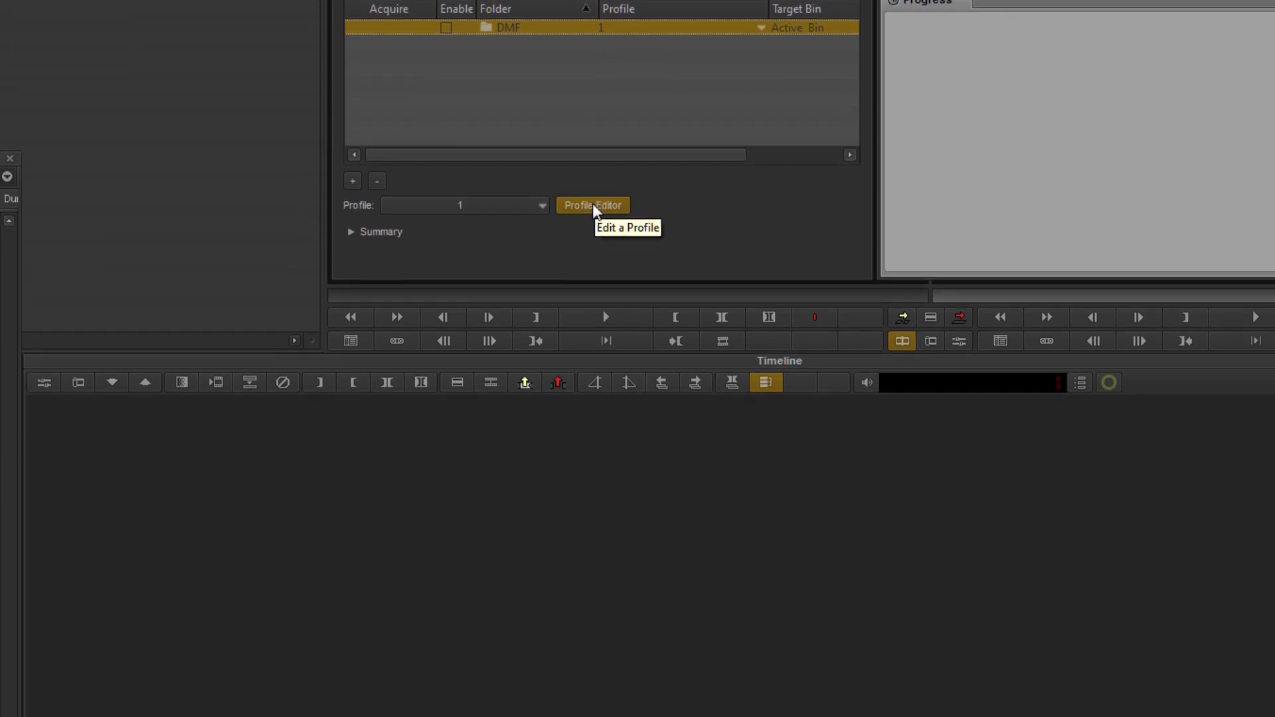
click(592, 204)
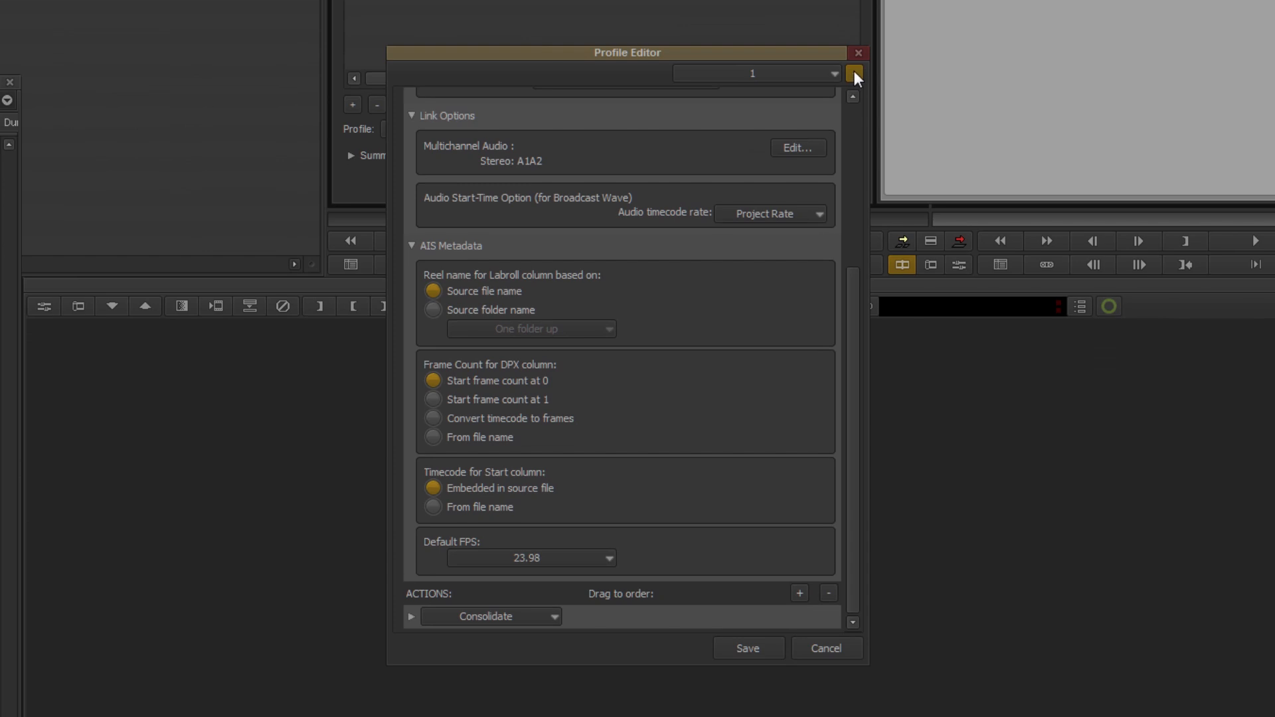
mouse_move(854, 75)
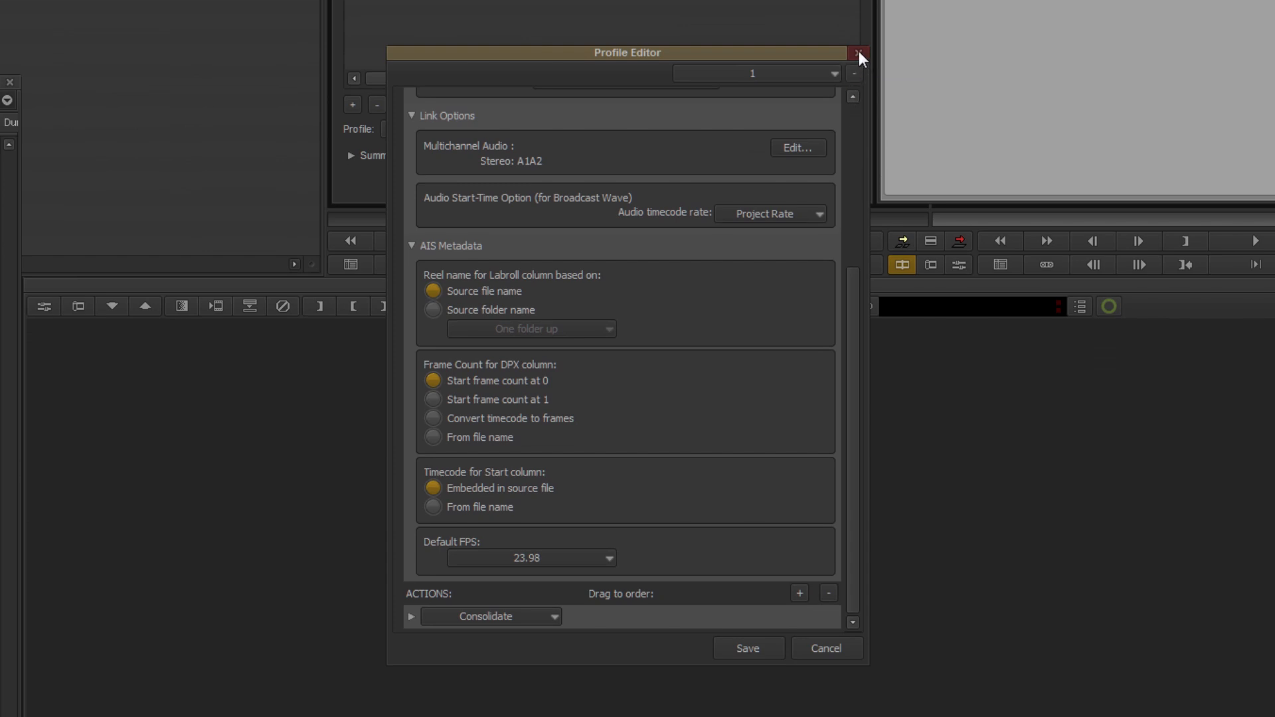
click(859, 53)
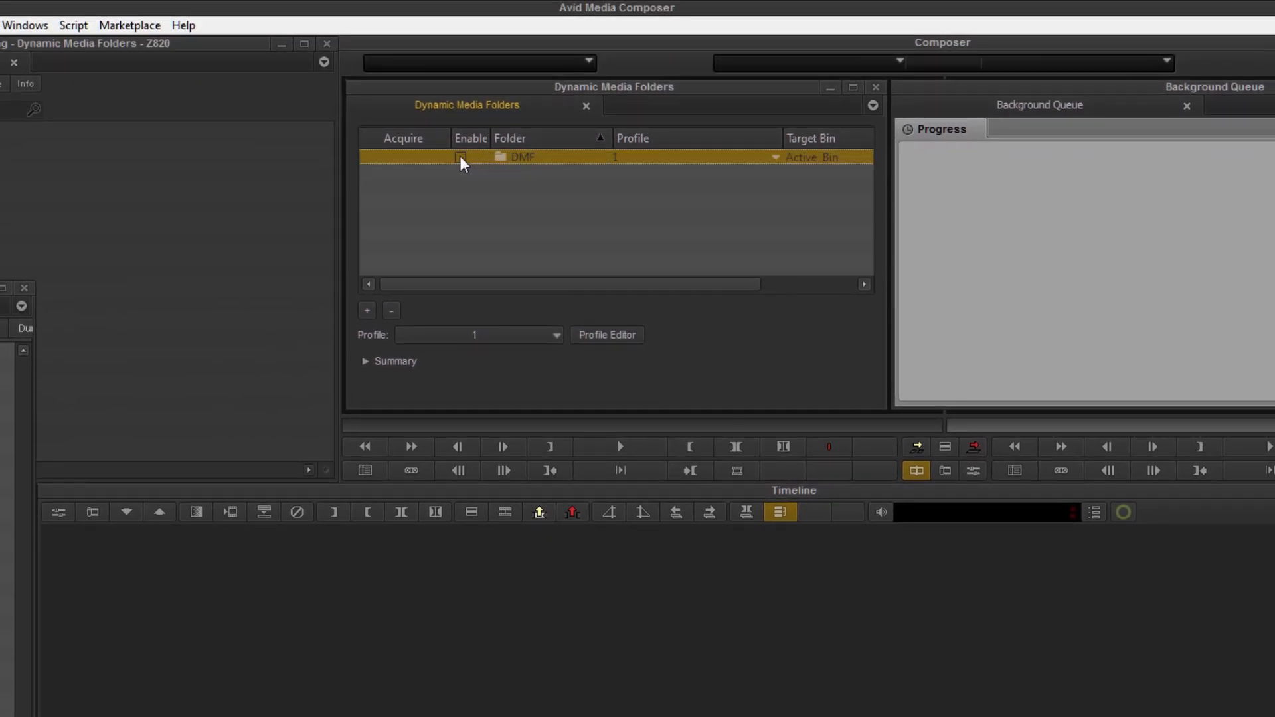
Enable the DMF watch folder with profile 1 and reopen Dynamic Media Folders to confirm
click(460, 157)
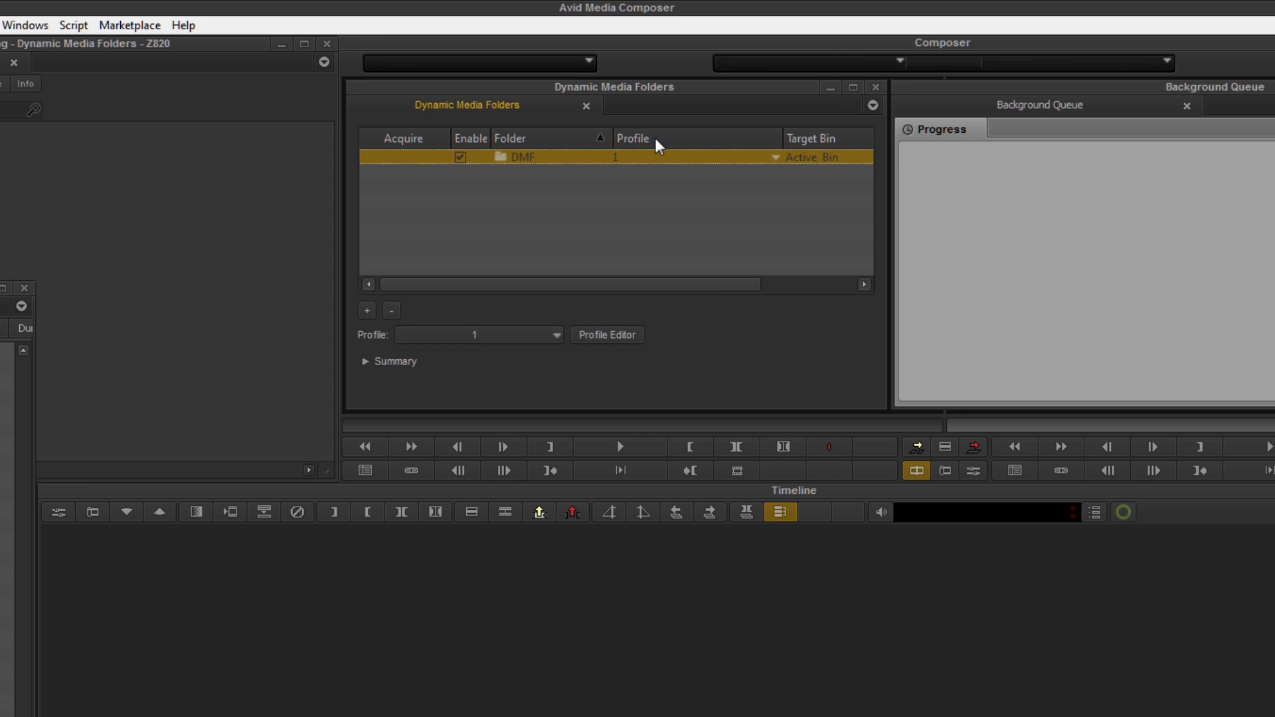
click(875, 87)
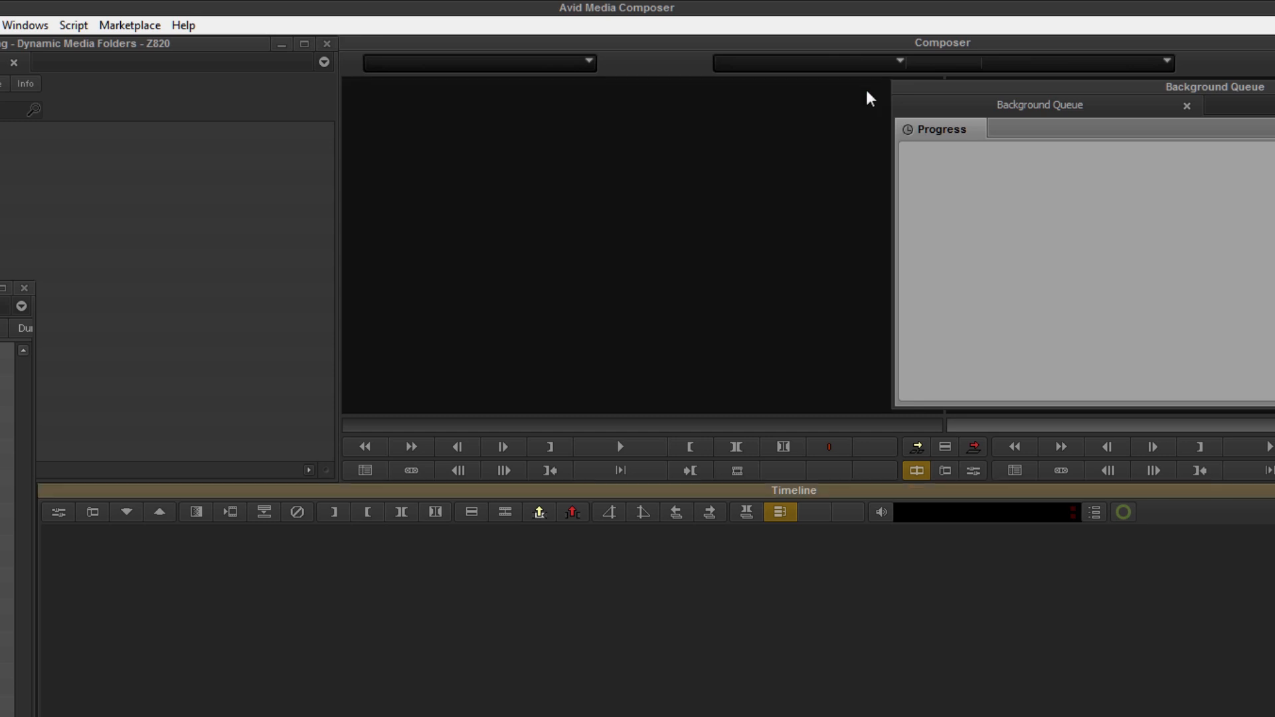
mouse_move(934, 560)
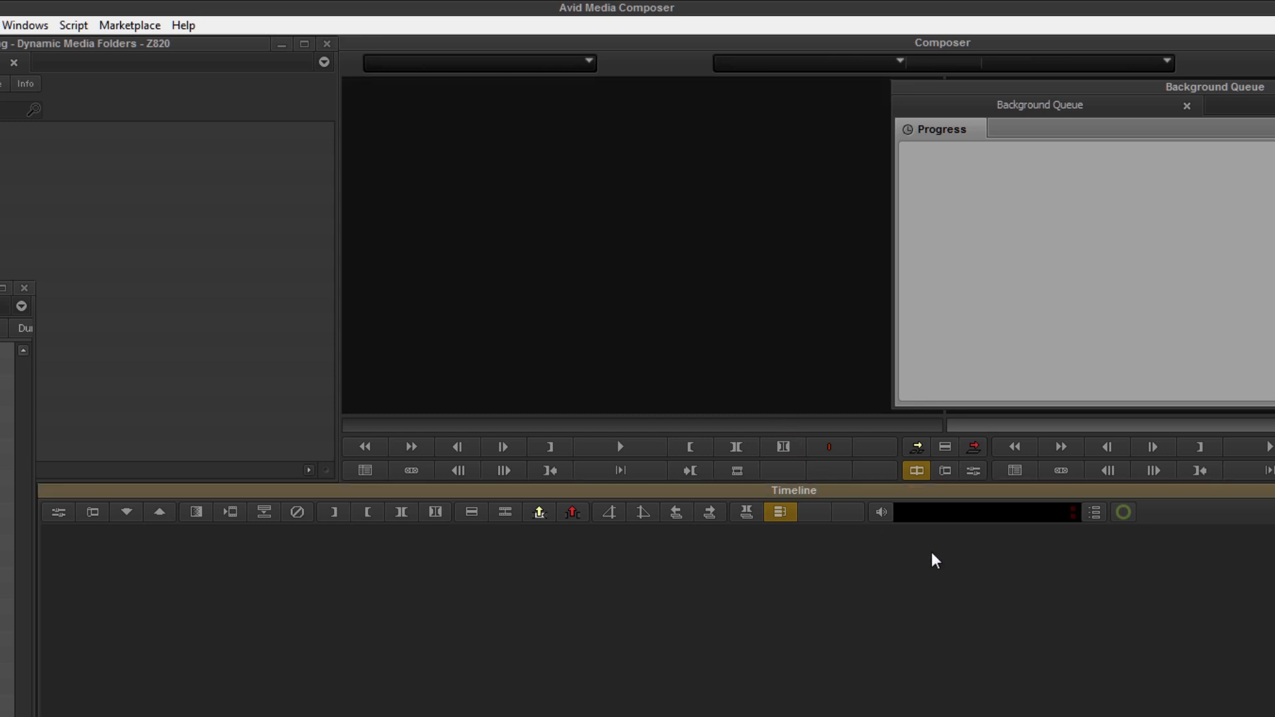
mouse_move(1124, 513)
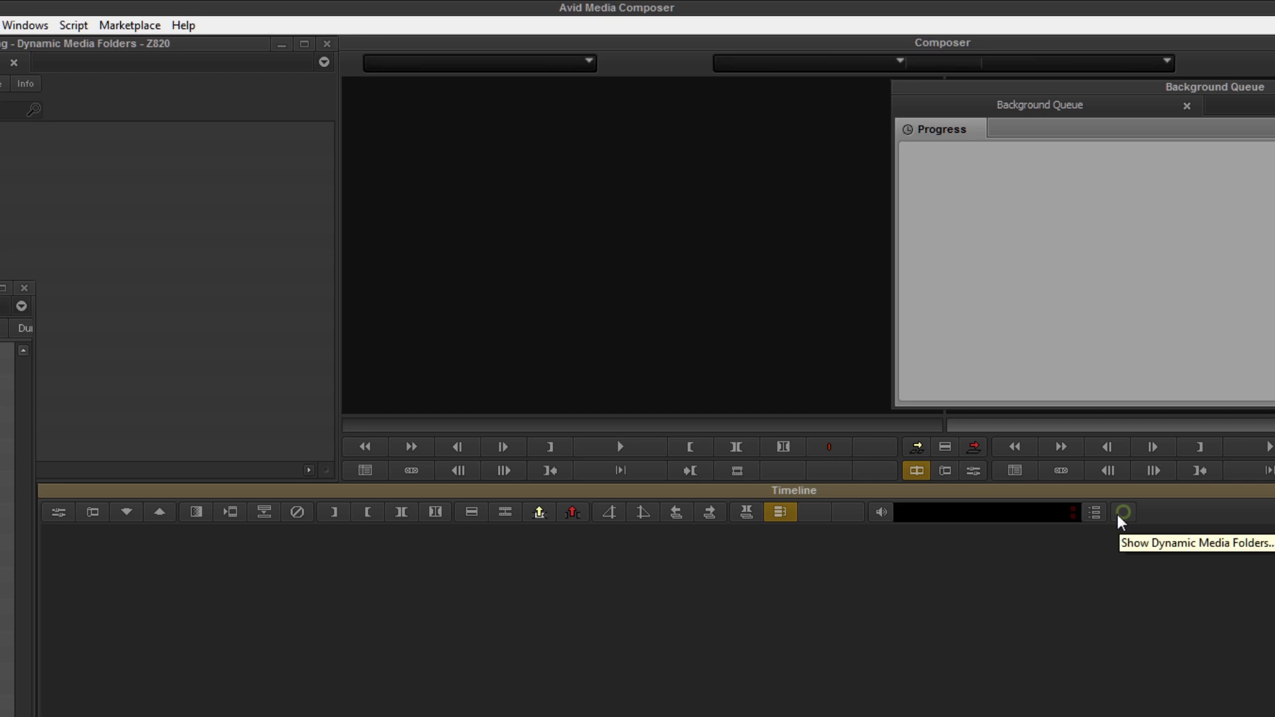
click(1124, 513)
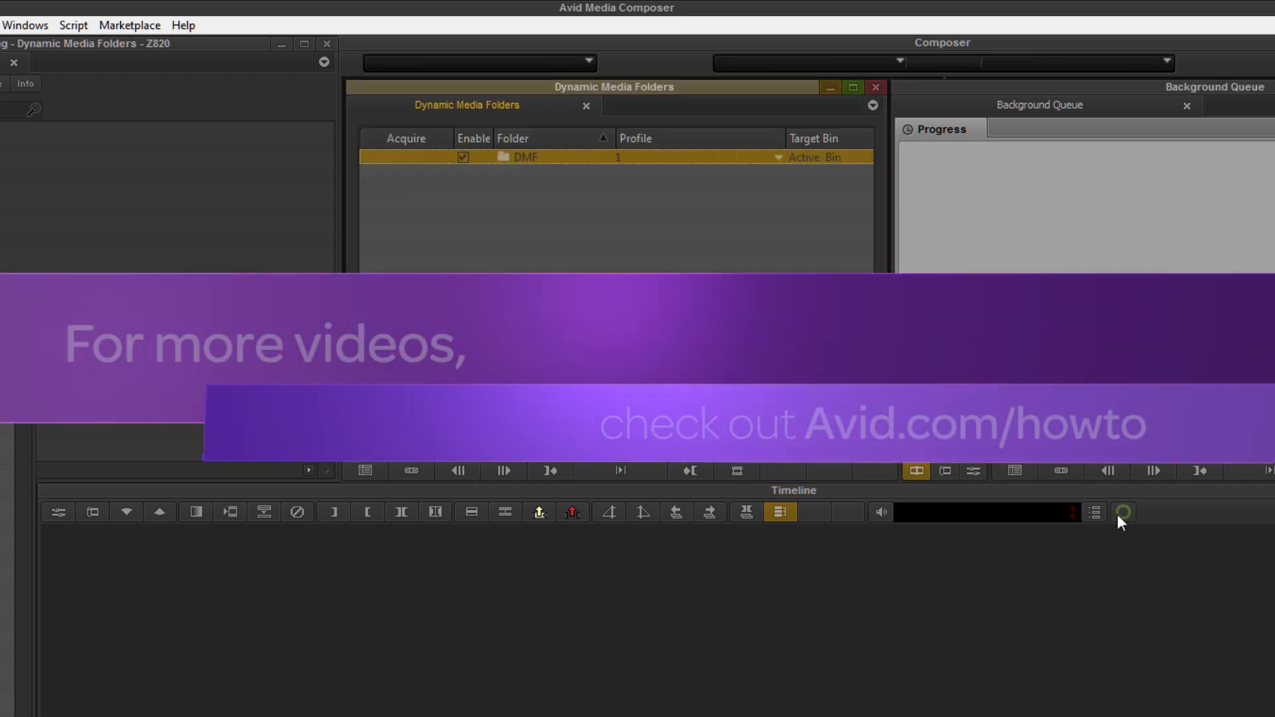